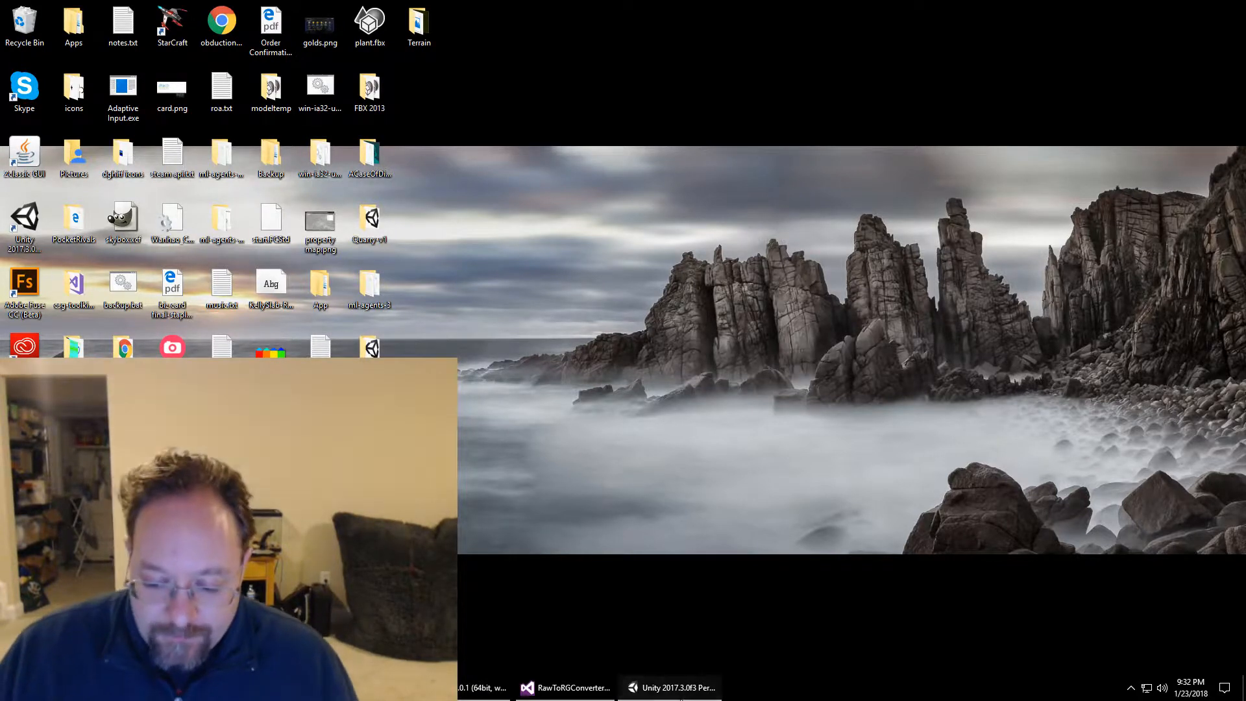
Step: Bring the Unity editor with the TerrainFlip project to the front from the taskbar
left_click(669, 687)
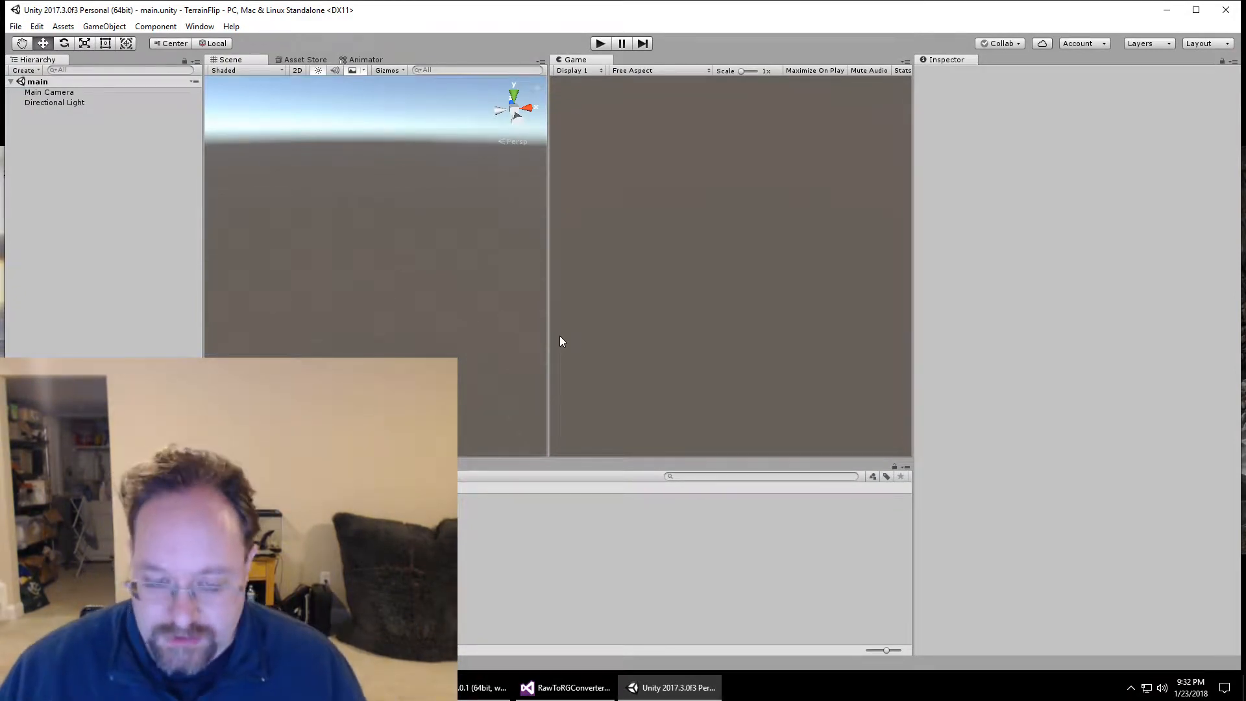
mouse_move(385, 170)
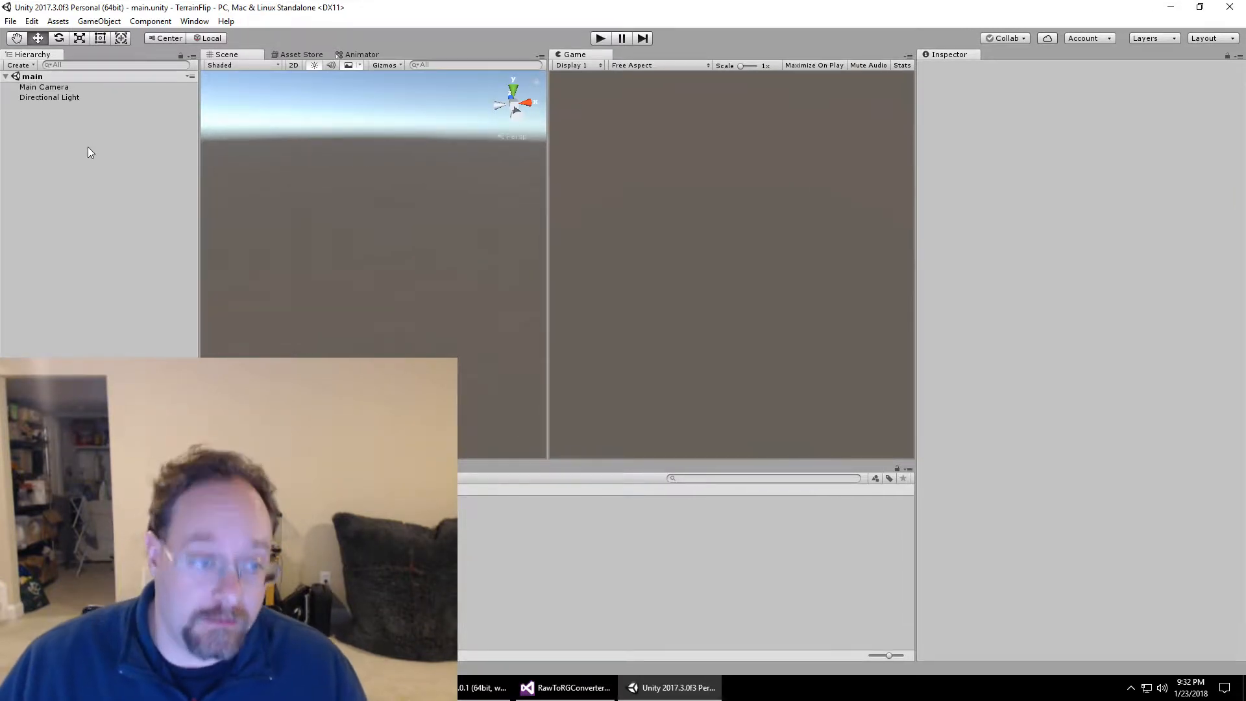
Step: Add a 3D Terrain object to the scene from the Hierarchy context menu
right_click(91, 151)
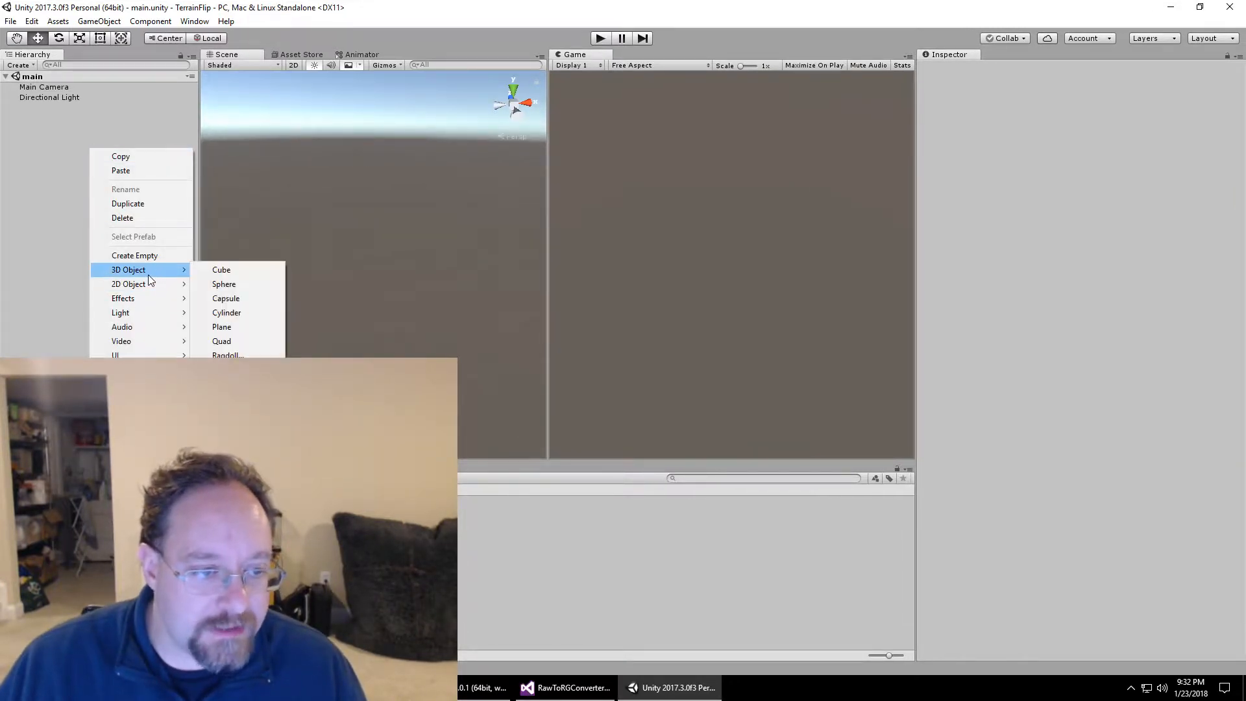
left_click(227, 355)
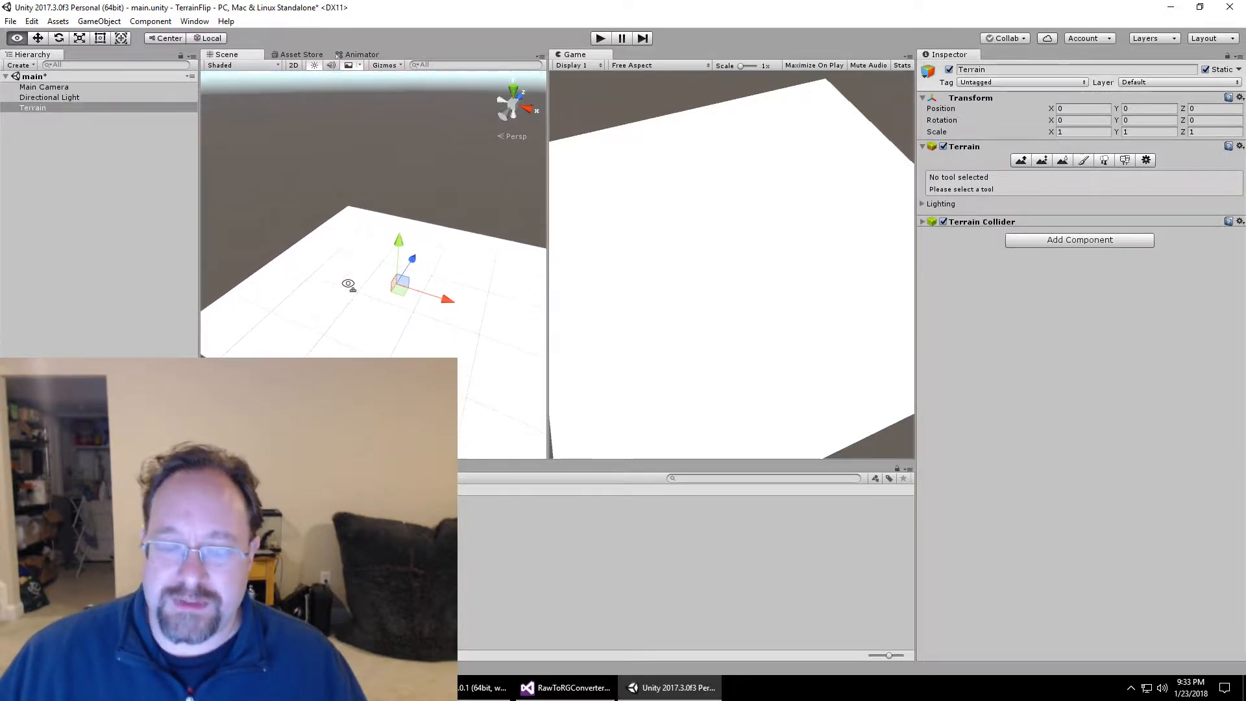
mouse_move(349, 288)
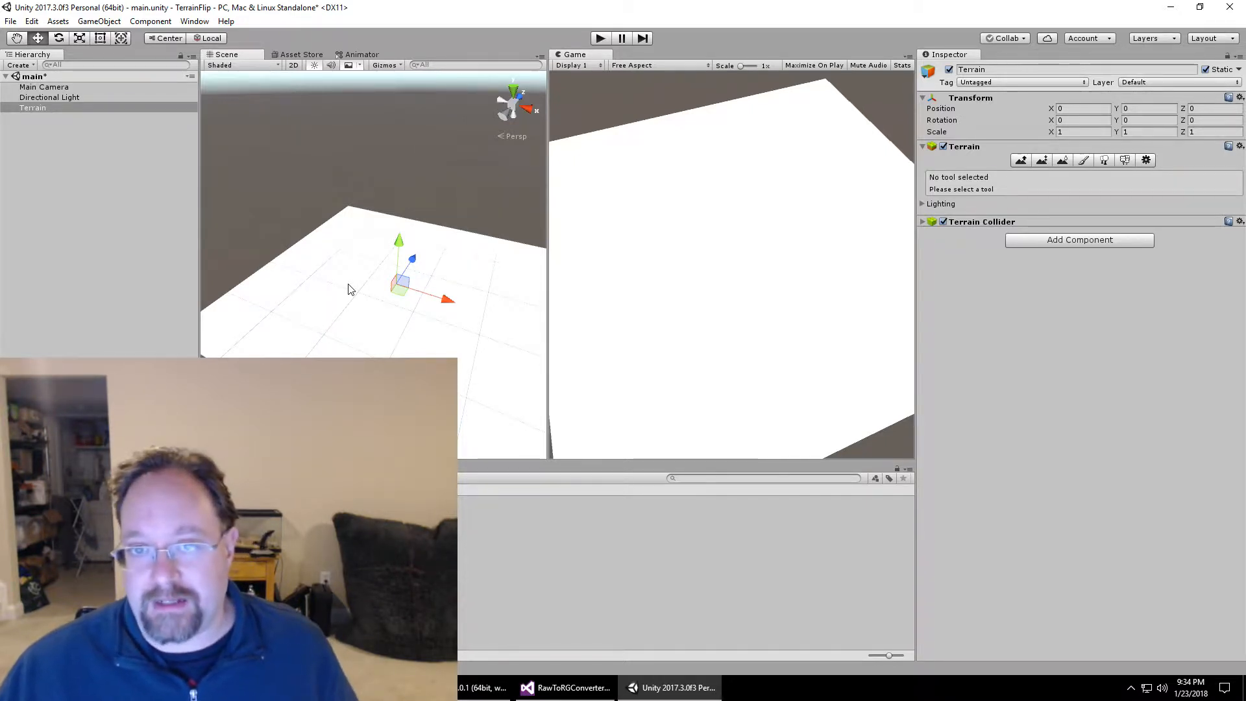
mouse_move(335, 283)
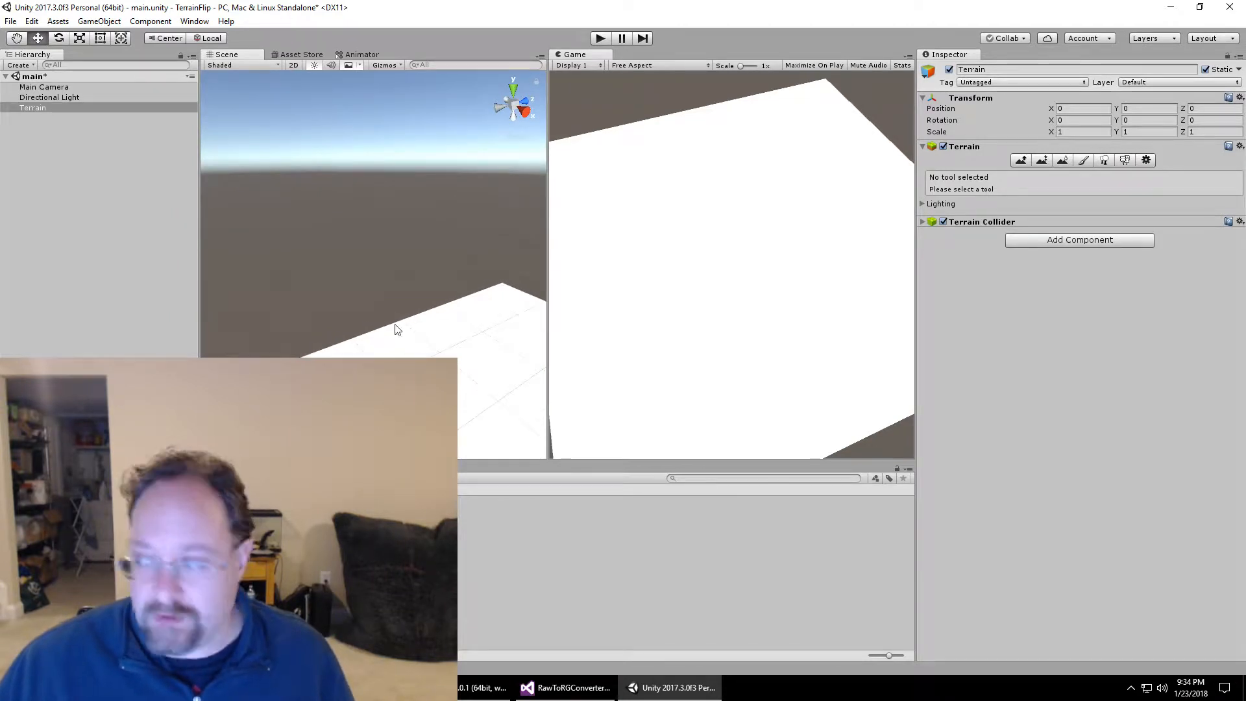
mouse_move(1013, 164)
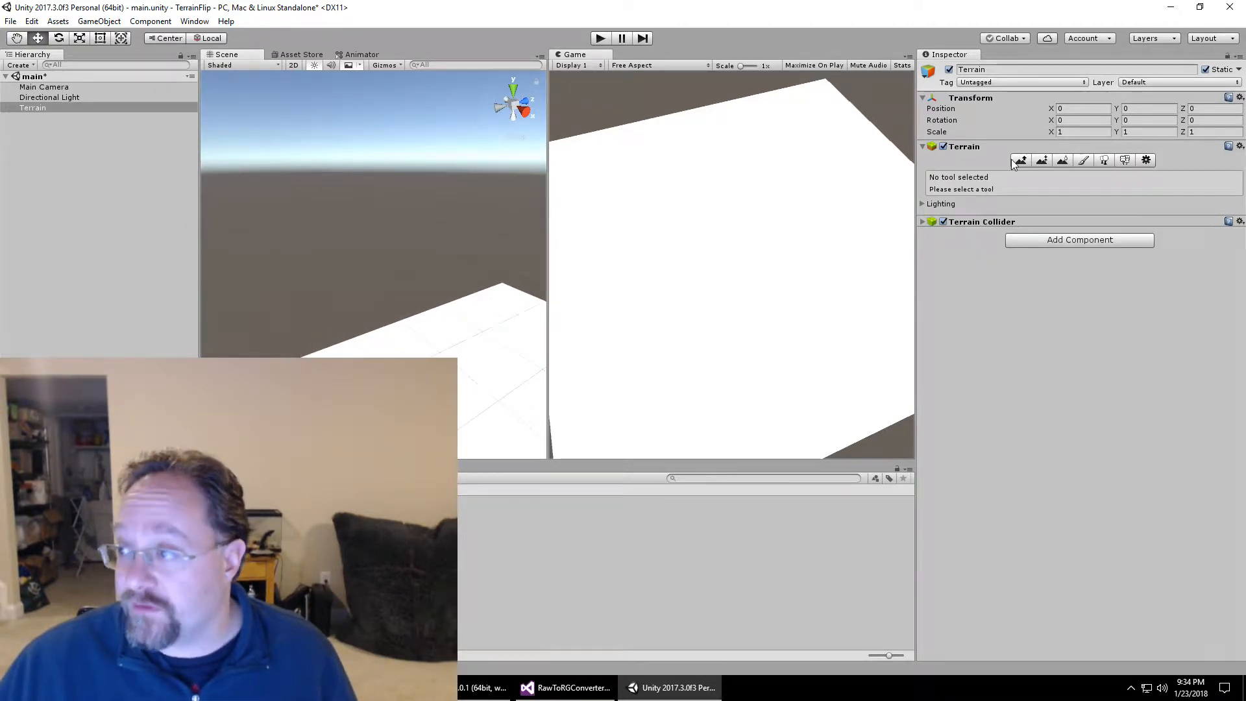
Step: Sculpt a tall spike and raised bumps with the Raise/Lower brush at size 47, opacity 60
left_click(1019, 159)
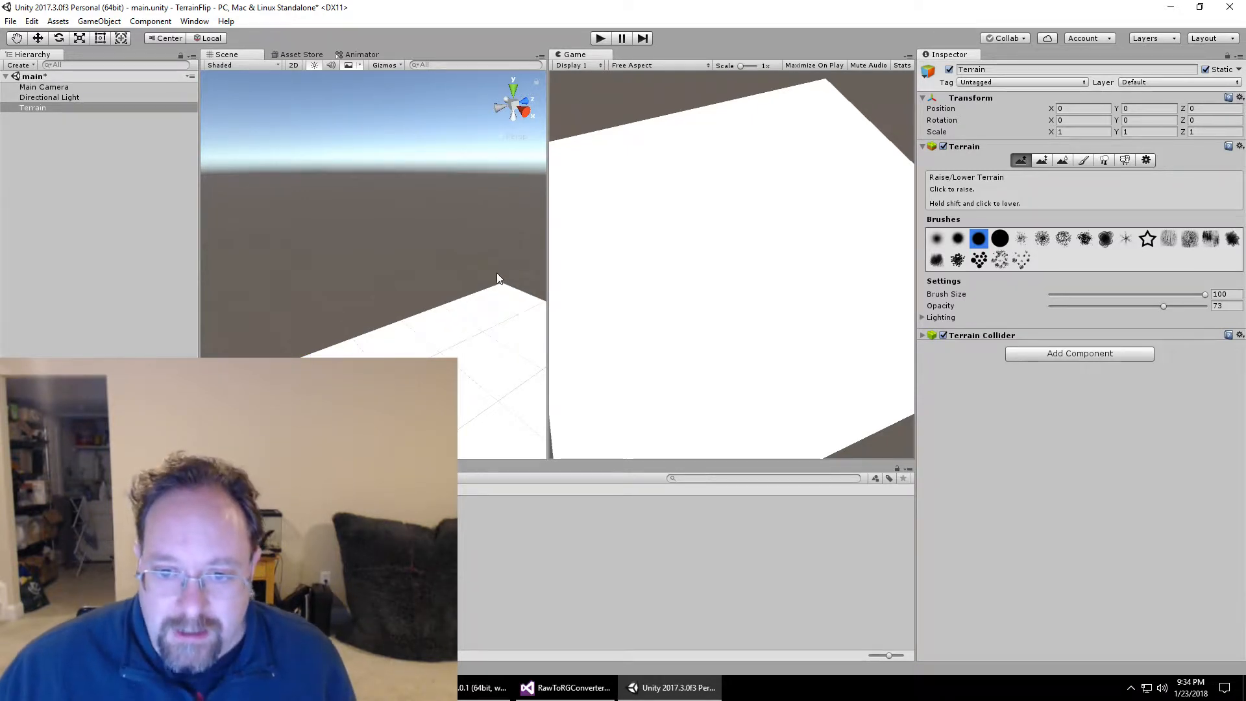
left_click(441, 308)
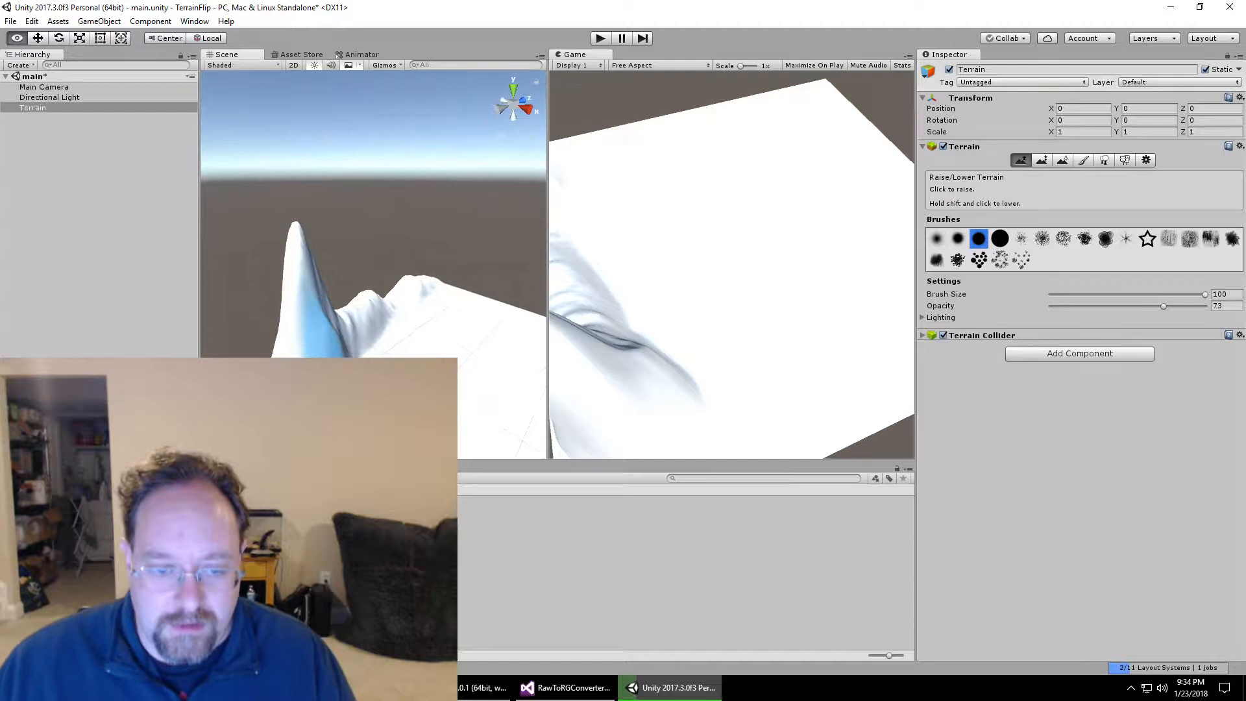
left_click_drag(373, 239, 358, 159)
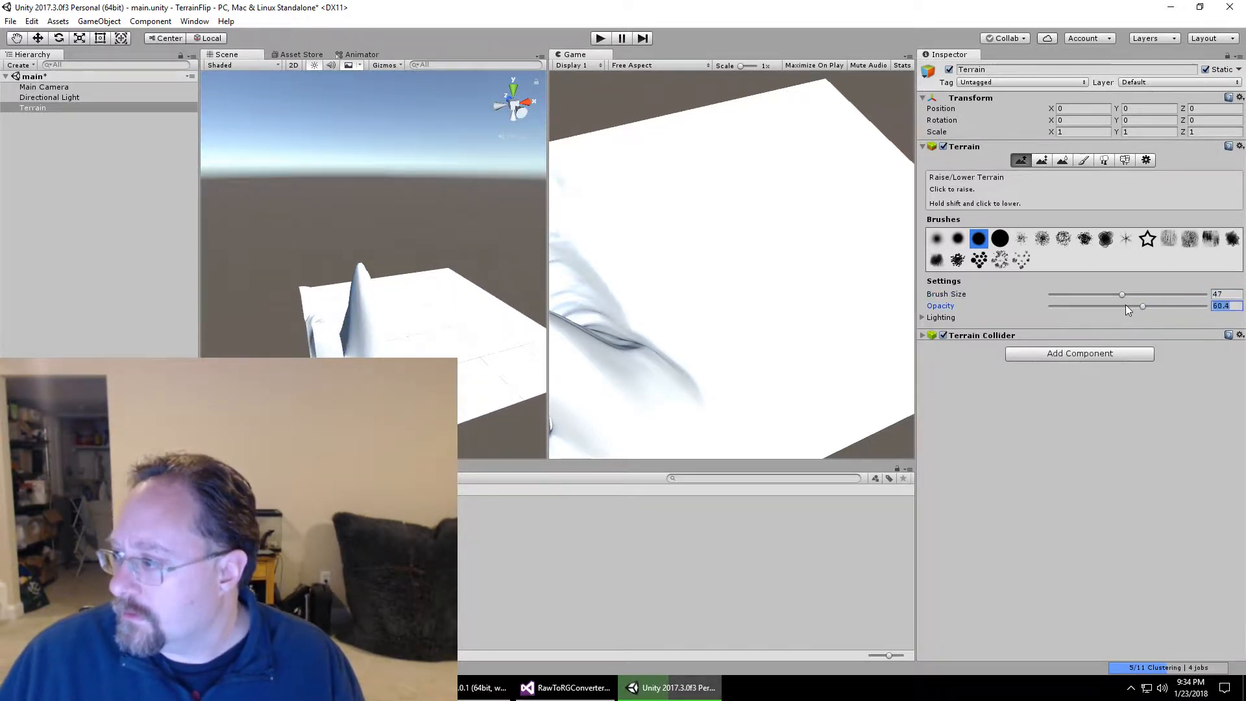
mouse_move(1043, 291)
type("60")
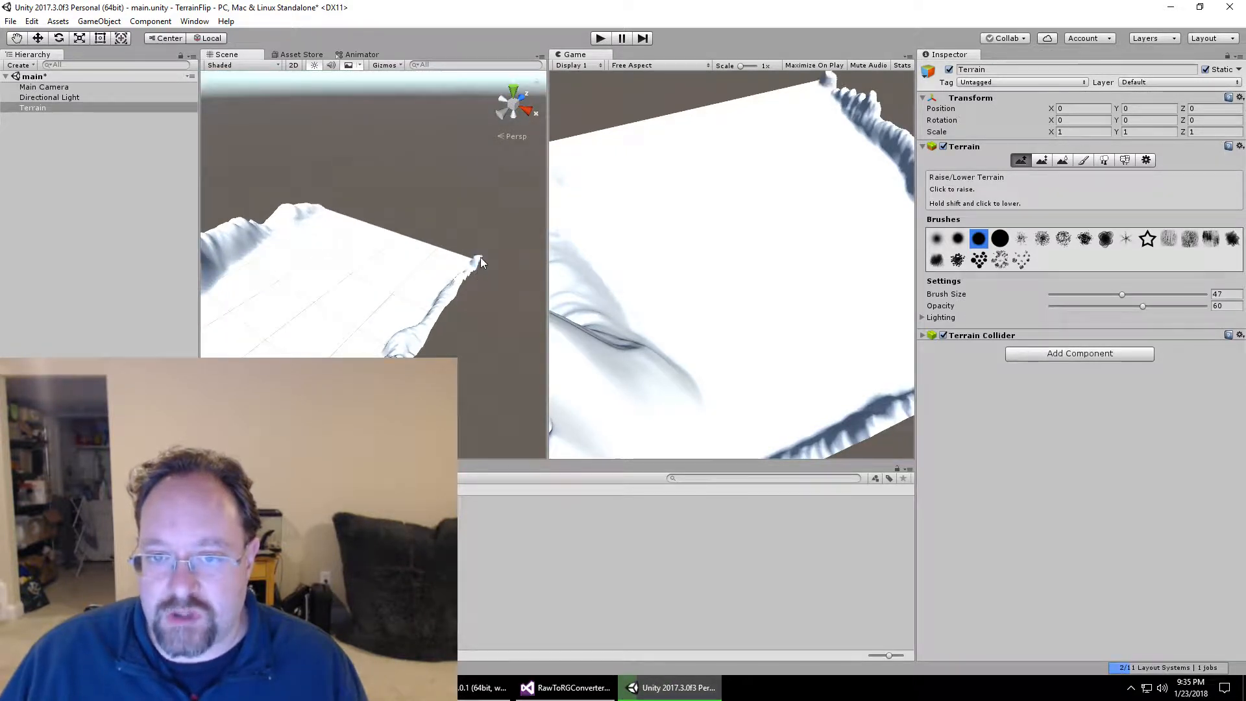
Step: Raise jagged ridges along the terrain edges plus another peak near the border
left_click_drag(481, 262, 474, 231)
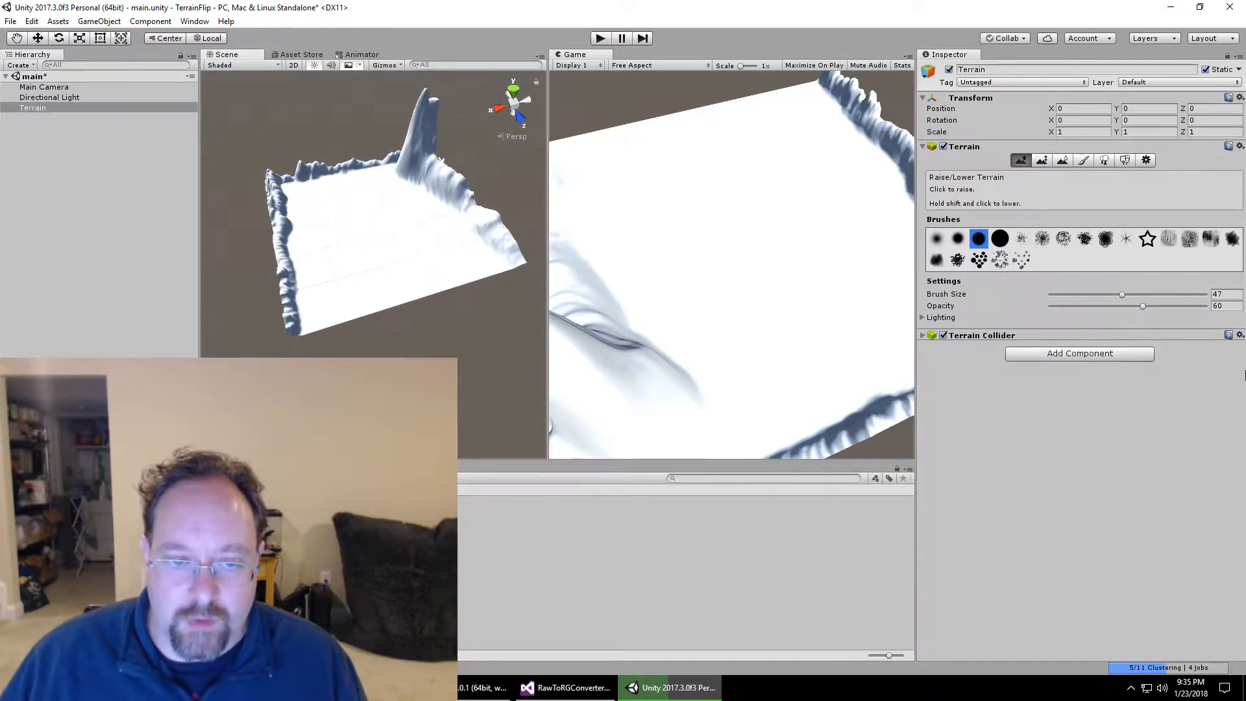
left_click(305, 328)
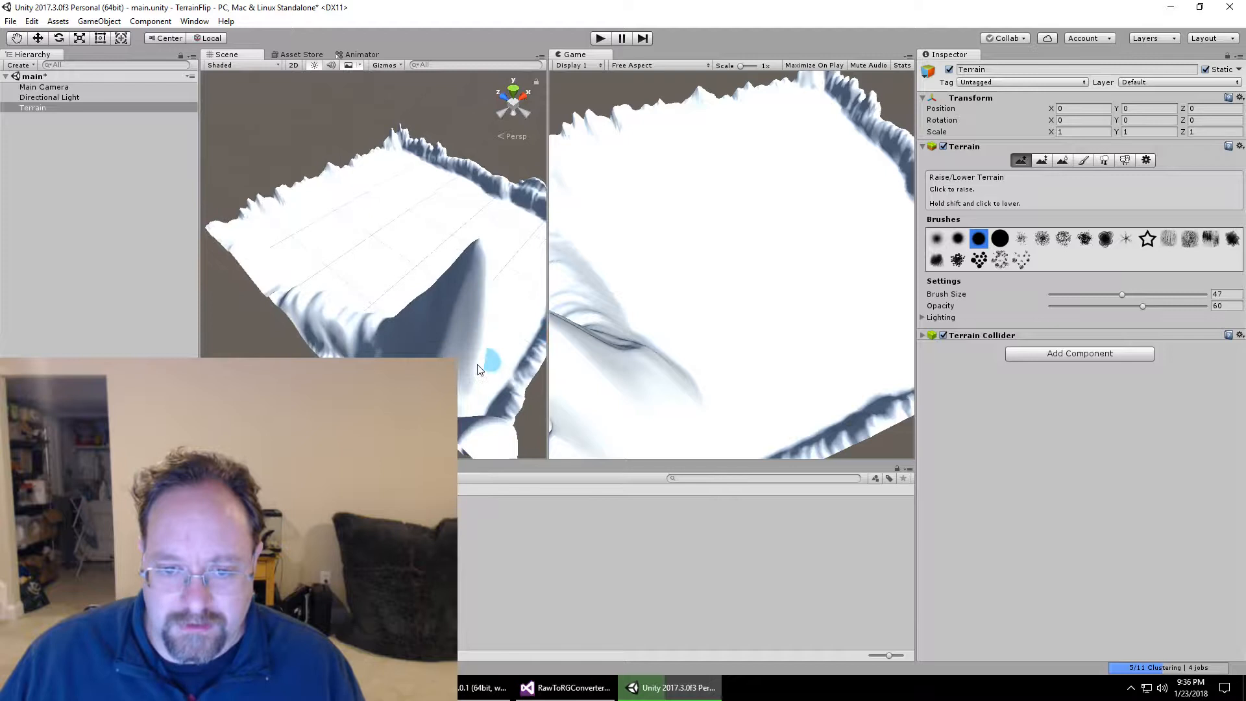
left_click(410, 310)
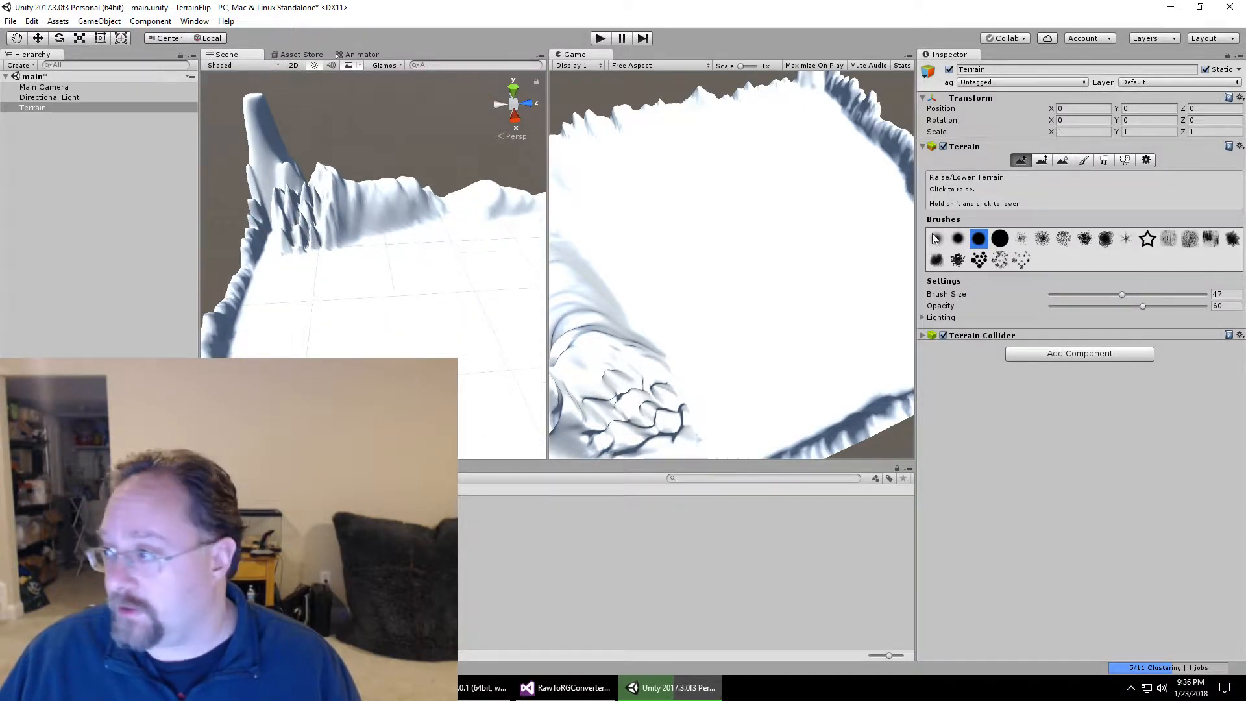
Step: Export the terrain's 16-bit heightmap as terrain2.raw into Desktop\Terrain via Terrain Settings
left_click(1144, 160)
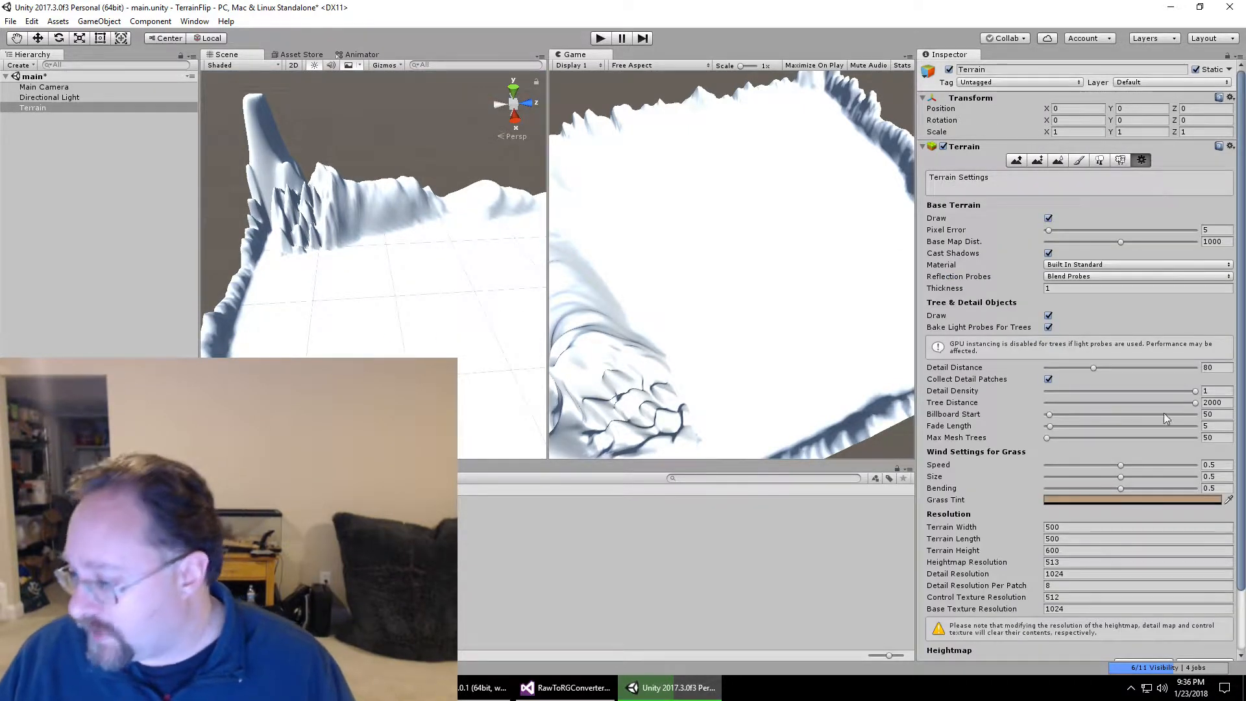
left_click(1204, 594)
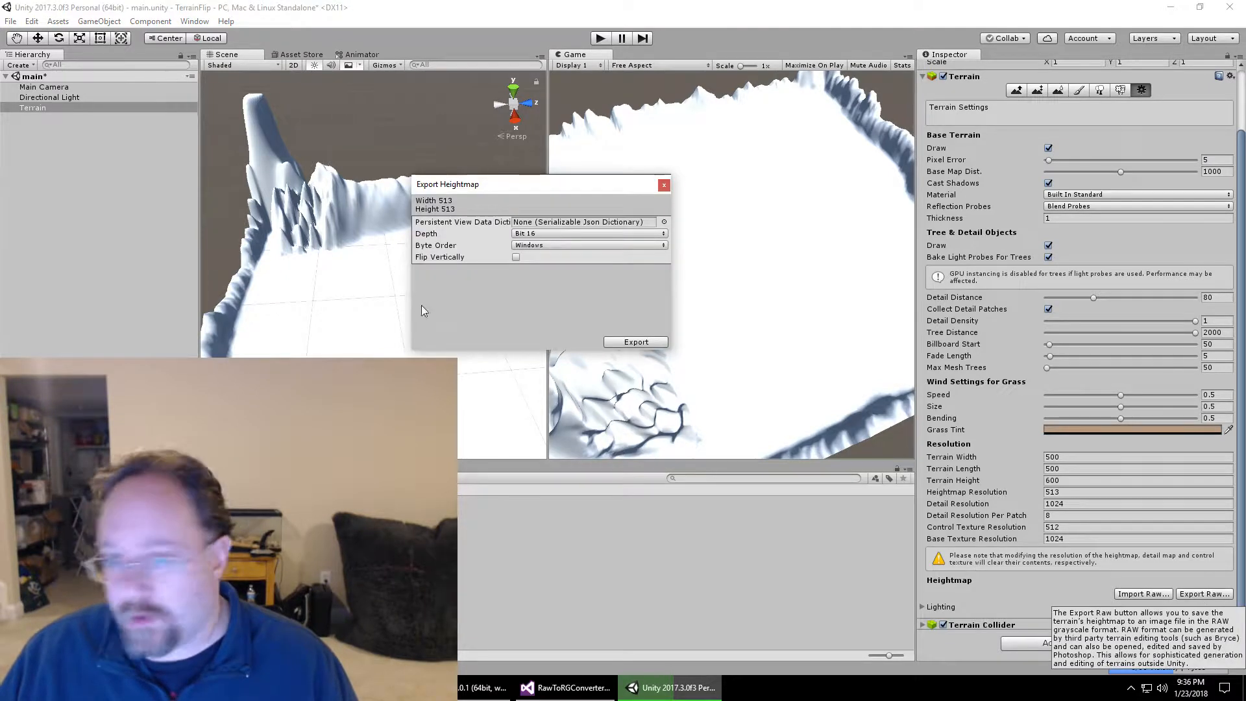
mouse_move(452, 234)
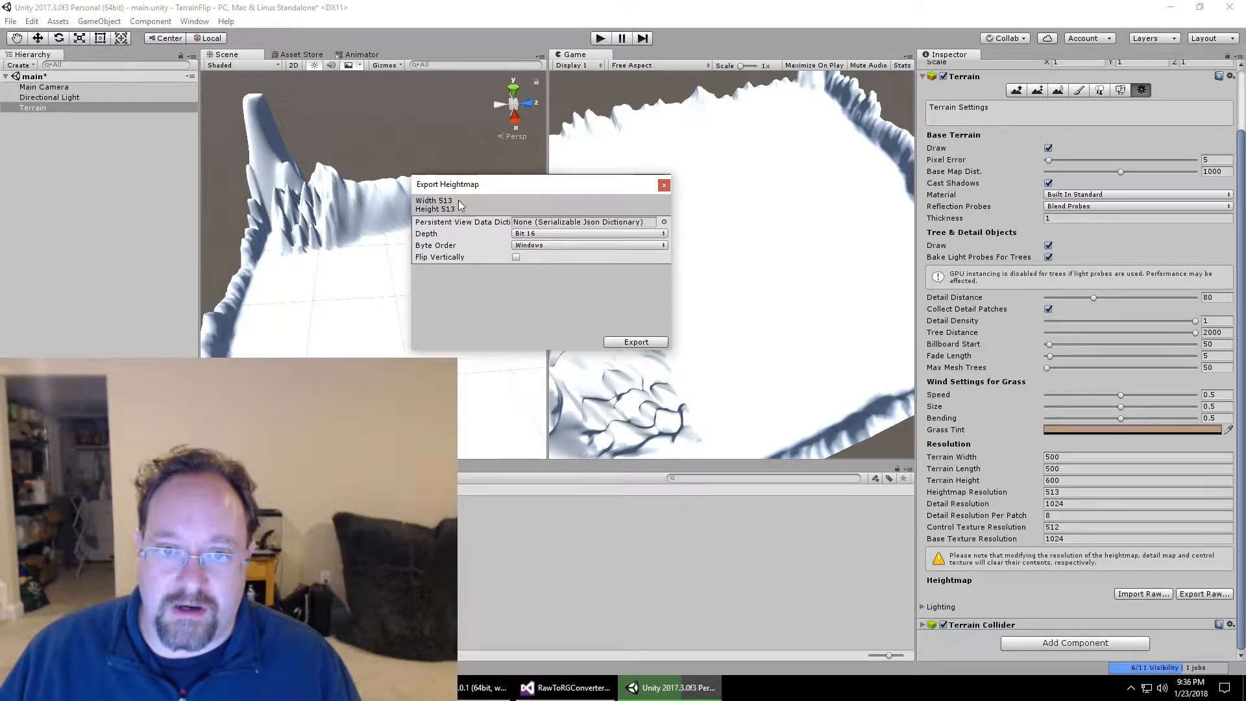
mouse_move(532, 332)
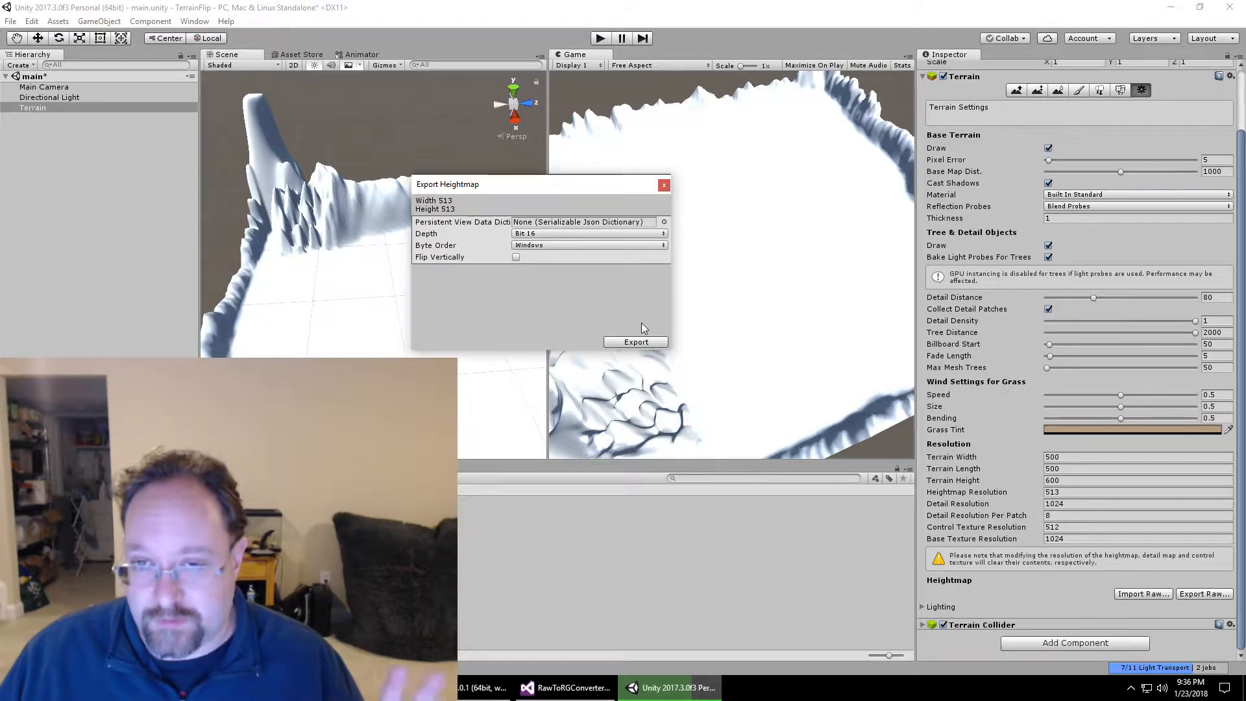
left_click(634, 342)
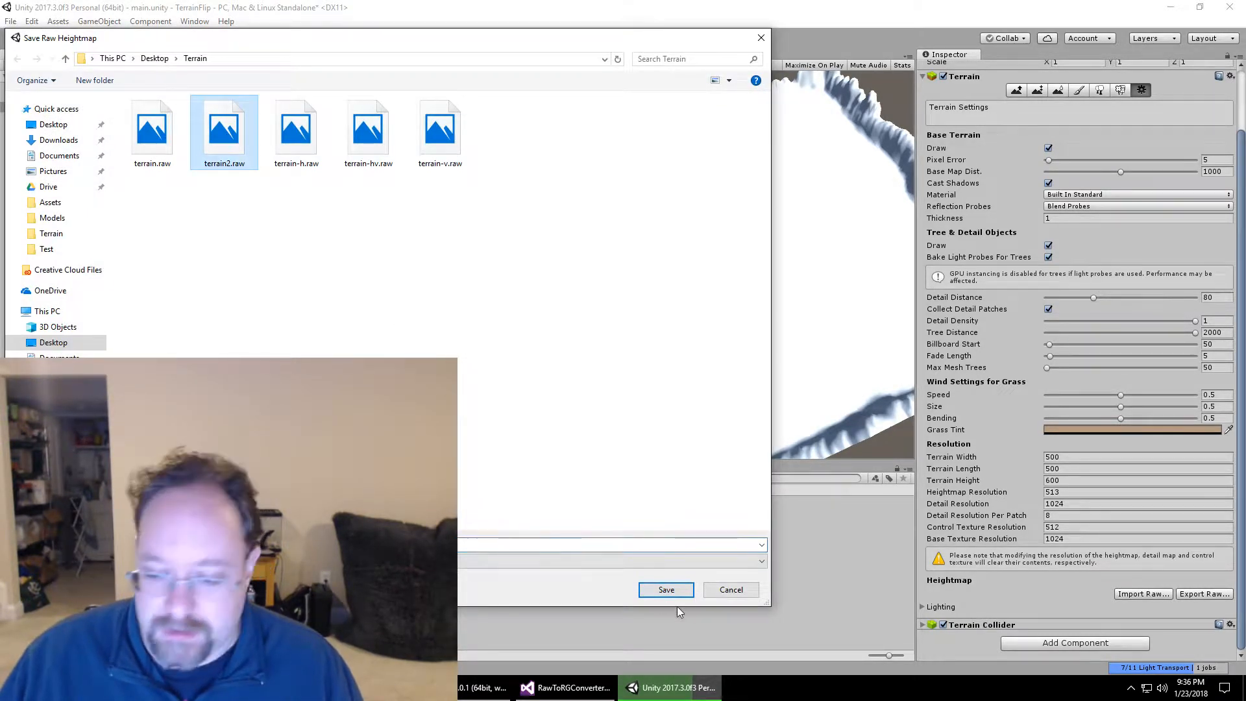
left_click(666, 590)
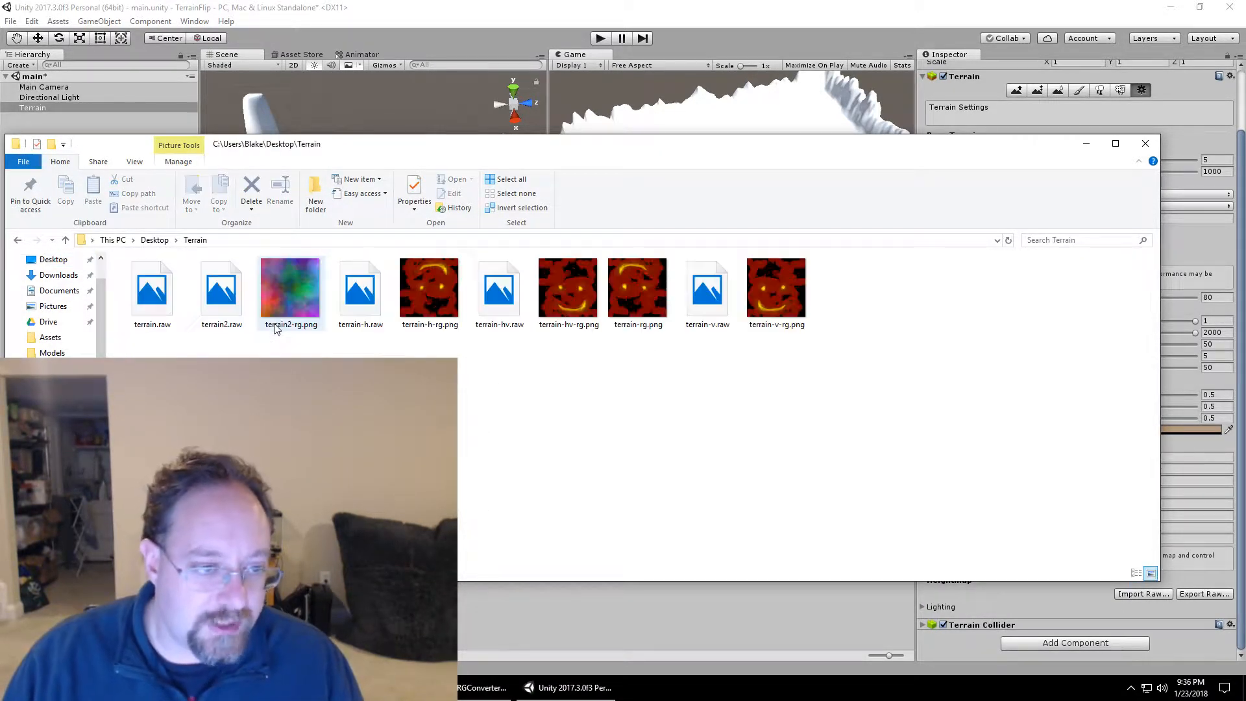
Step: Open terrain2.raw from the Terrain folder with Edit with Notepad++
right_click(290, 288)
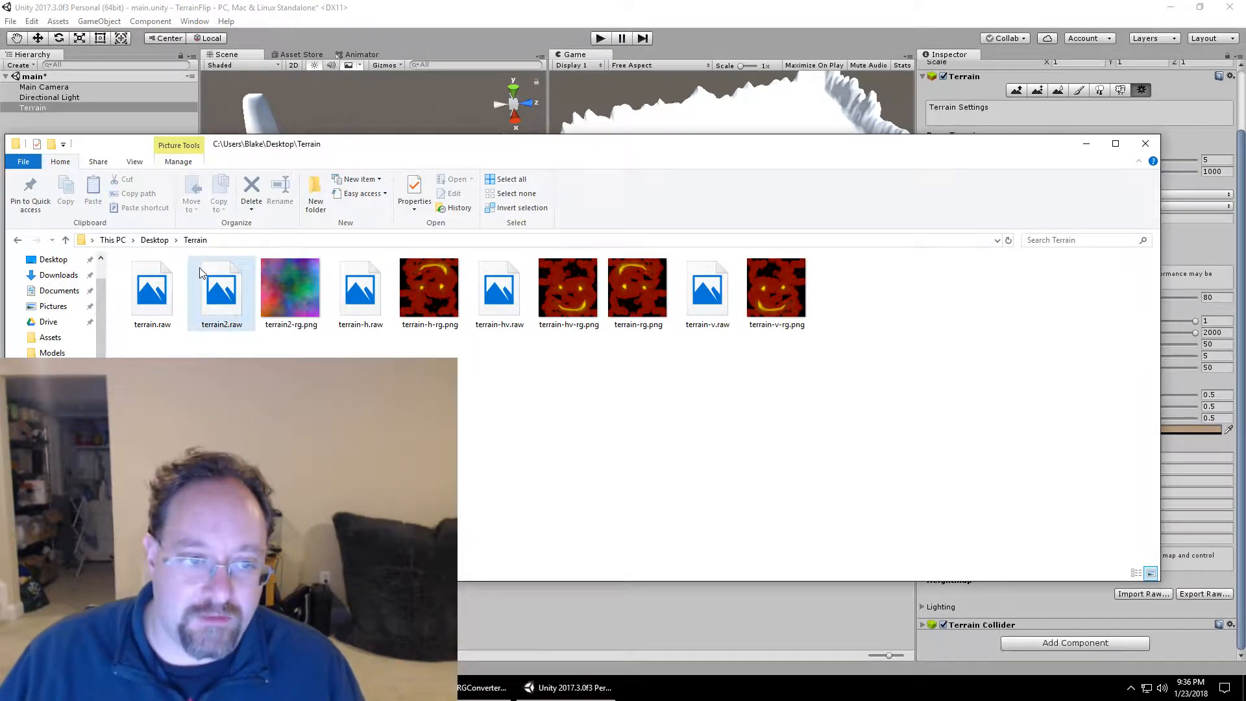
right_click(221, 290)
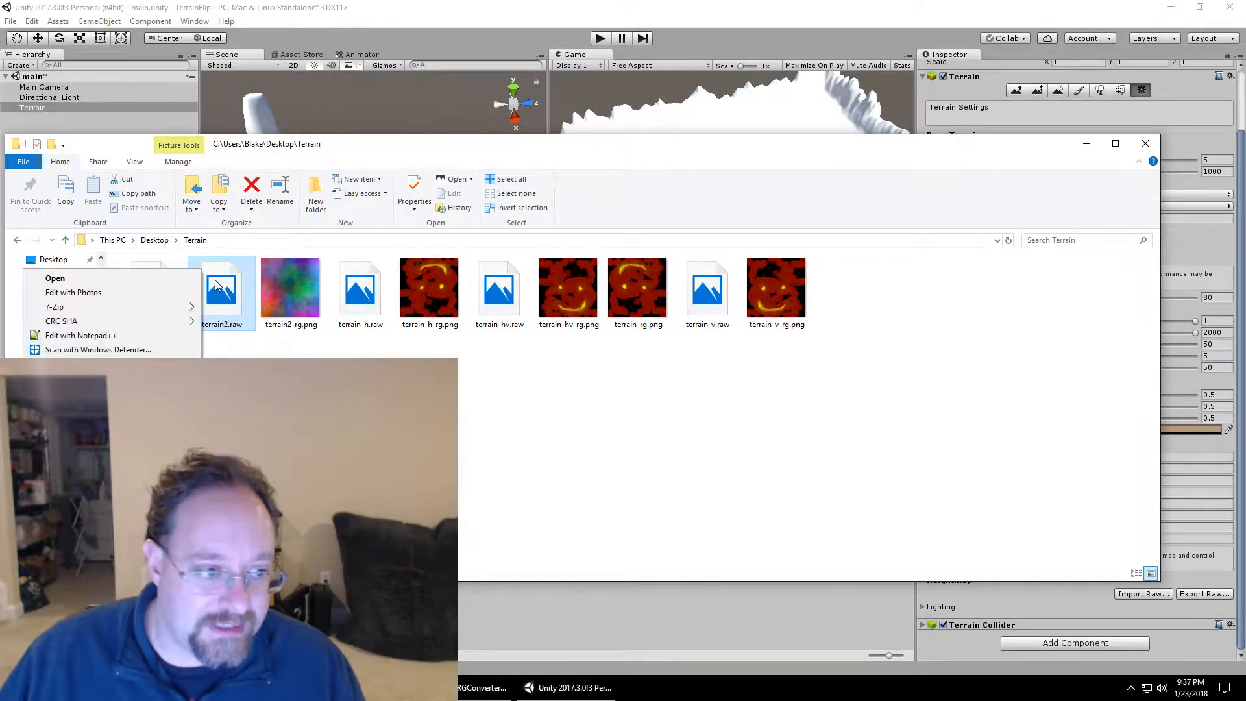
left_click(81, 335)
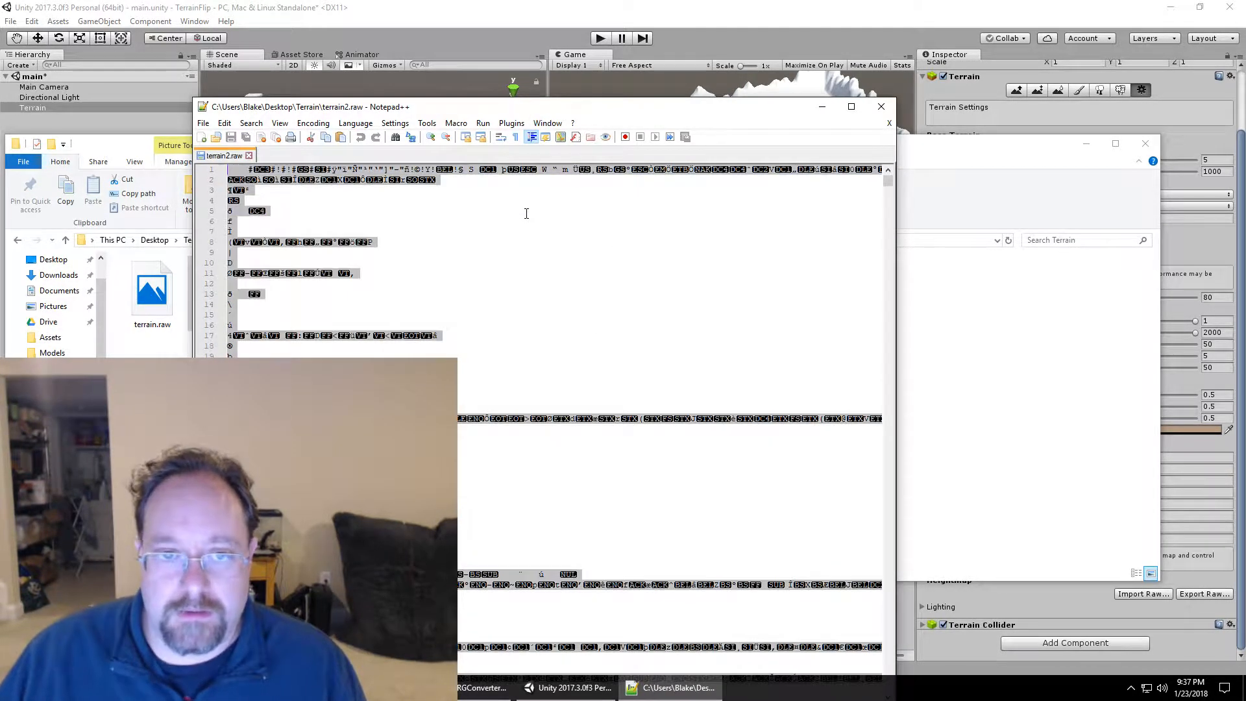
Step: Scroll through terrain2.raw's garbled binary data in Notepad++ and return to the top
left_click(510, 123)
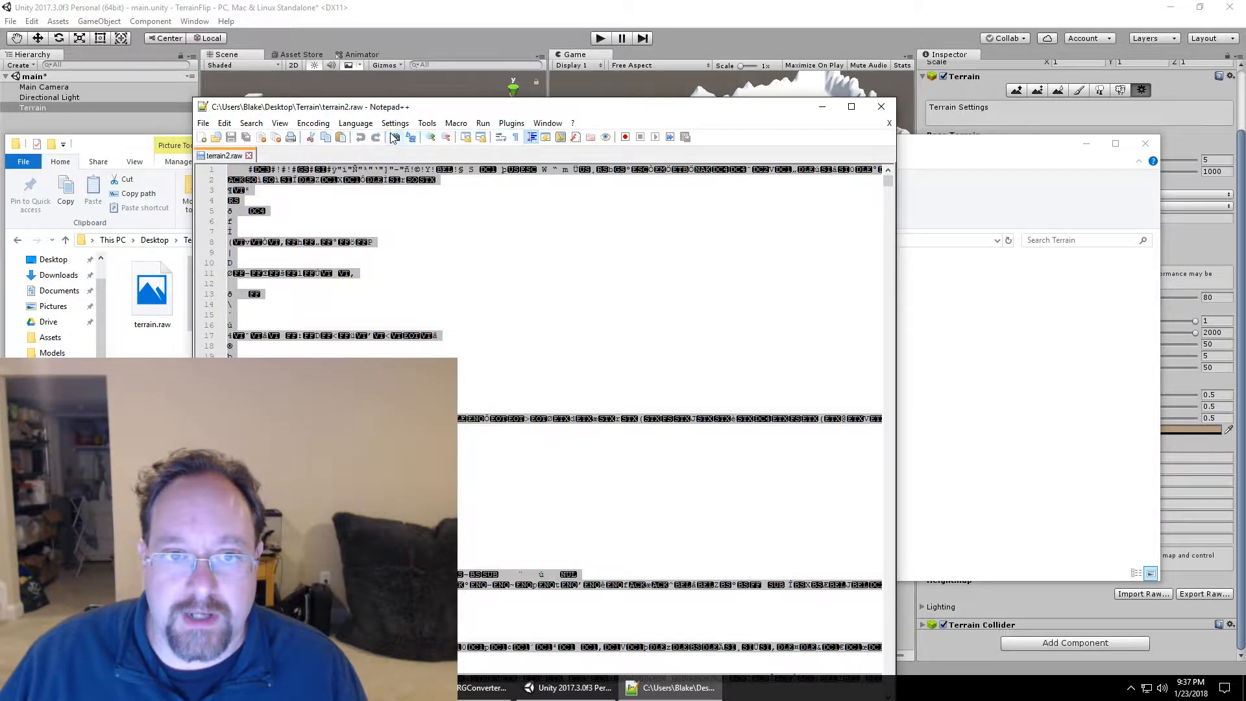
mouse_move(510, 123)
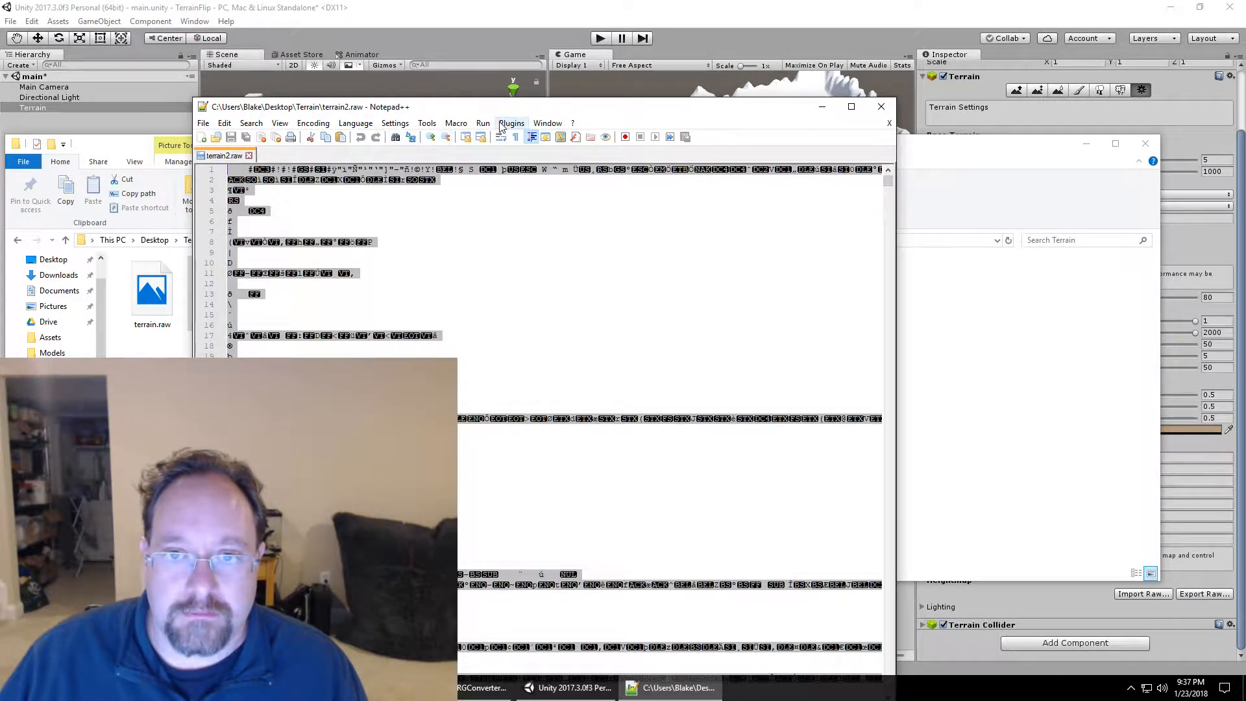
left_click(510, 124)
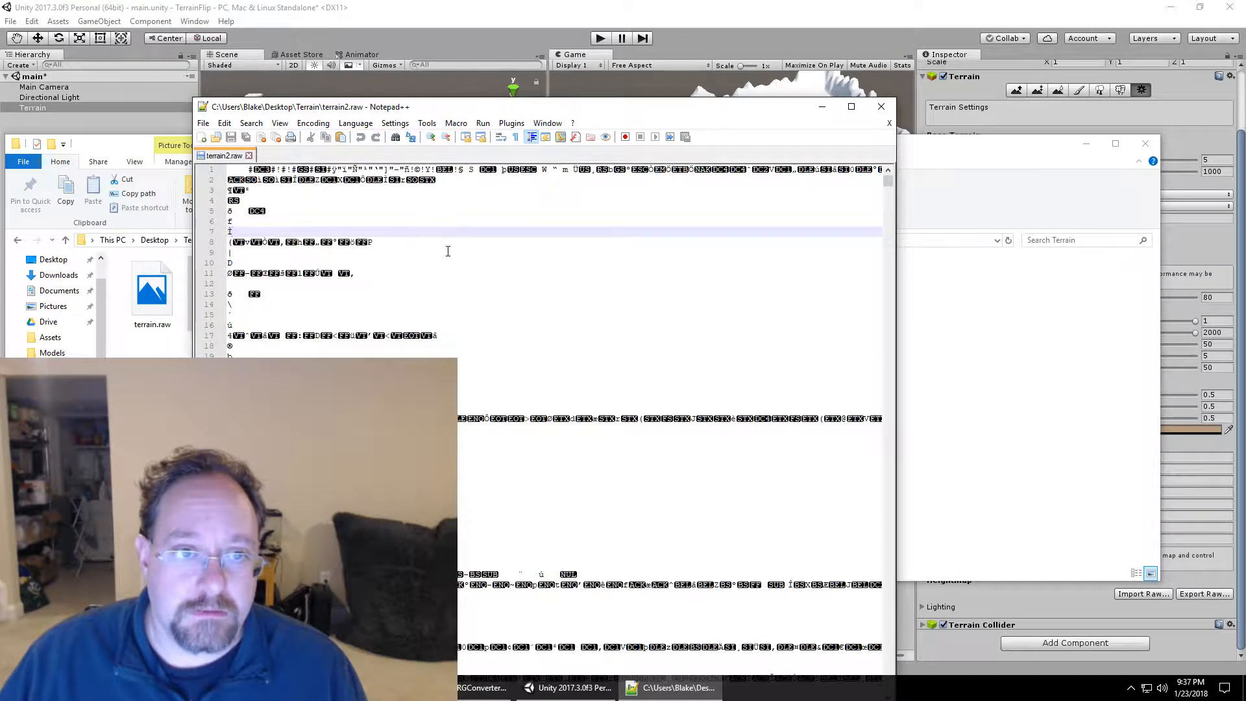
left_click(510, 123)
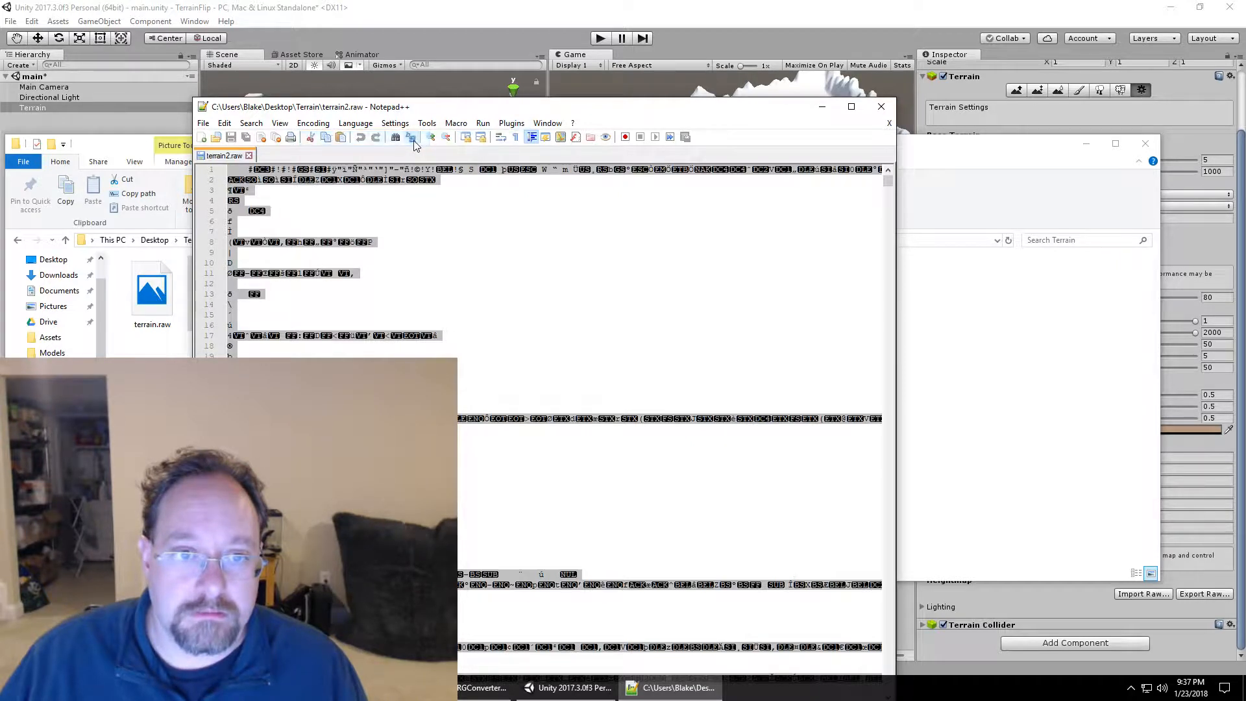
left_click(510, 123)
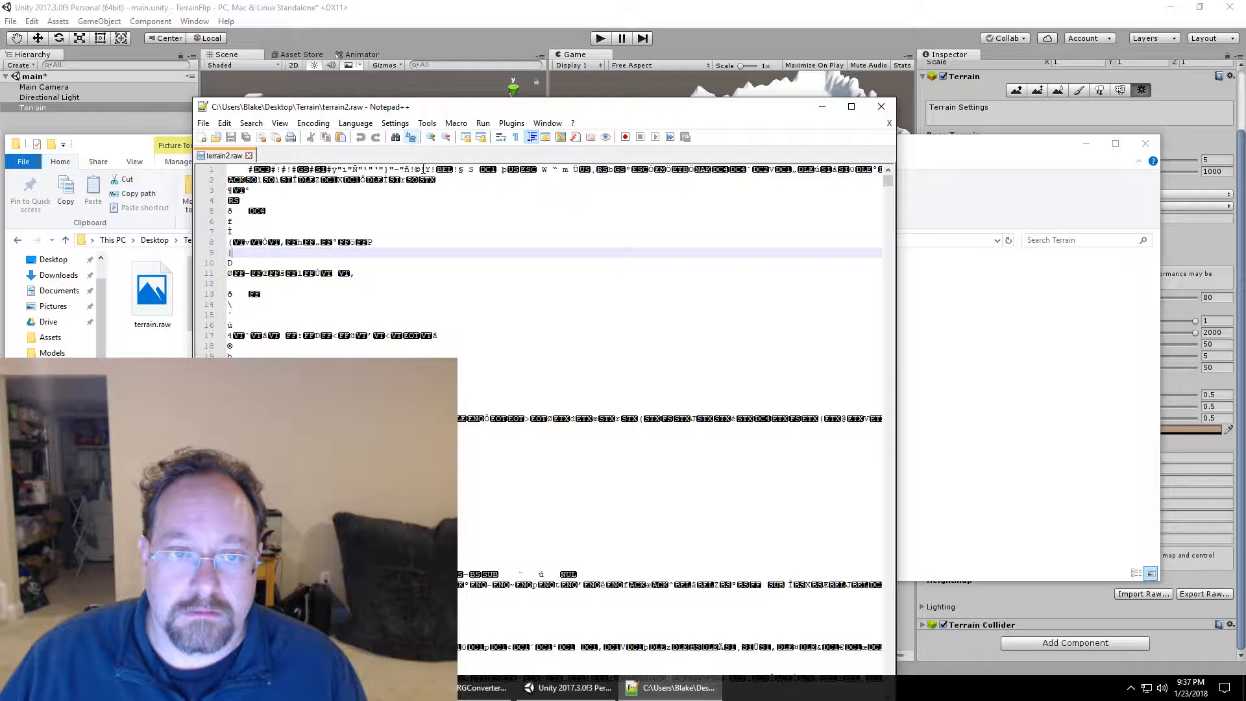
scroll("down", 3)
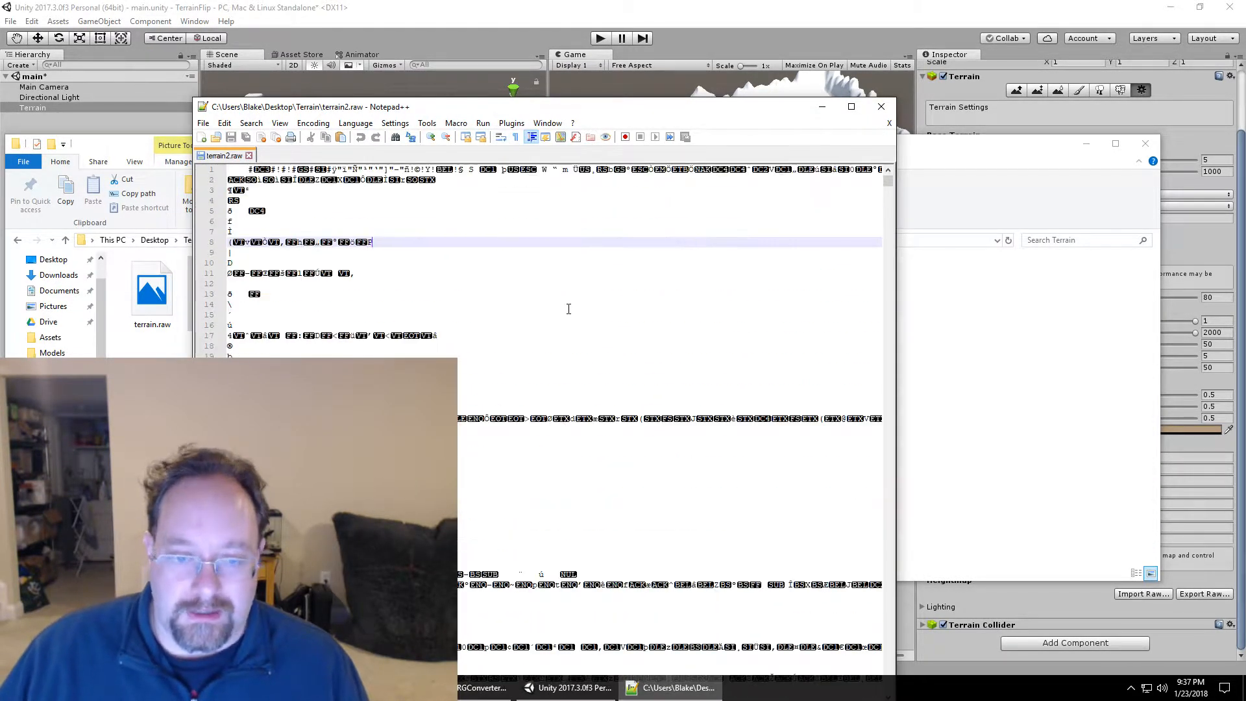
scroll("down", 3)
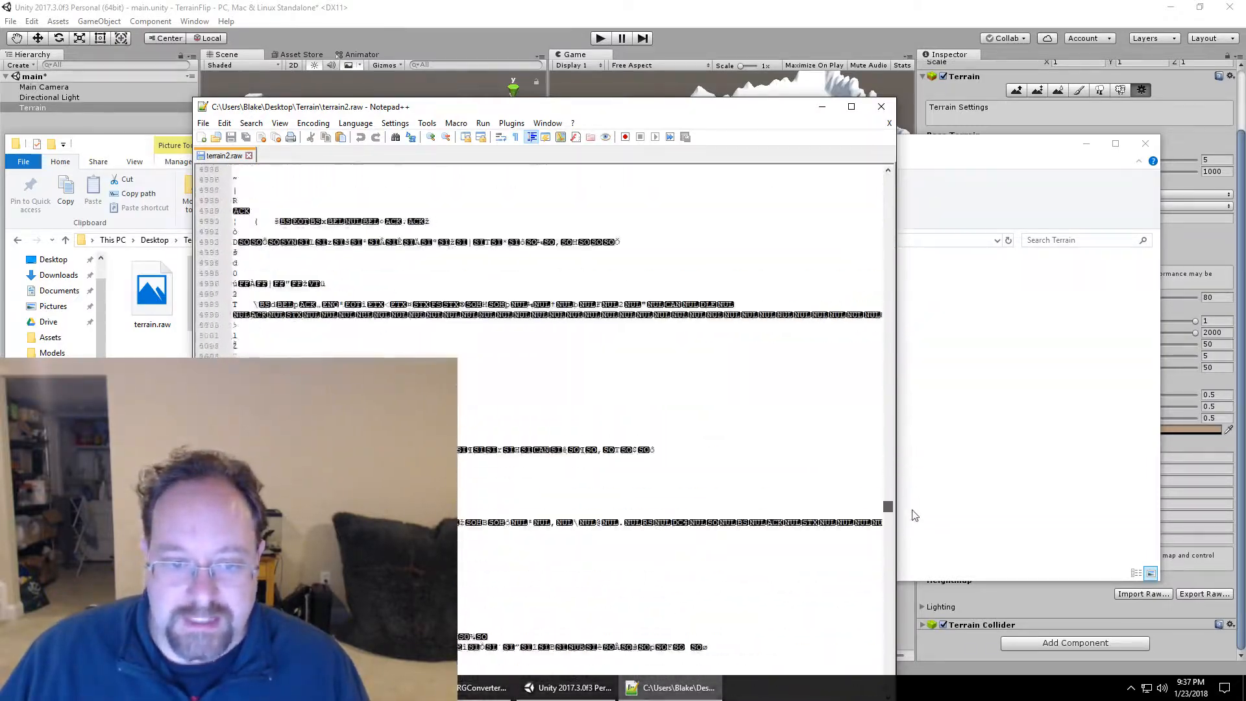
scroll("down", 3)
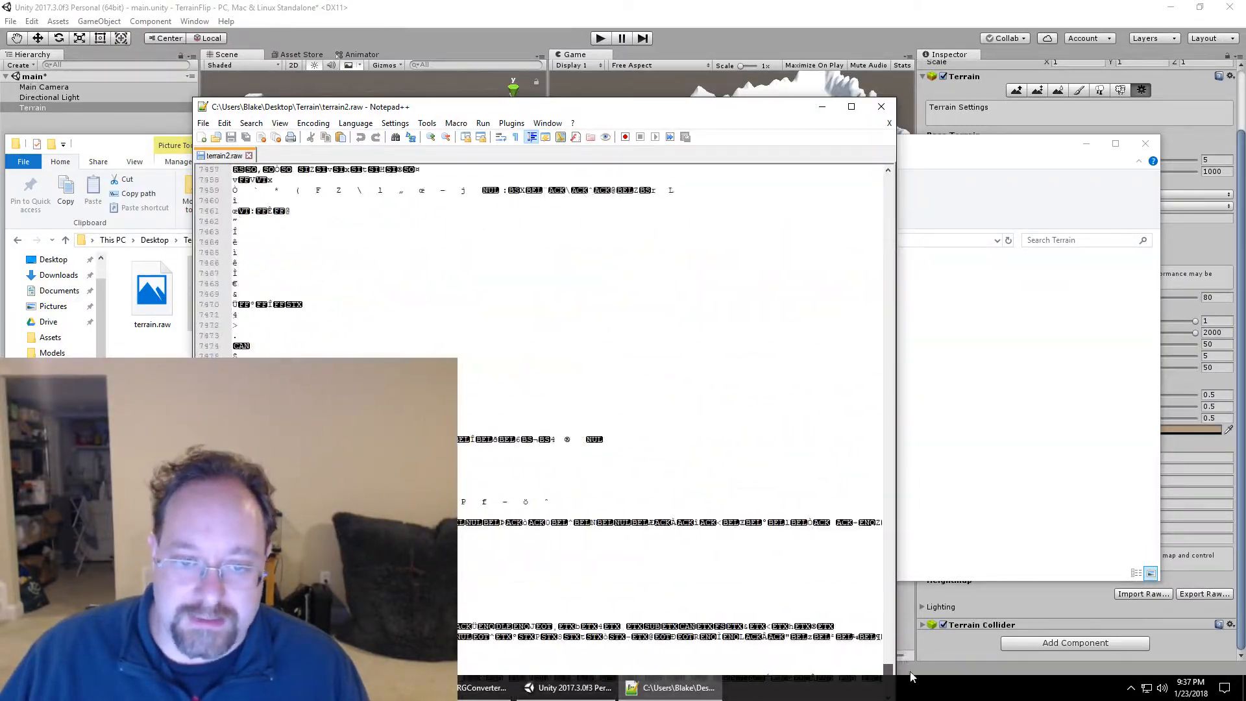
scroll("up", 3)
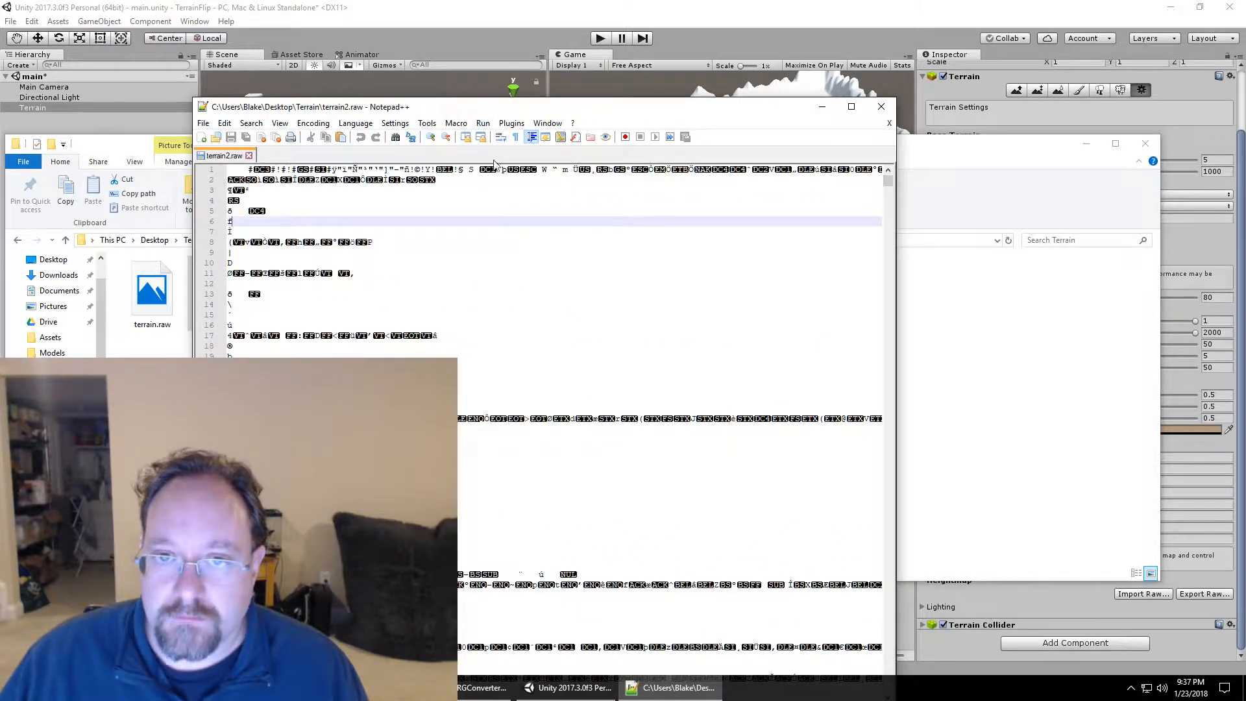
left_click(511, 123)
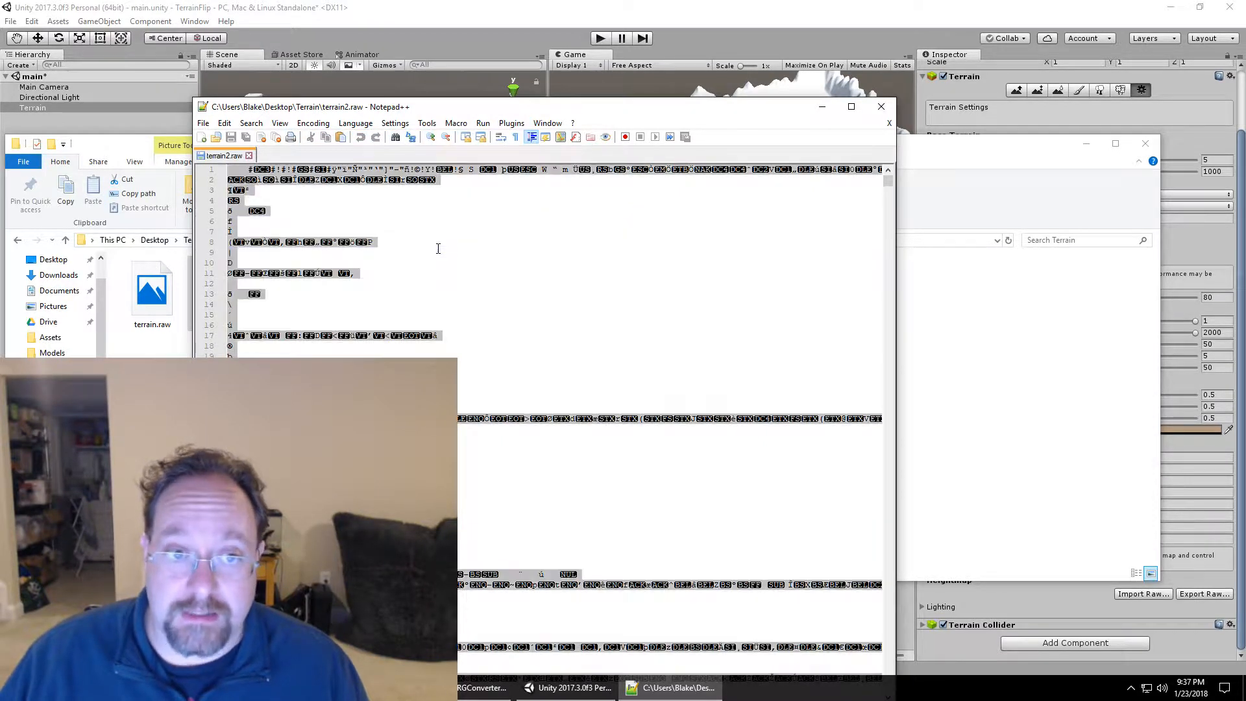
Step: Close terrain2.raw, browse the 16BitRawToPng GitHub repository, and open a new File Explorer window
left_click(510, 123)
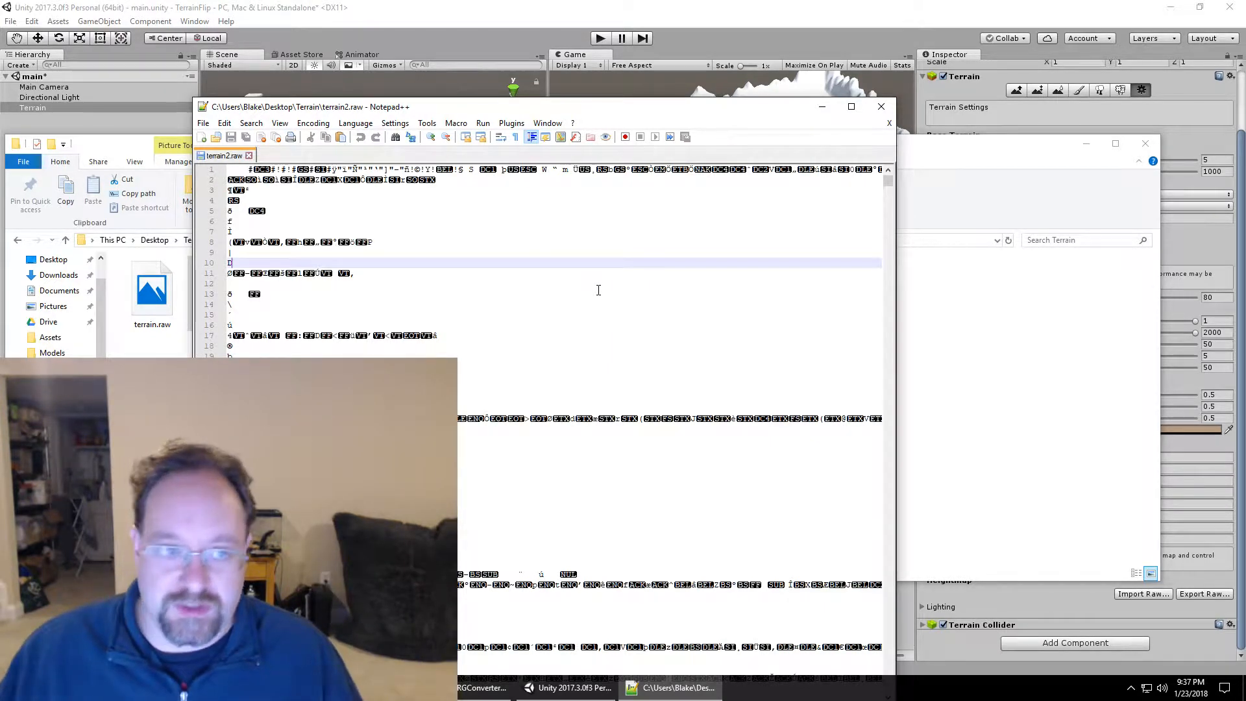
mouse_move(700, 299)
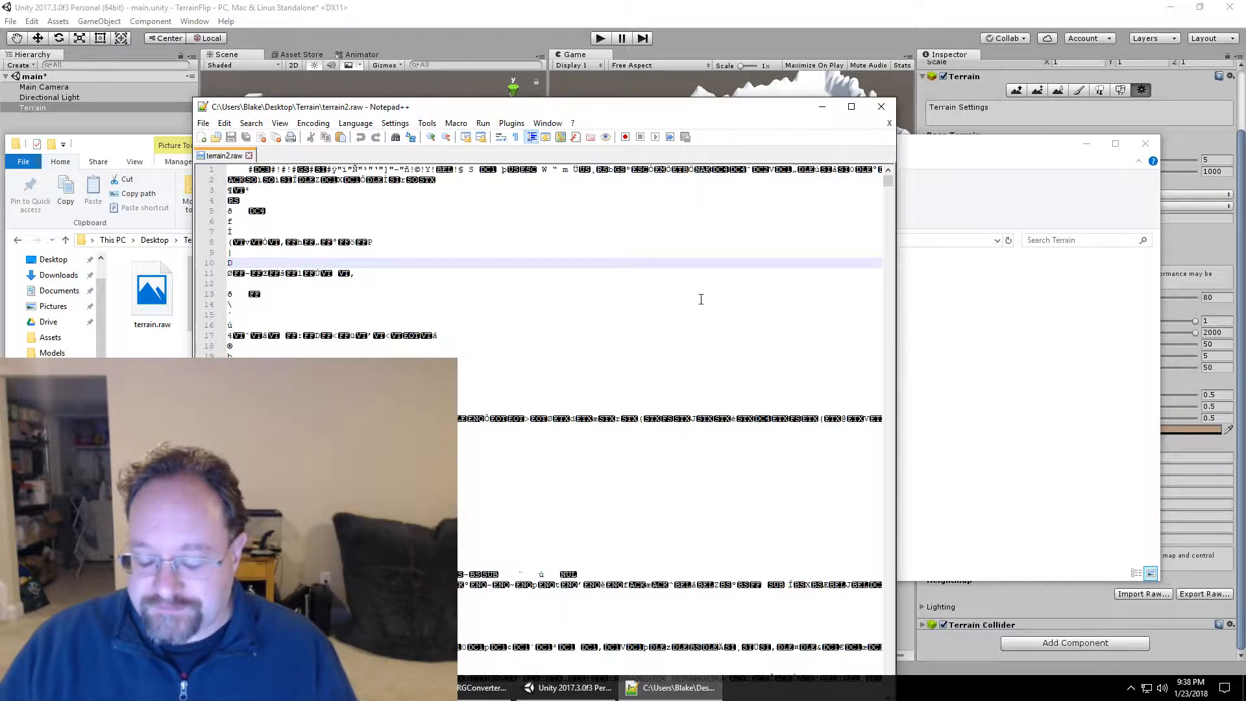
mouse_move(758, 270)
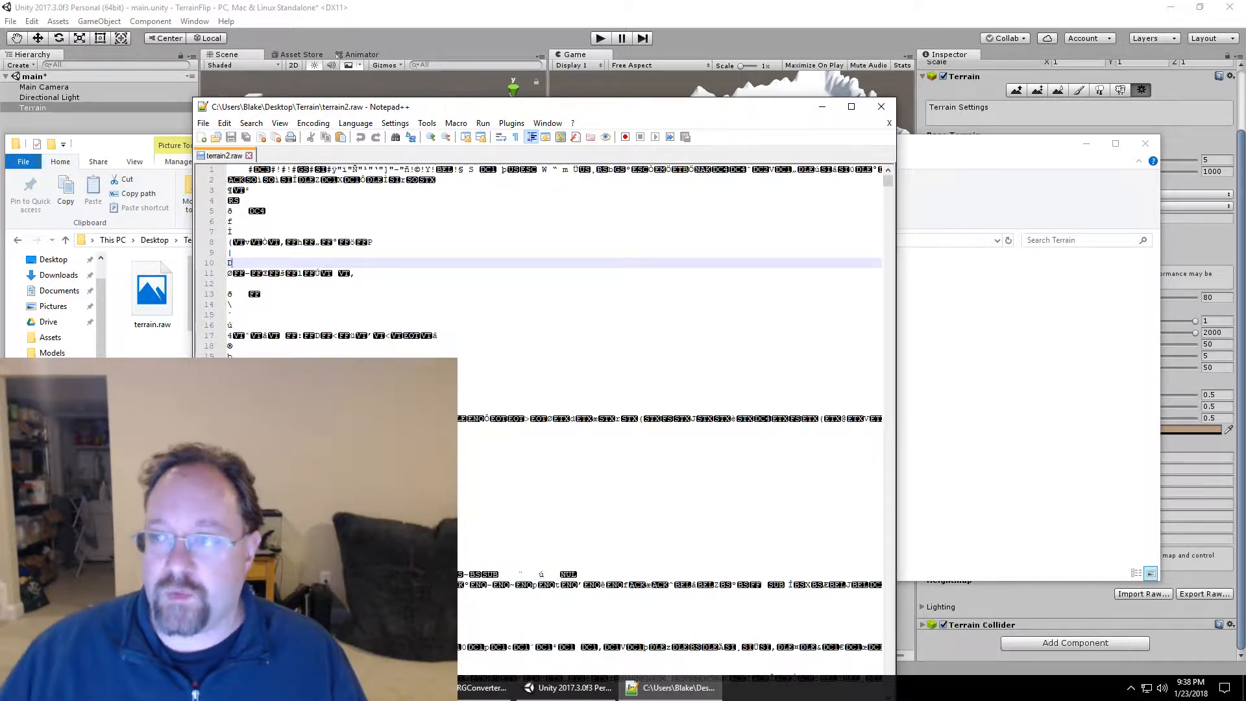
scroll("down", 3)
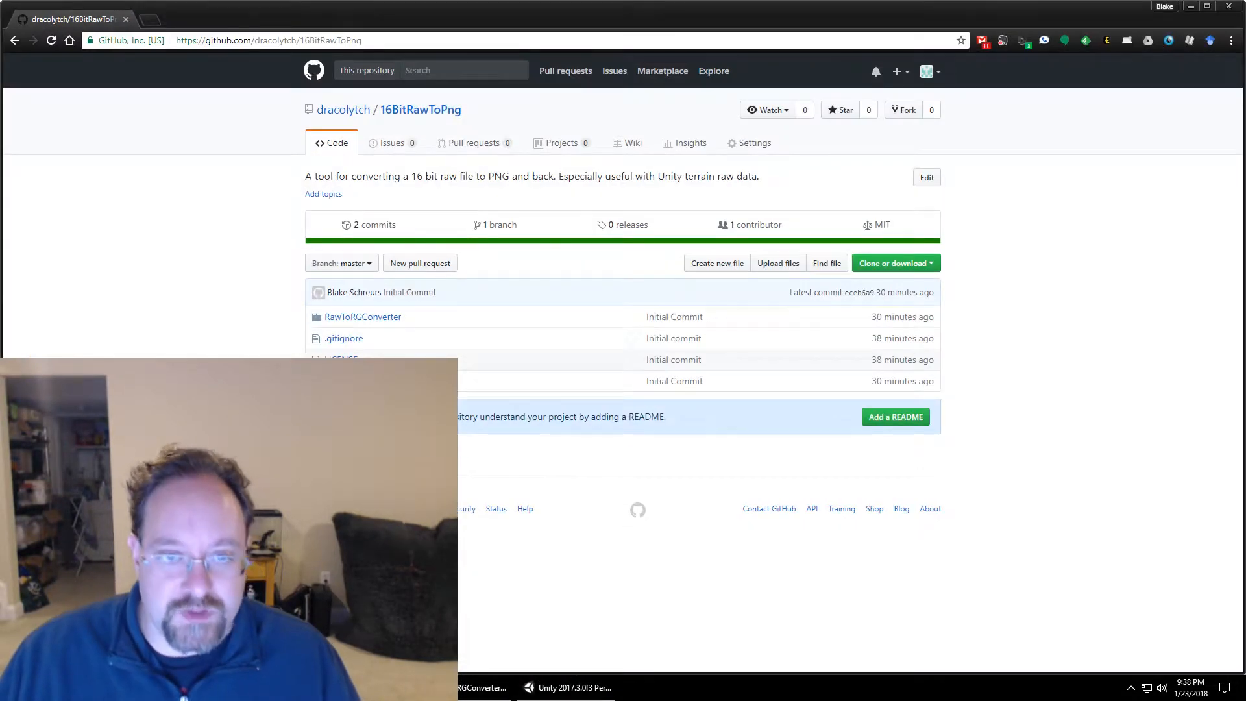
left_click(268, 39)
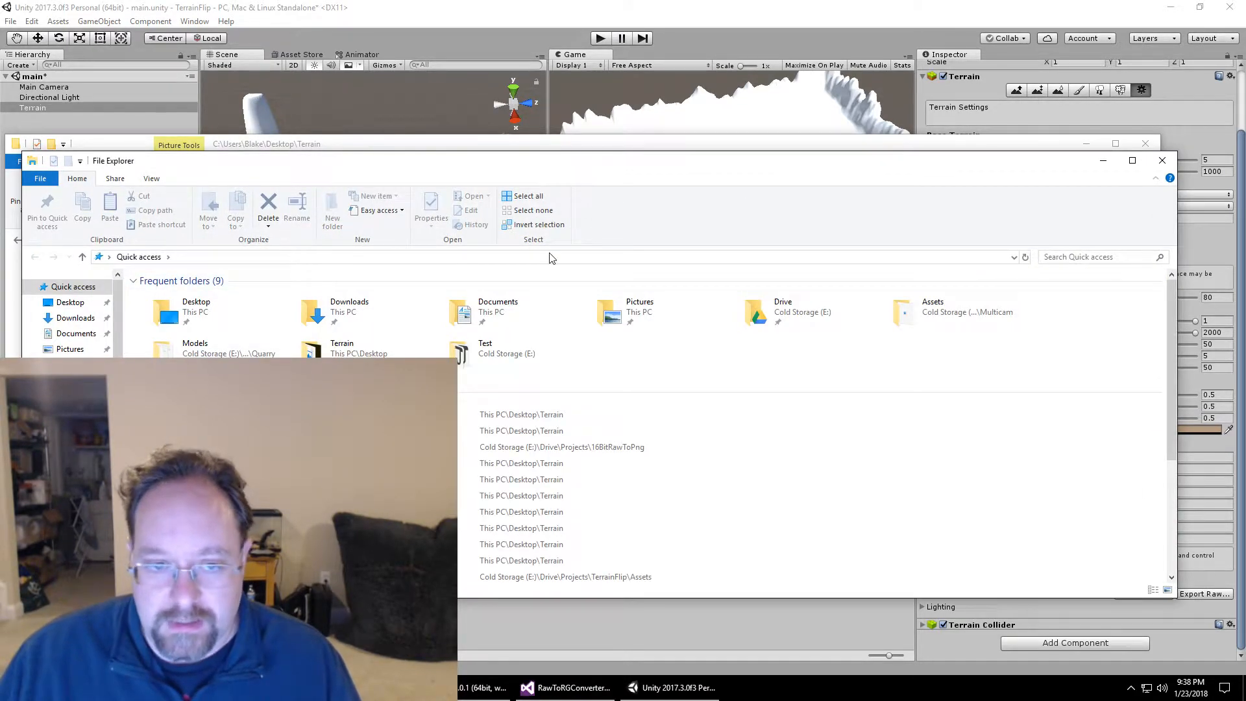
Step: Navigate File Explorer to drive E (e:\) toward the 16BitRawToPng project folder
type("e:\\Drive\\")
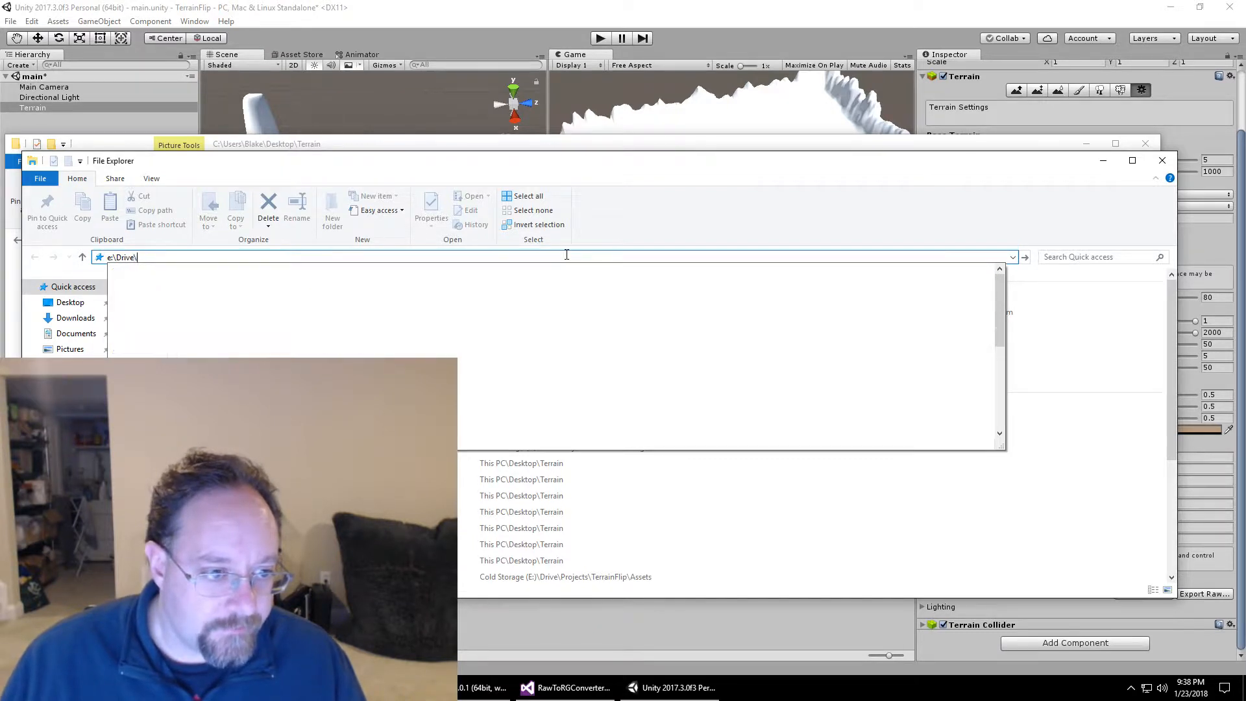
key("Return")
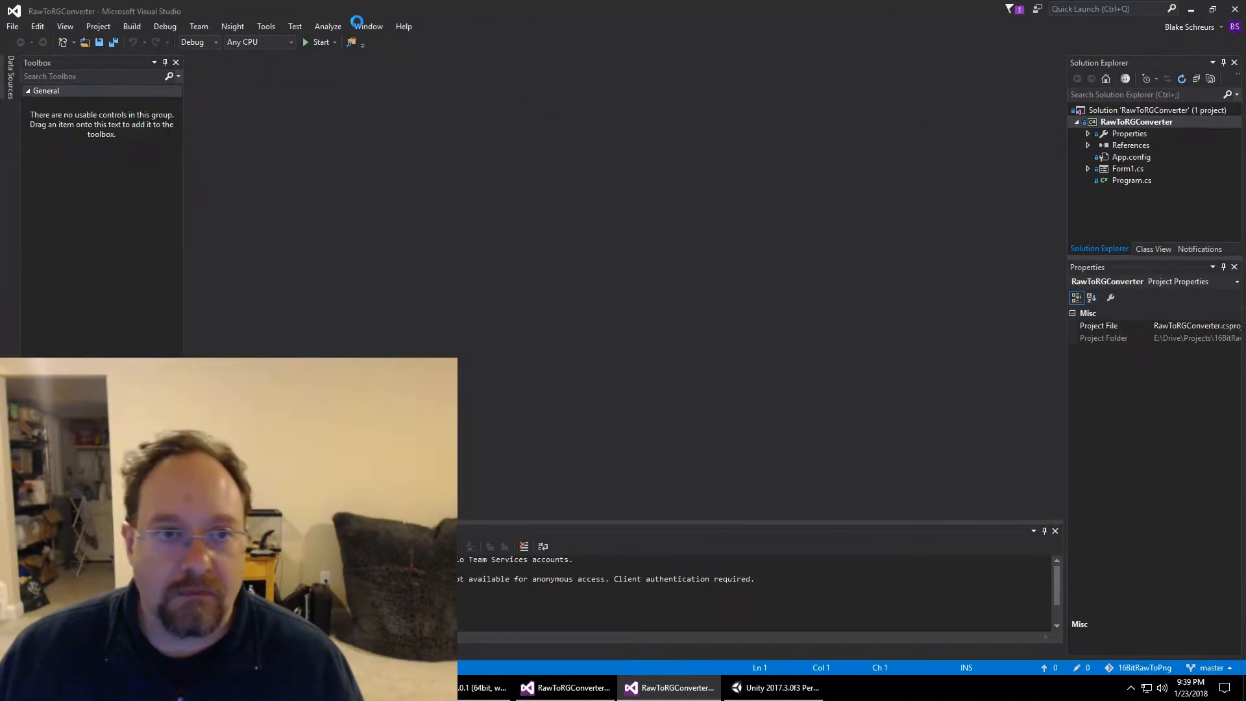
Step: Run the Raw / Png Converter app, move its window, and browse for a RAW file
left_click(319, 42)
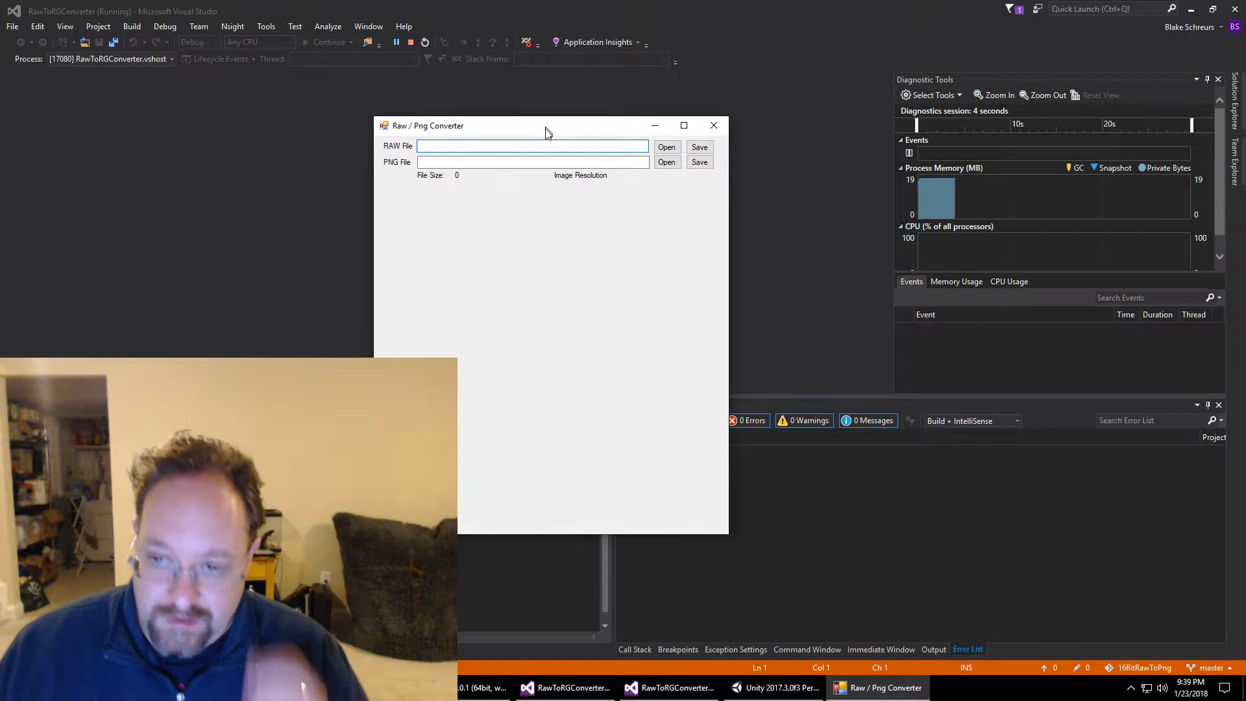
left_click_drag(547, 125, 467, 162)
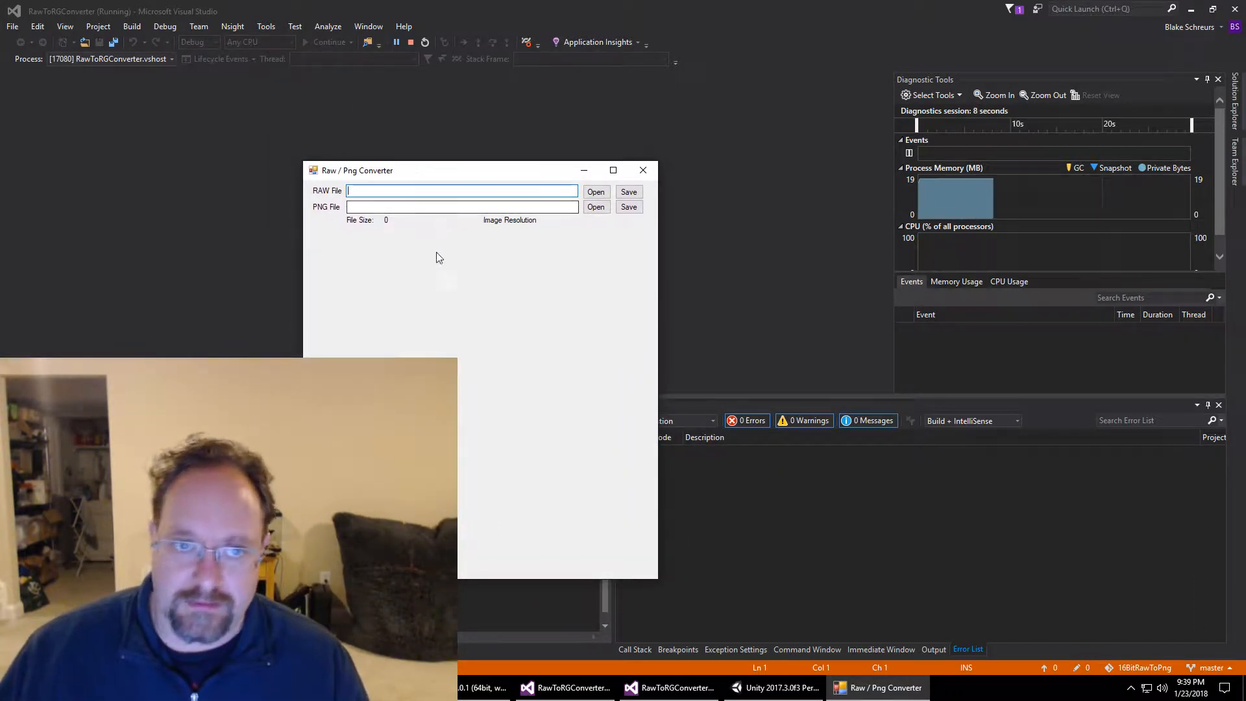
mouse_move(479, 301)
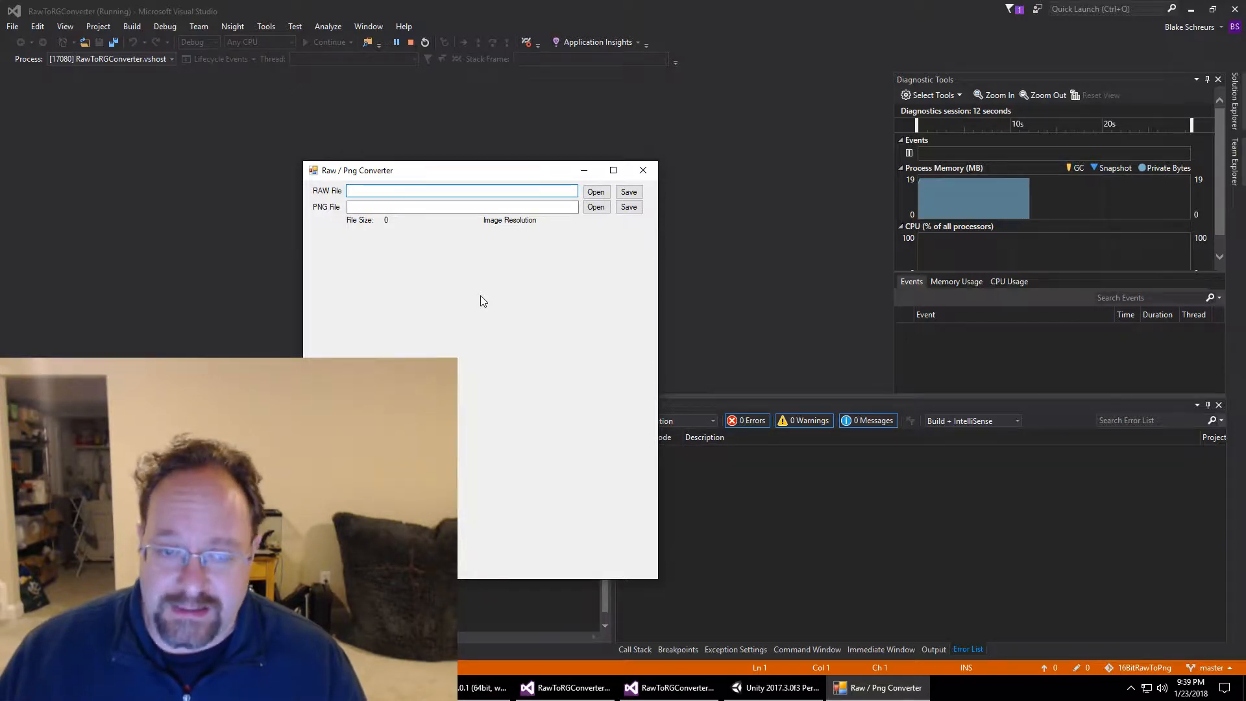
left_click(595, 192)
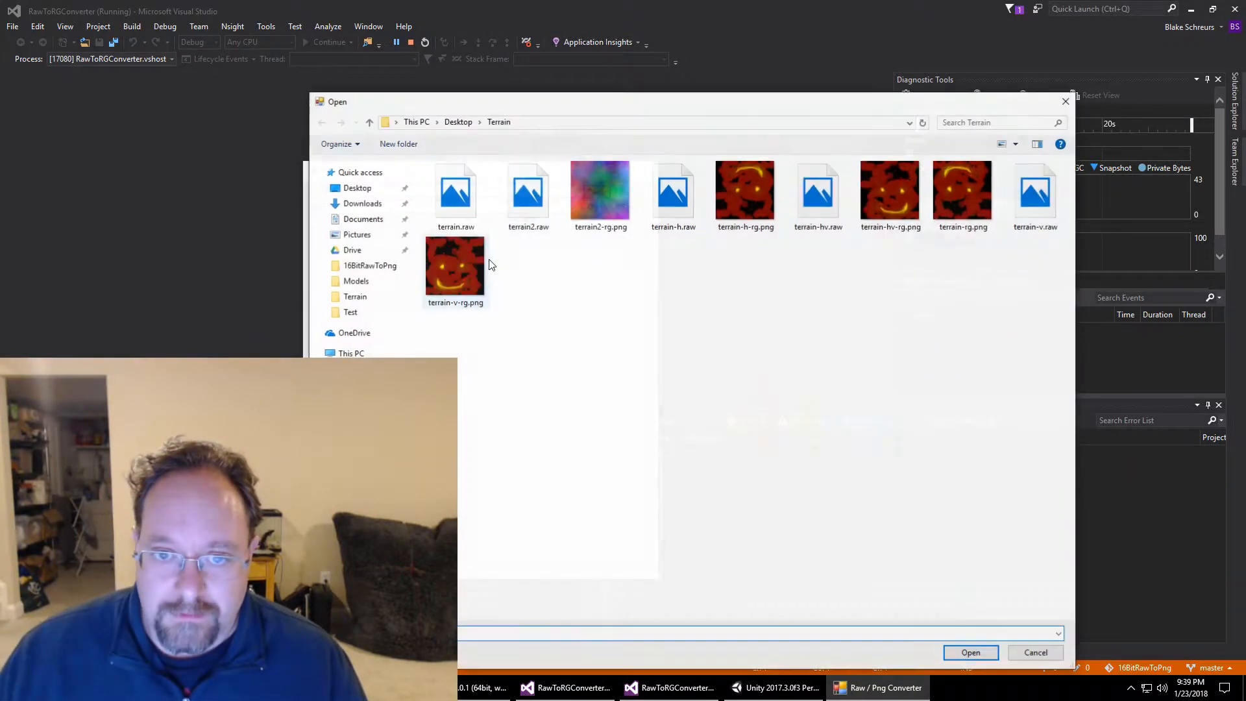
Step: Load terrain2.raw at 513x513 and save the converted image as terrain2-rg.png
left_click(527, 190)
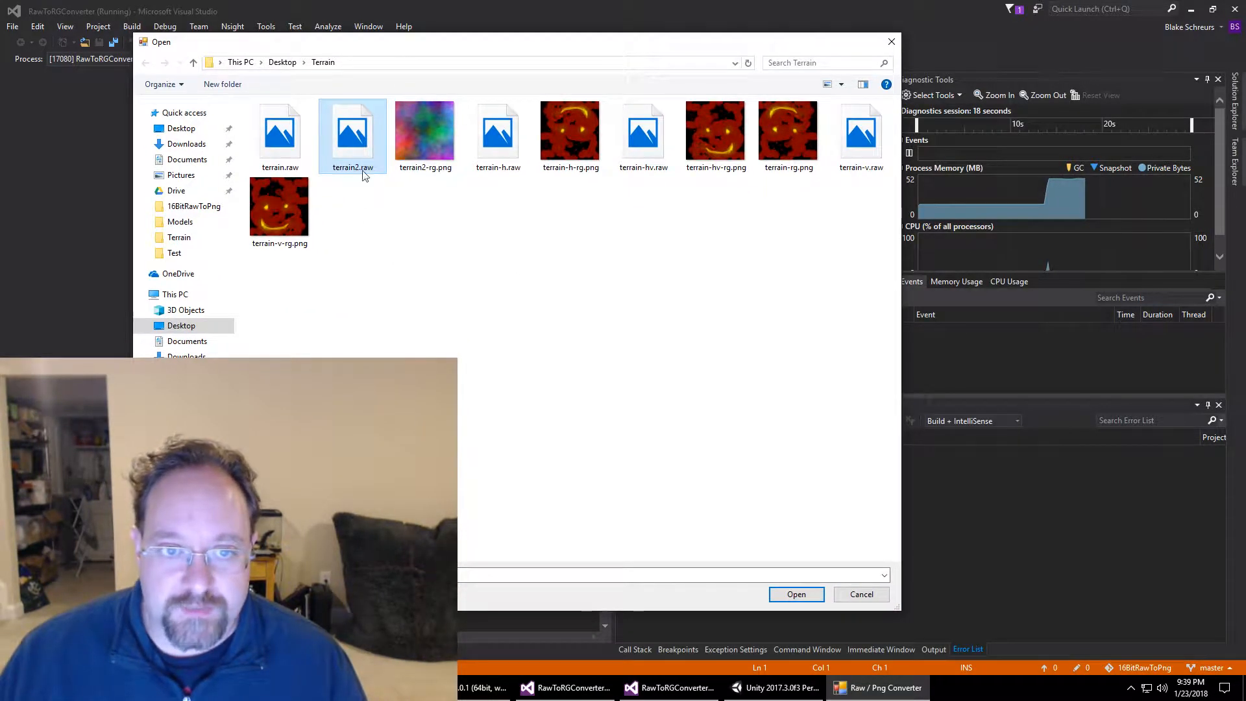
left_click(796, 594)
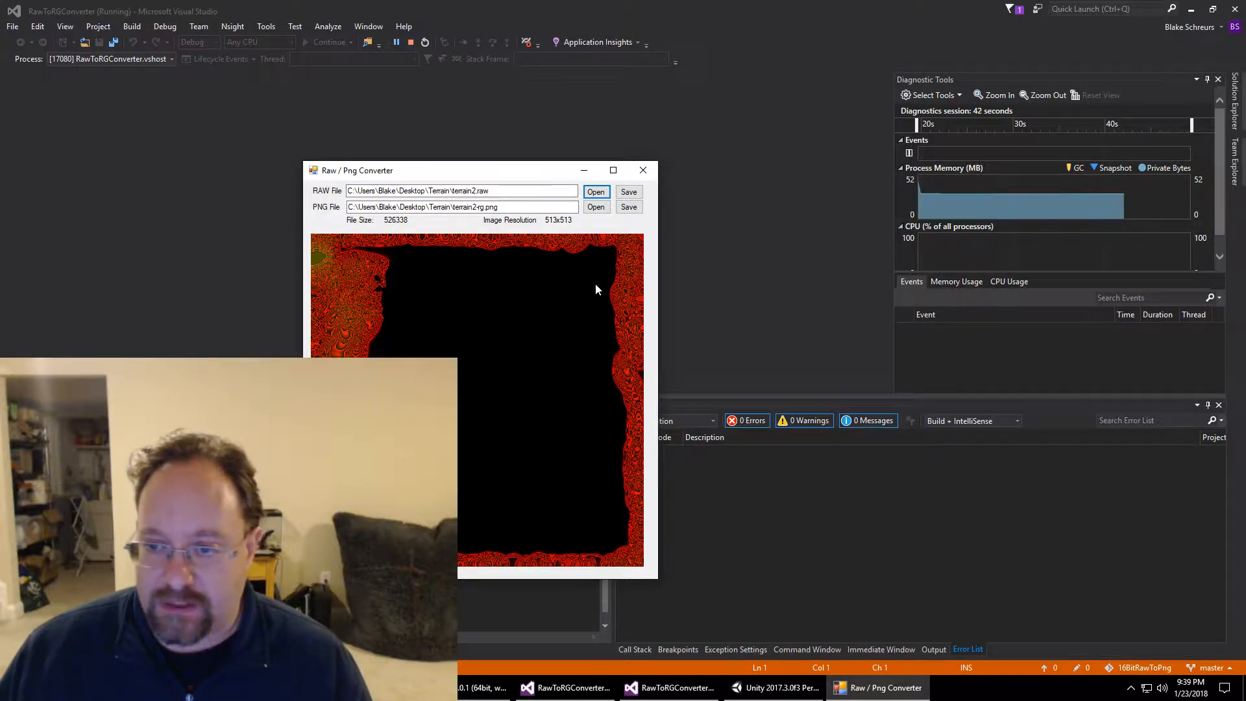
left_click(627, 206)
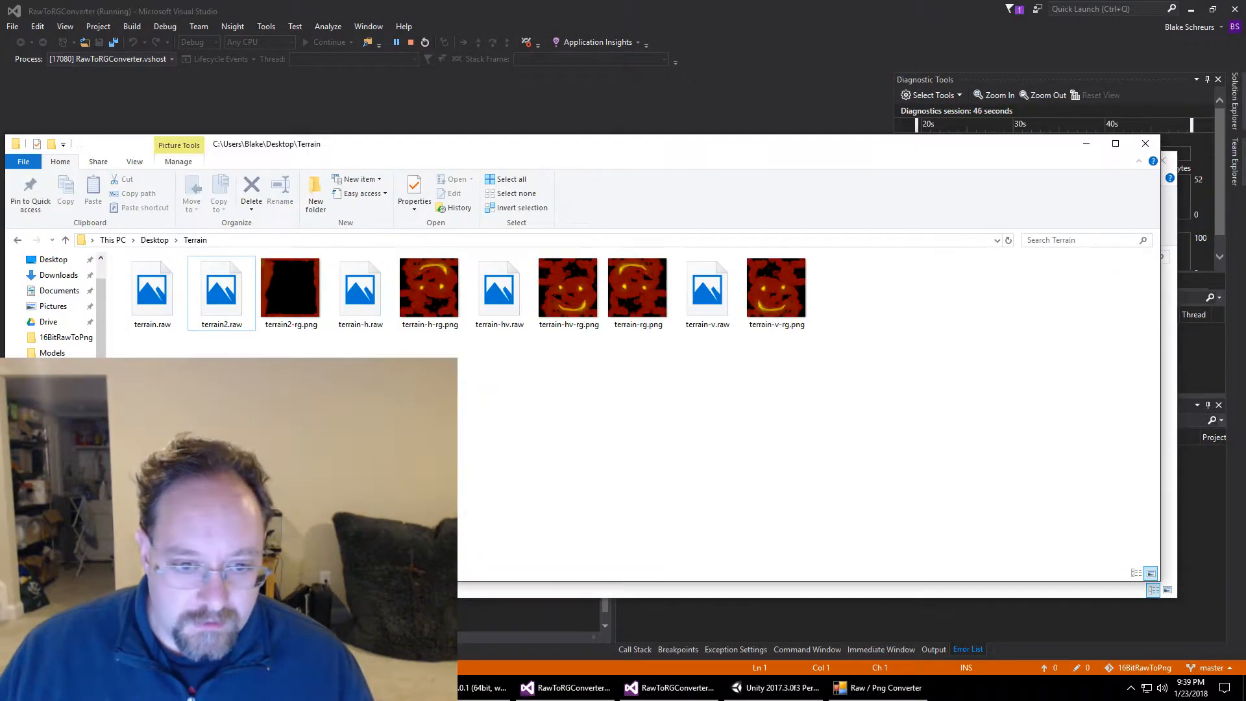
Step: Open terrain2-rg.png from the Terrain folder with GIMP
left_click(290, 286)
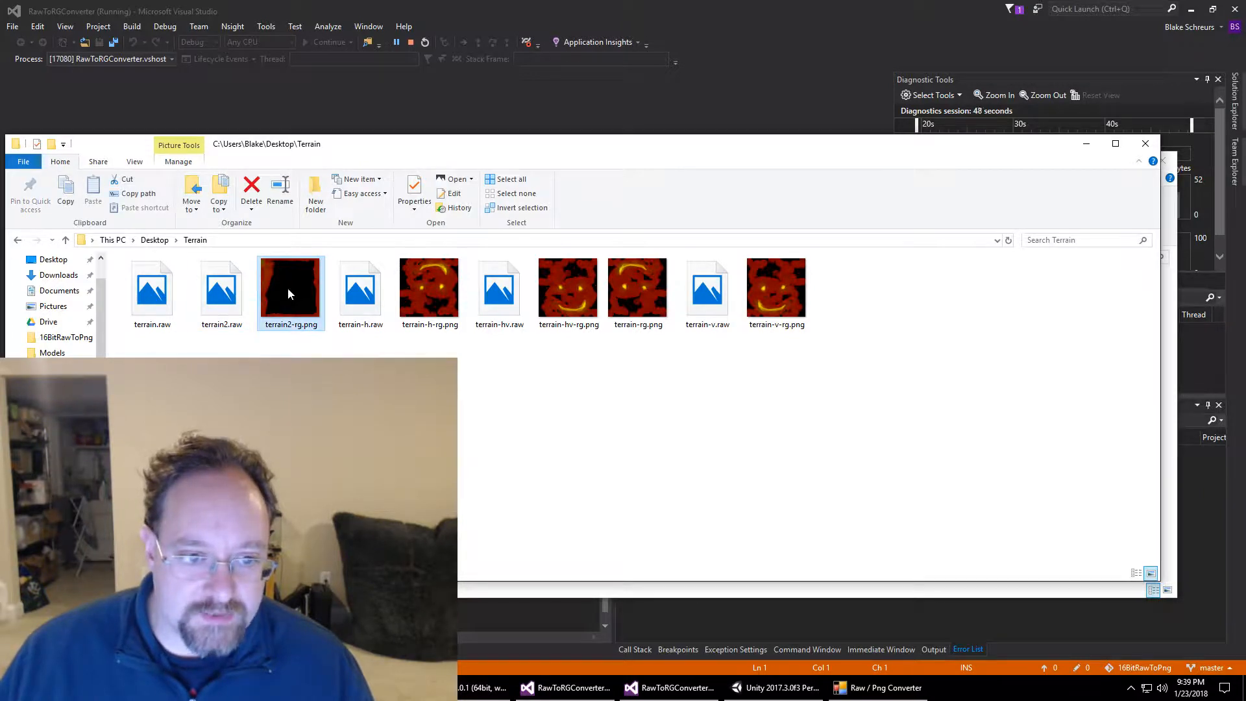
right_click(290, 293)
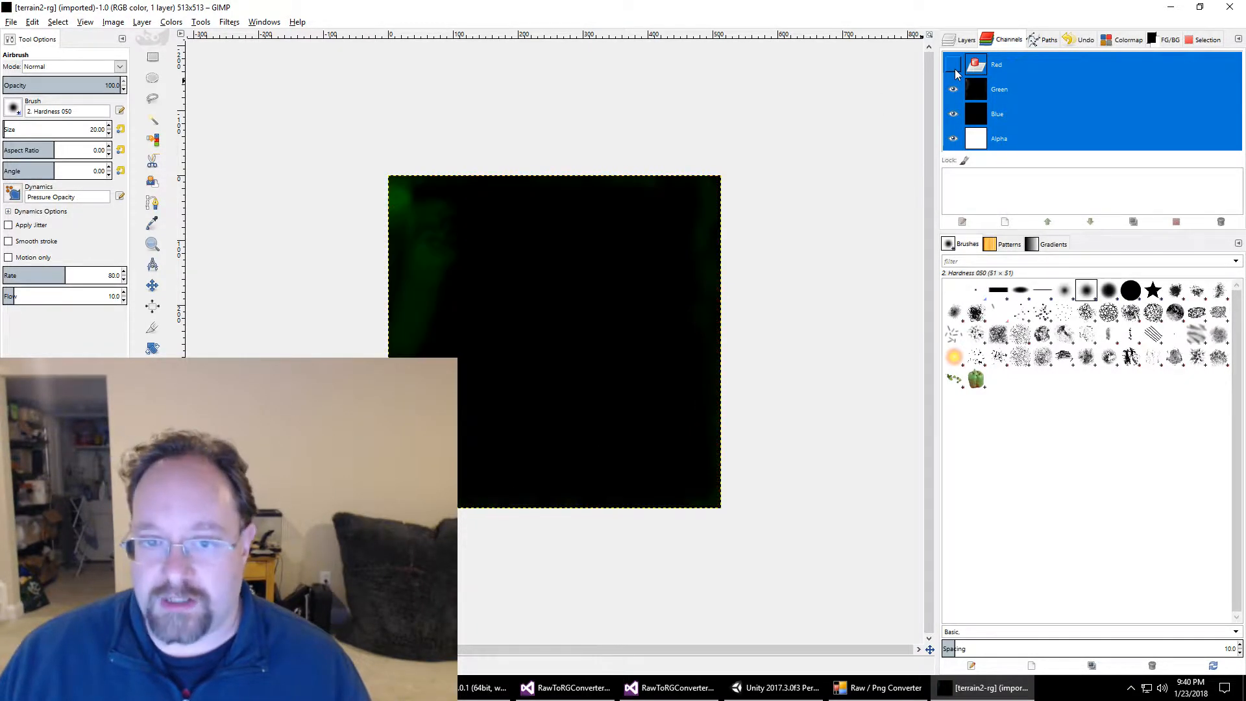
Step: Toggle the Red and Green channel visibility to inspect each, leaving both shown
left_click(954, 64)
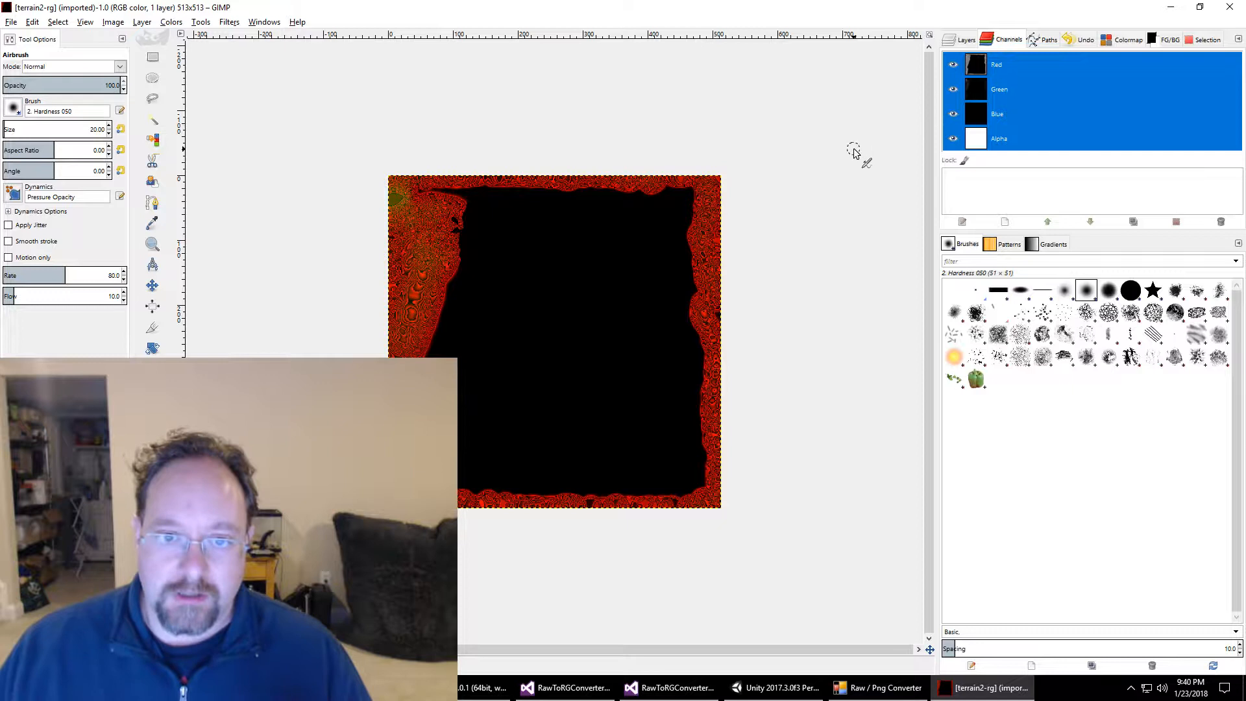
mouse_move(866, 135)
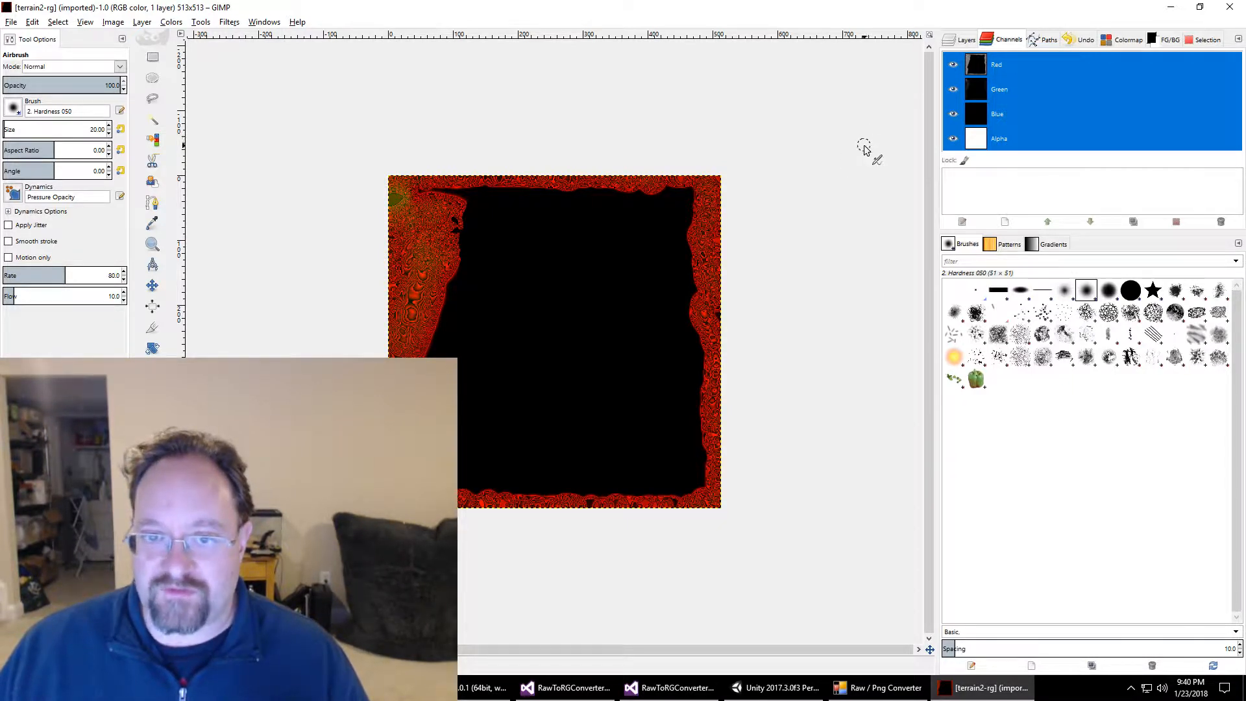
mouse_move(864, 184)
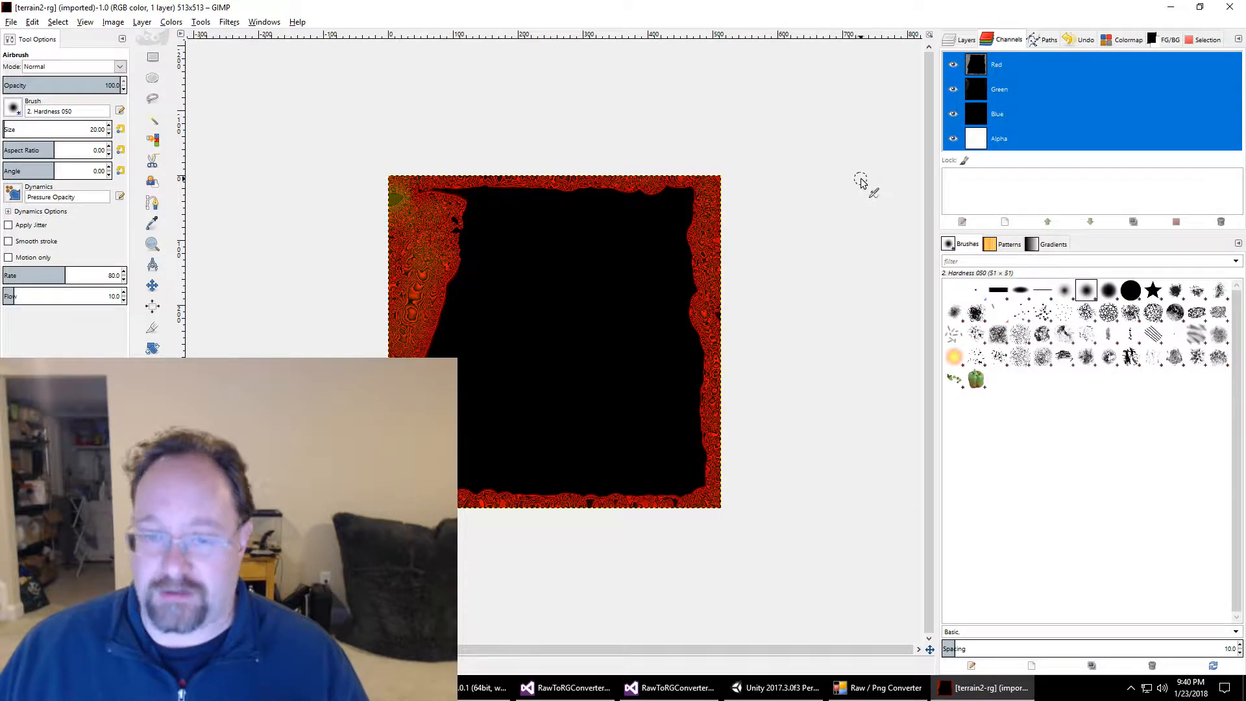
mouse_move(825, 191)
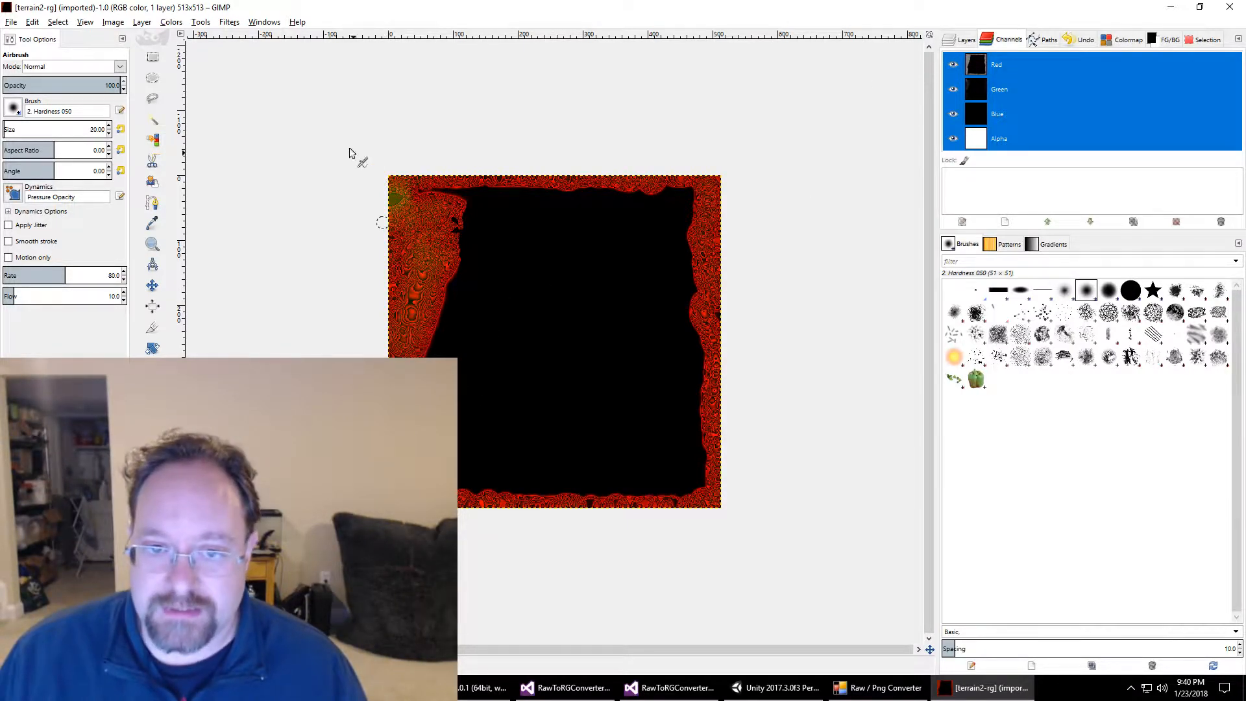
mouse_move(342, 290)
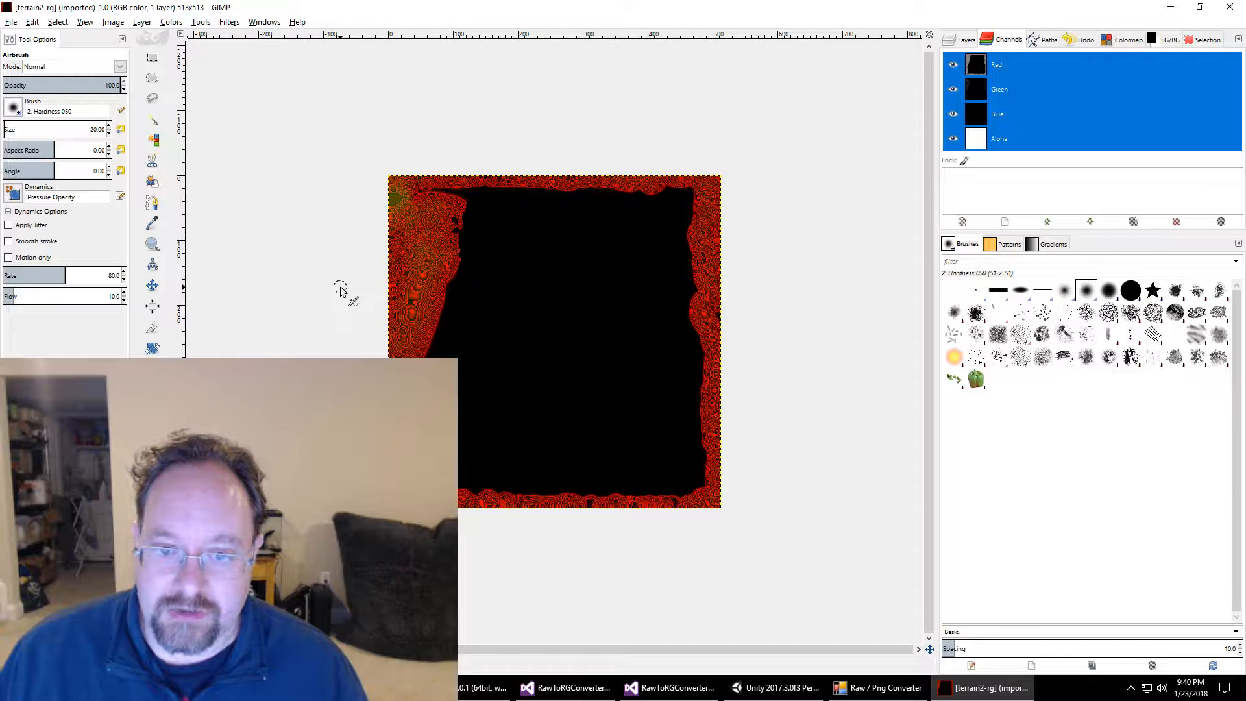
left_click(953, 89)
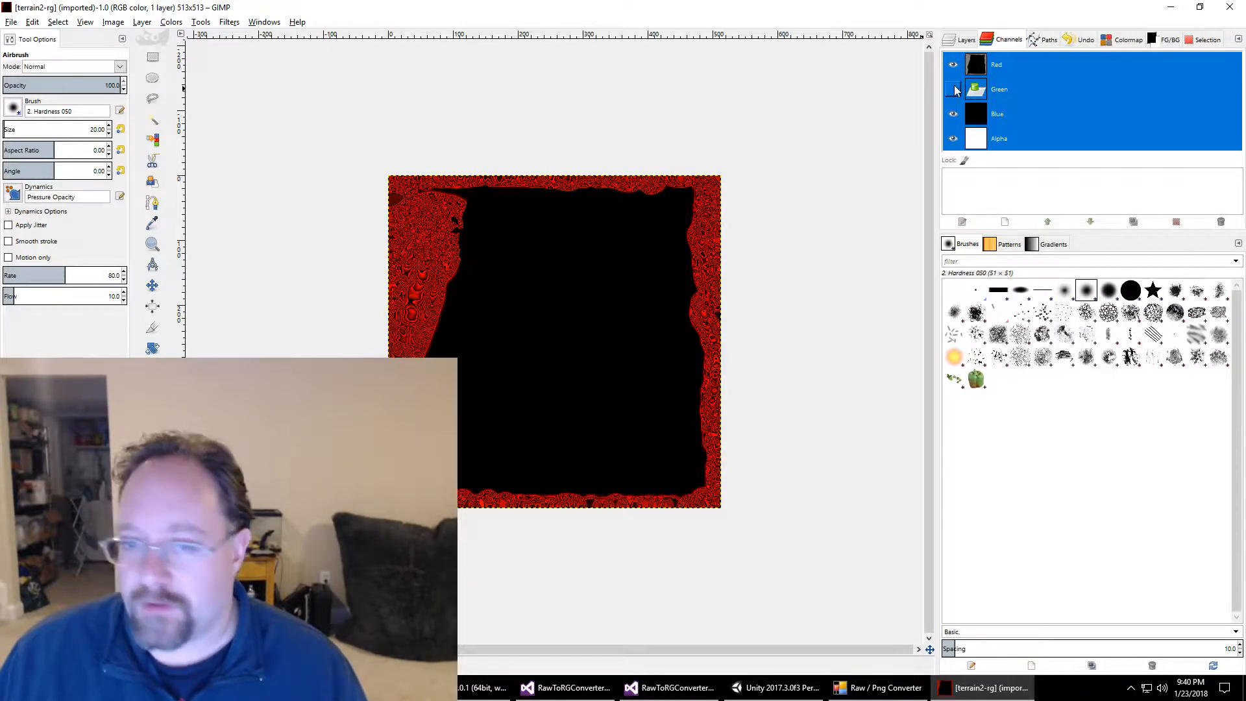
left_click(953, 89)
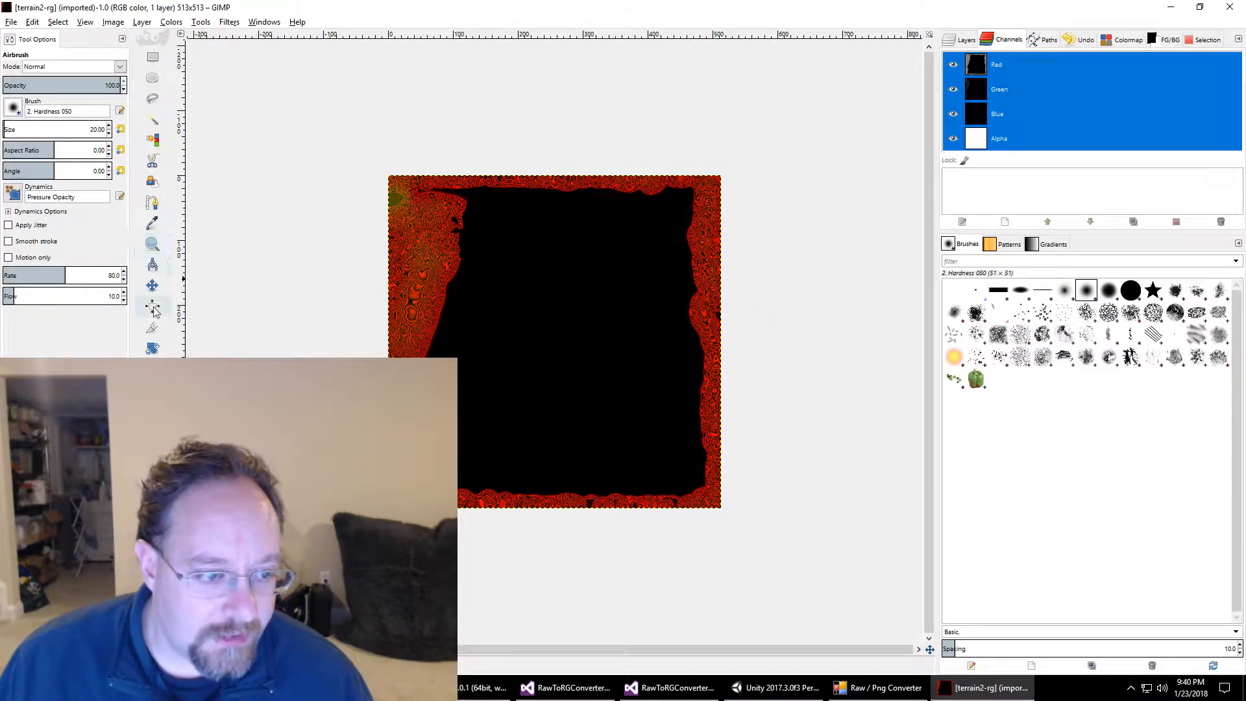
Step: Erase a tall patch near the left edge of terrain2-rg to transparency
left_click(151, 309)
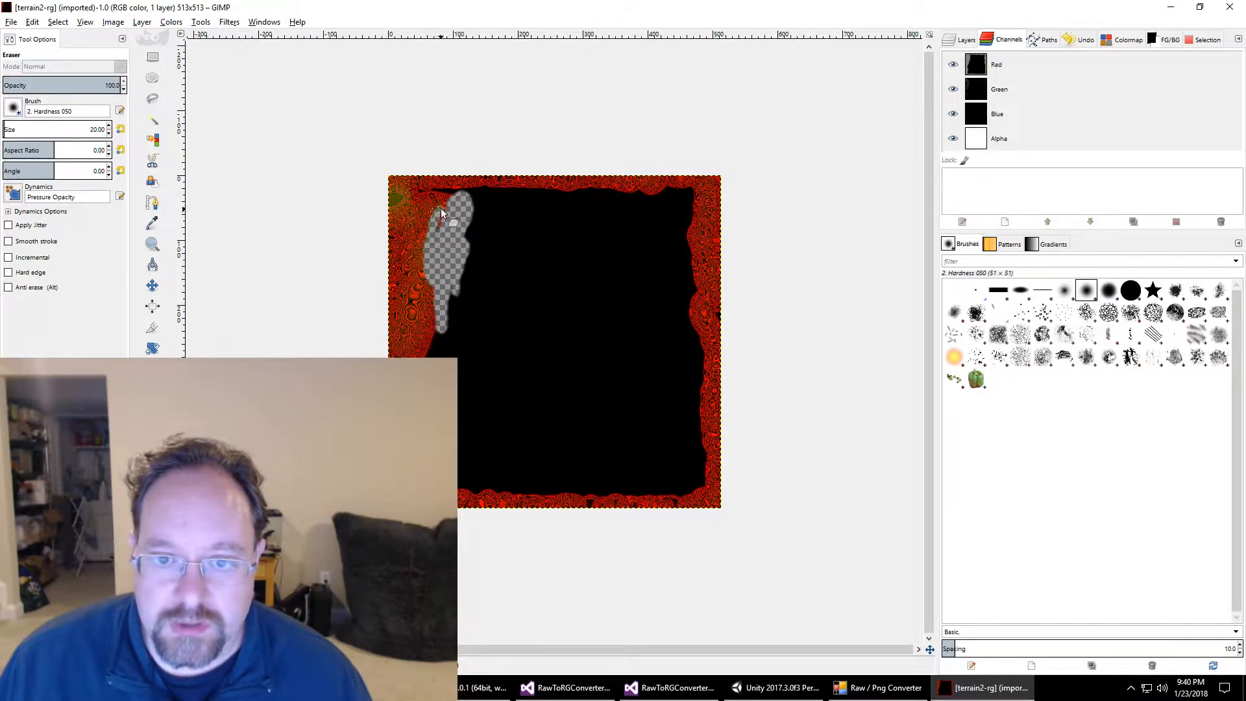
left_click_drag(441, 210, 445, 250)
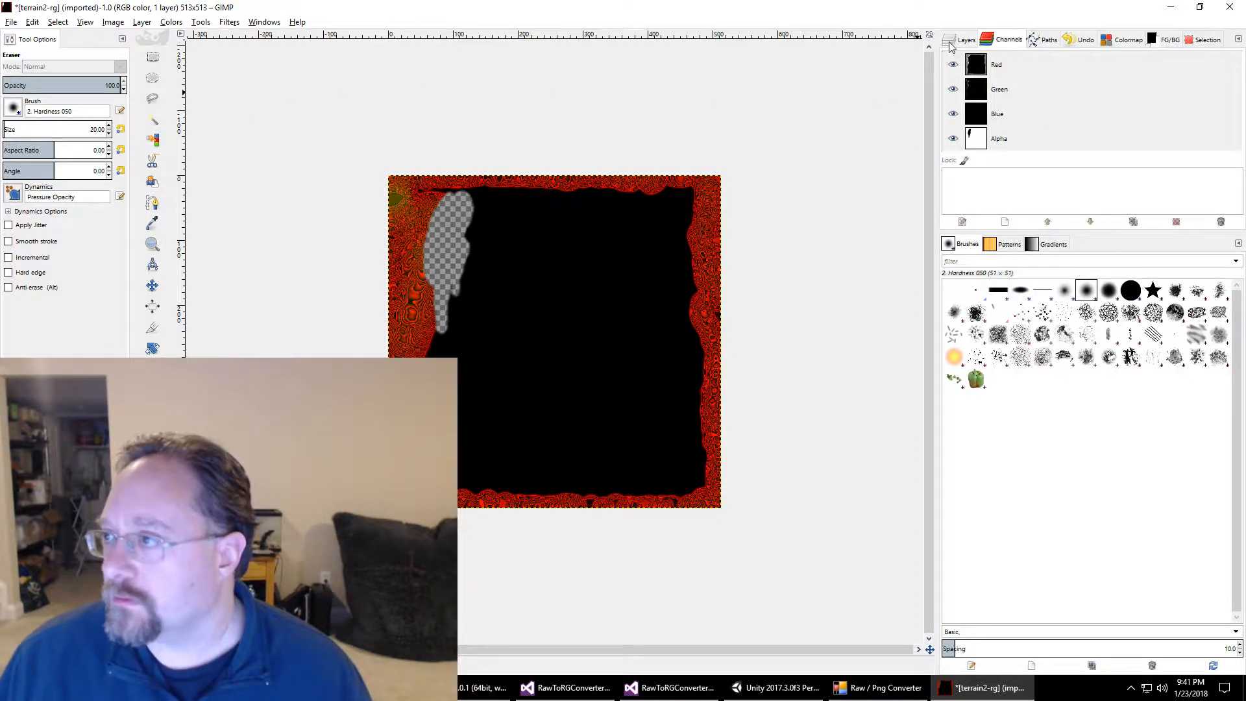
left_click(965, 40)
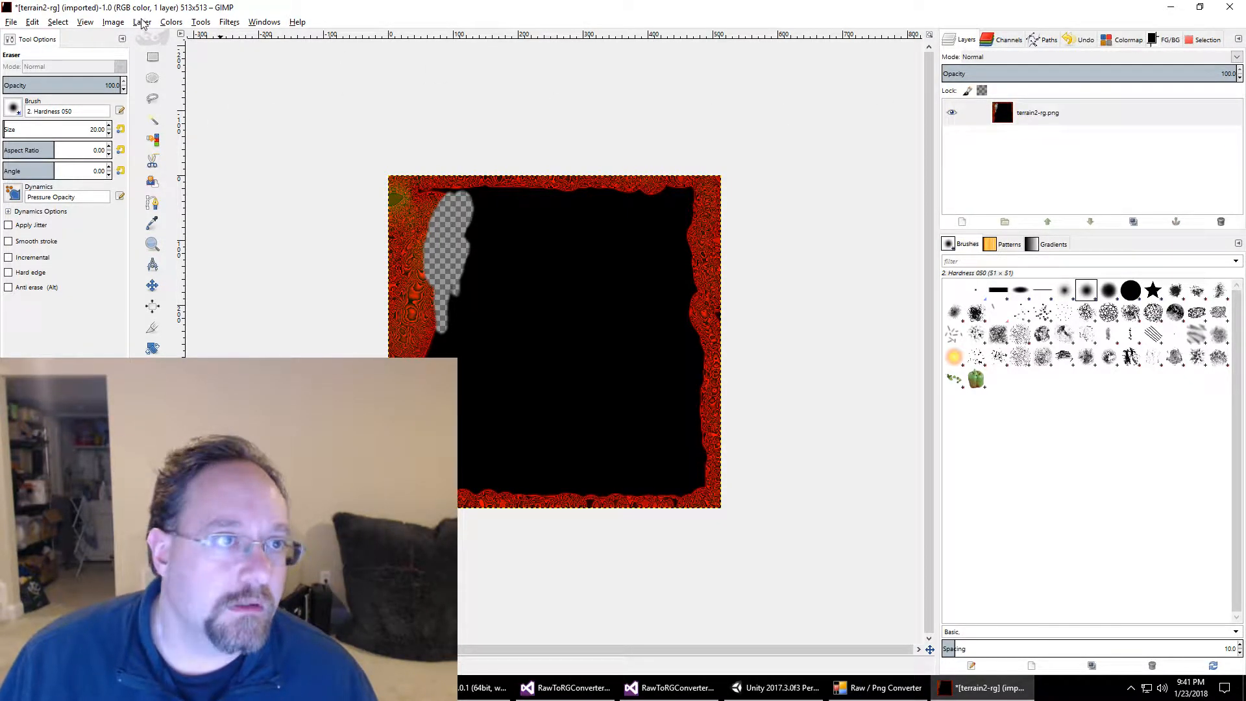
Step: Browse the Image and Colors menus, then select Bucket Fill set to similar colours
left_click(113, 21)
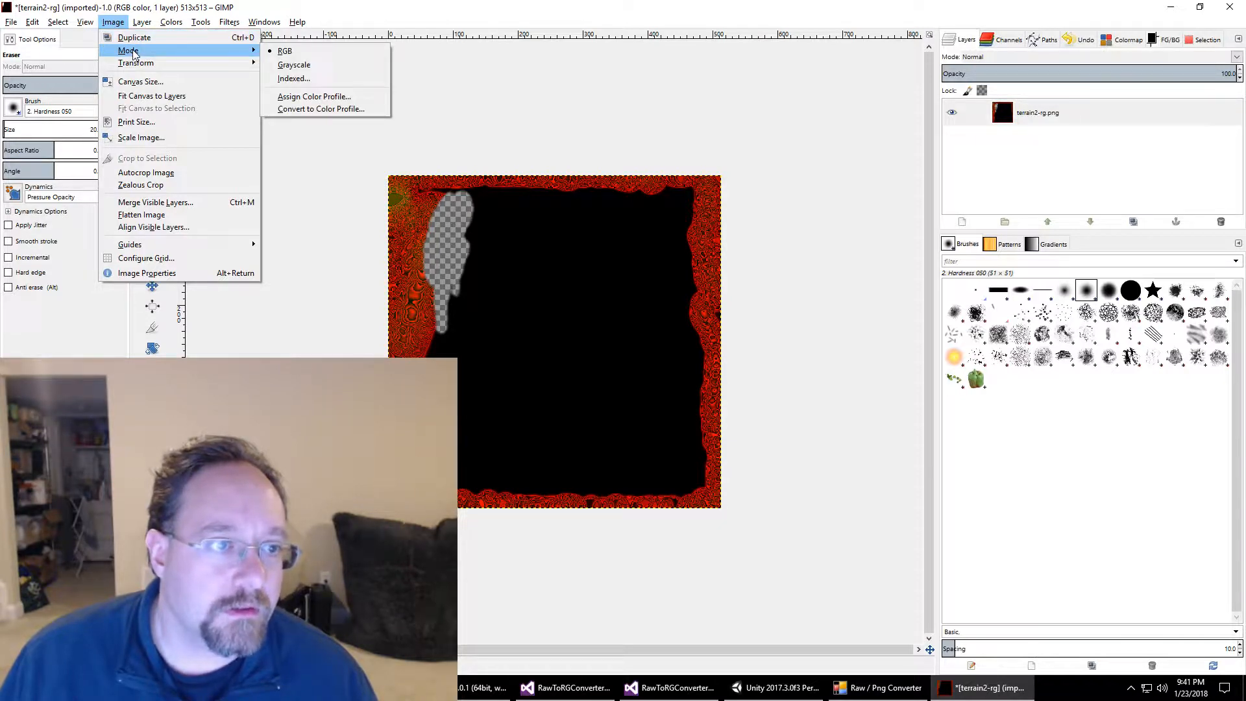
mouse_move(134, 38)
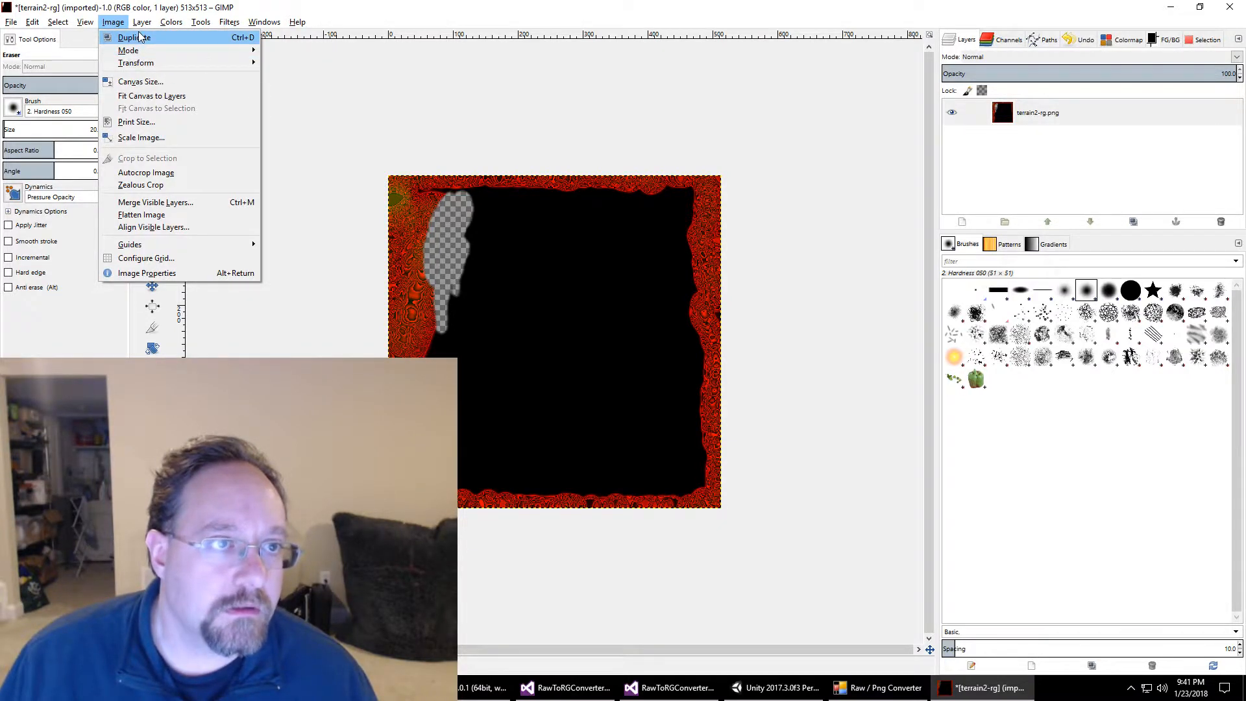
left_click(170, 21)
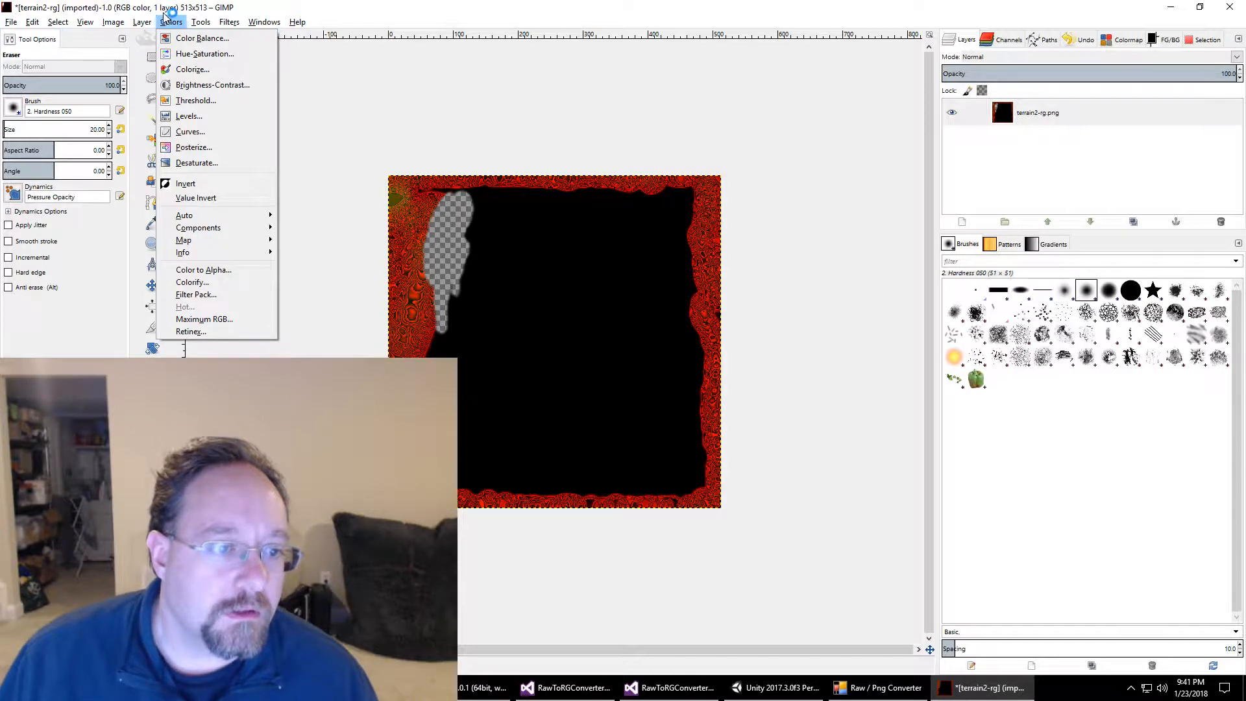
left_click(113, 21)
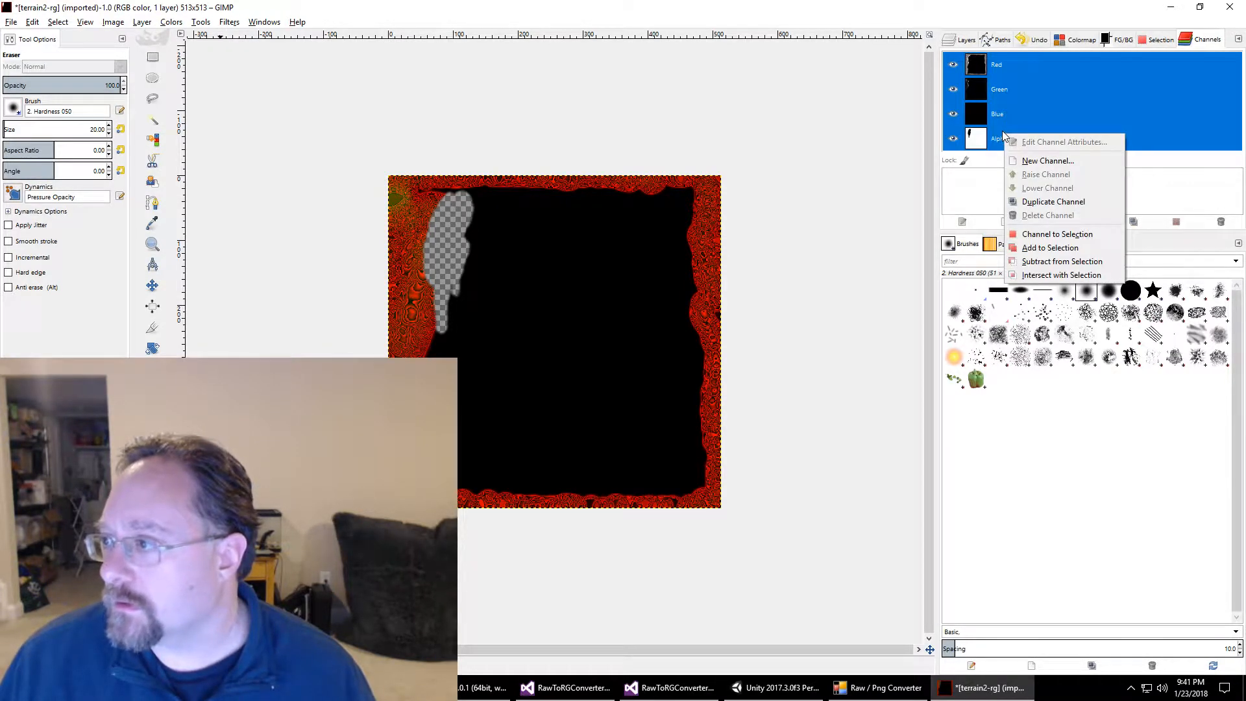
mouse_move(1062, 261)
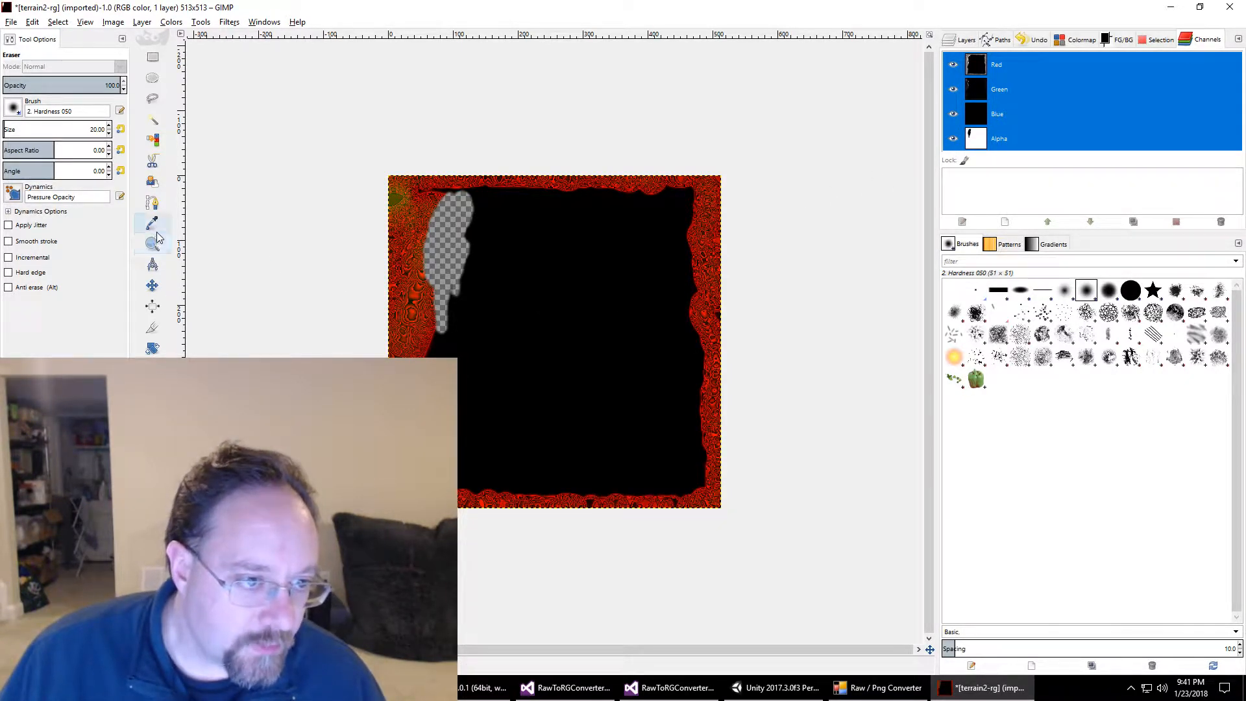
left_click(152, 181)
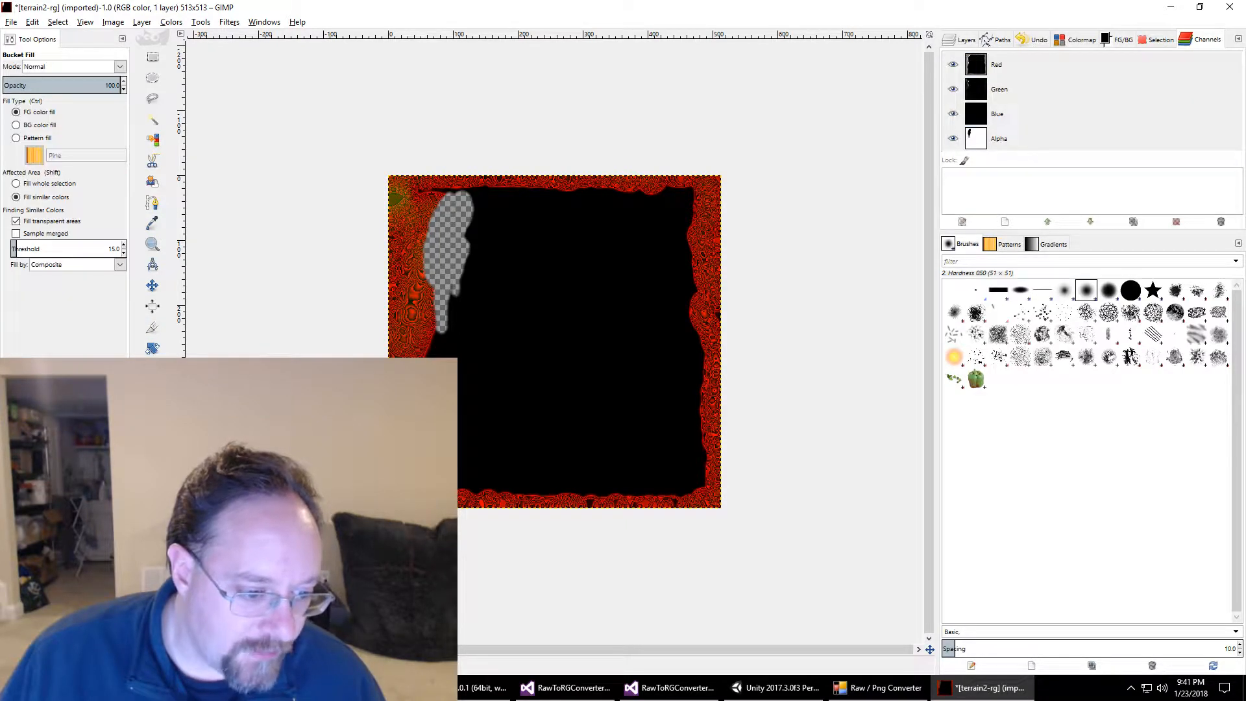
Step: Fill the transparent patch with black and overwrite terrain2-rg.png
left_click(1121, 39)
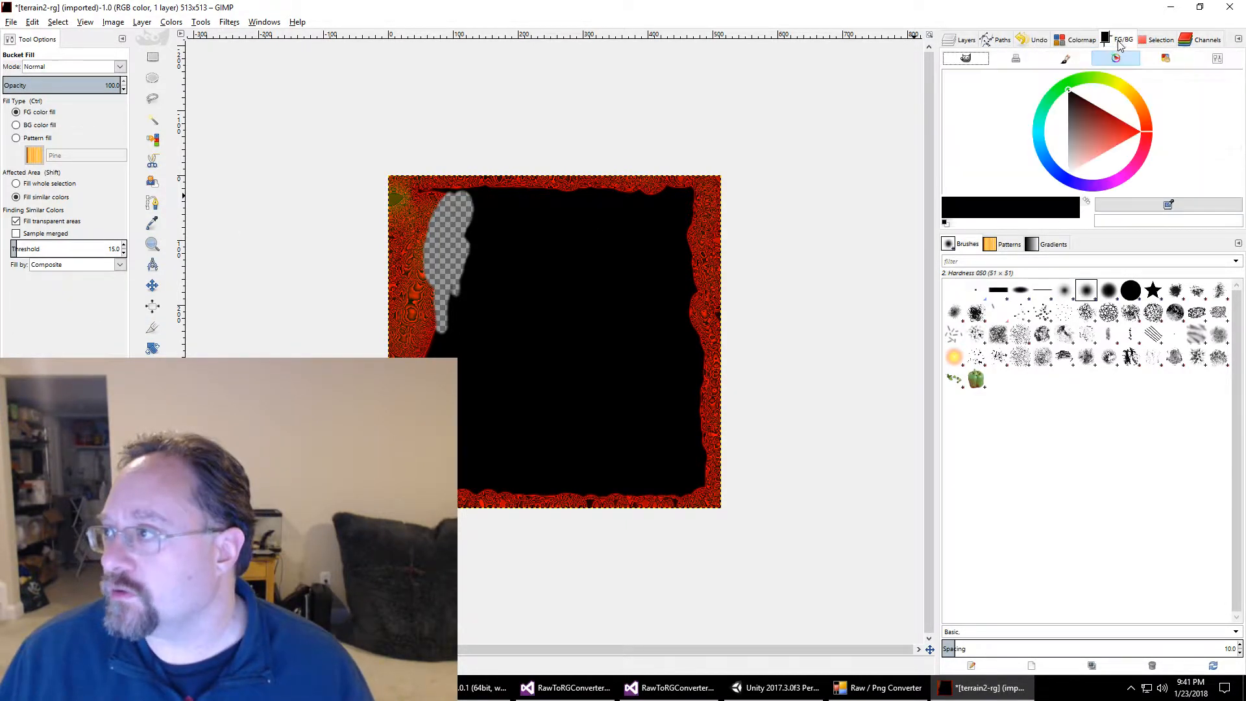
left_click(449, 278)
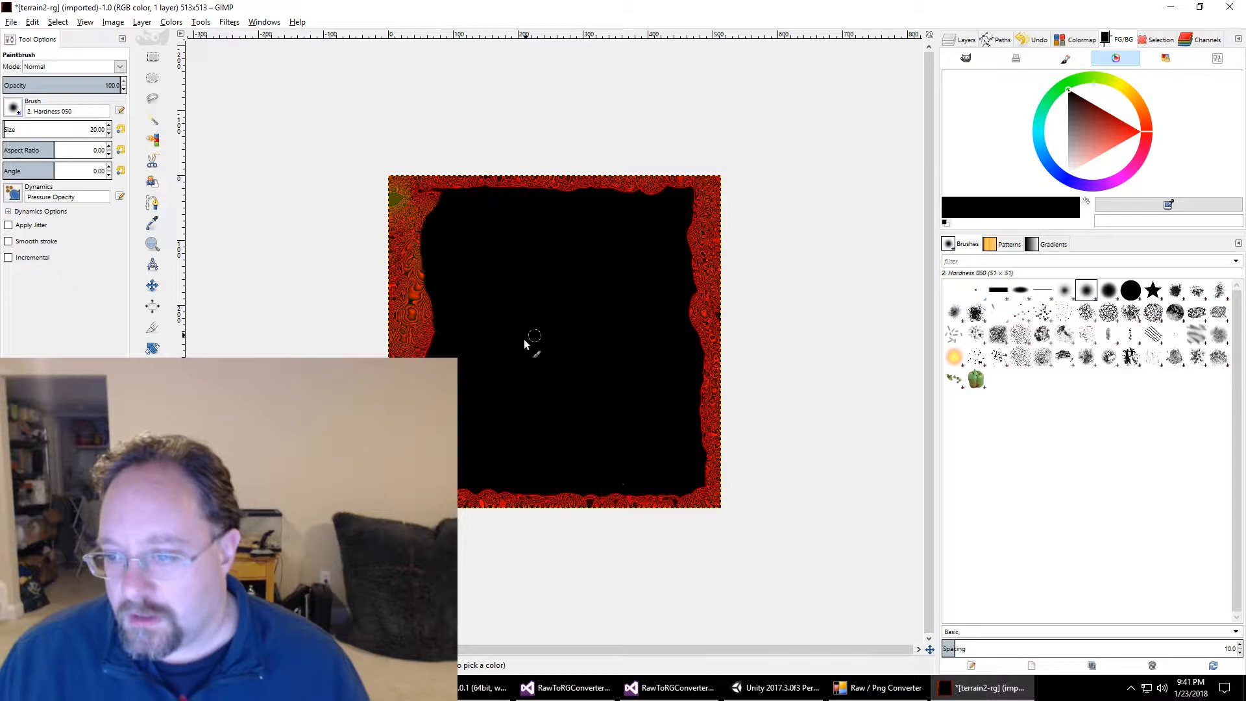
mouse_move(541, 297)
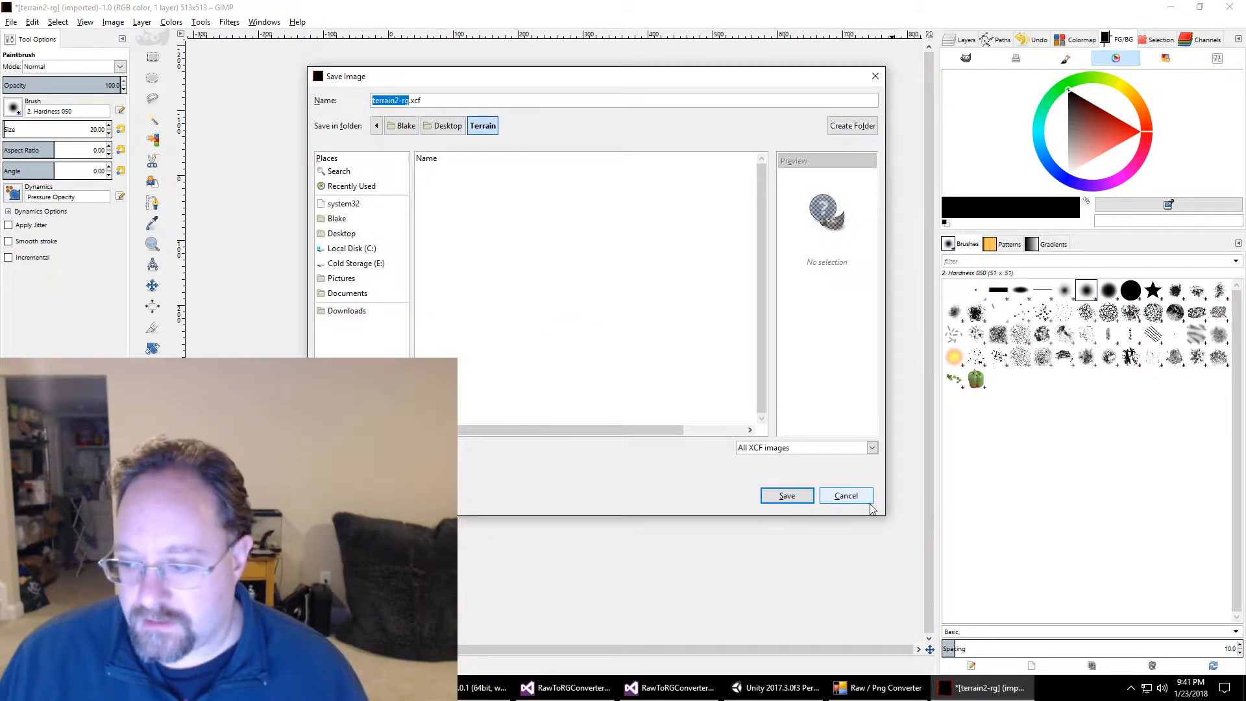
left_click(11, 22)
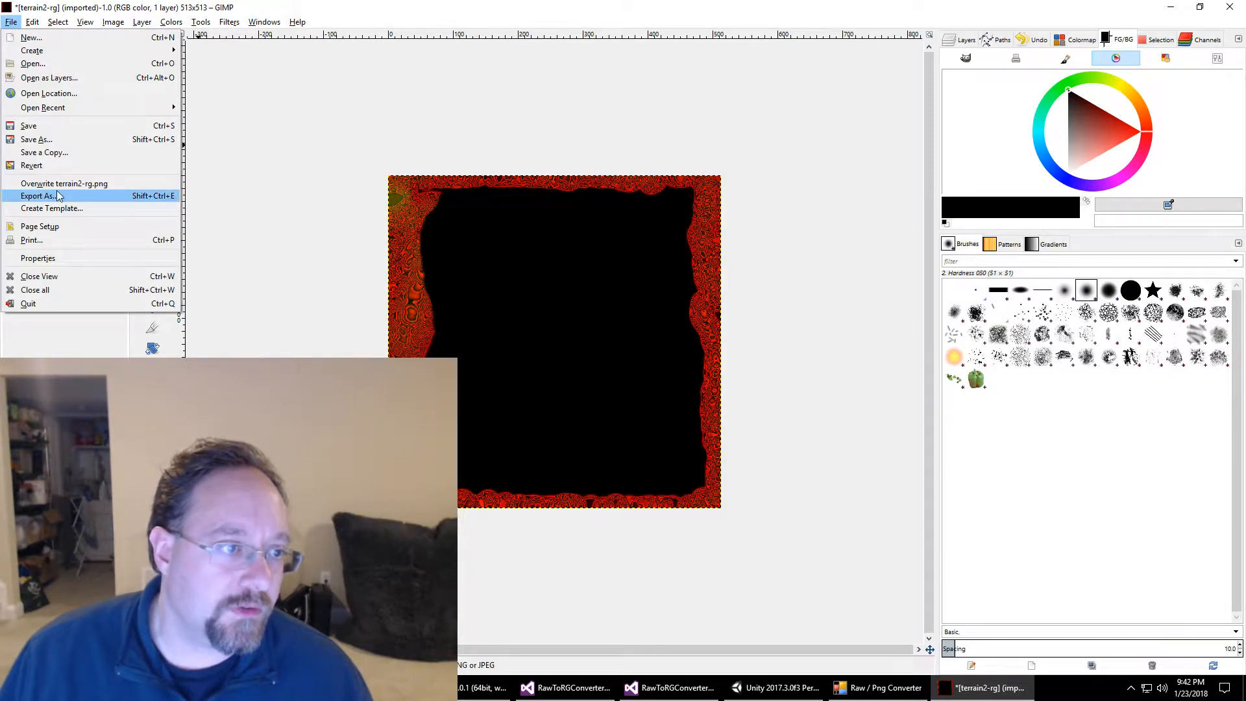
left_click(62, 183)
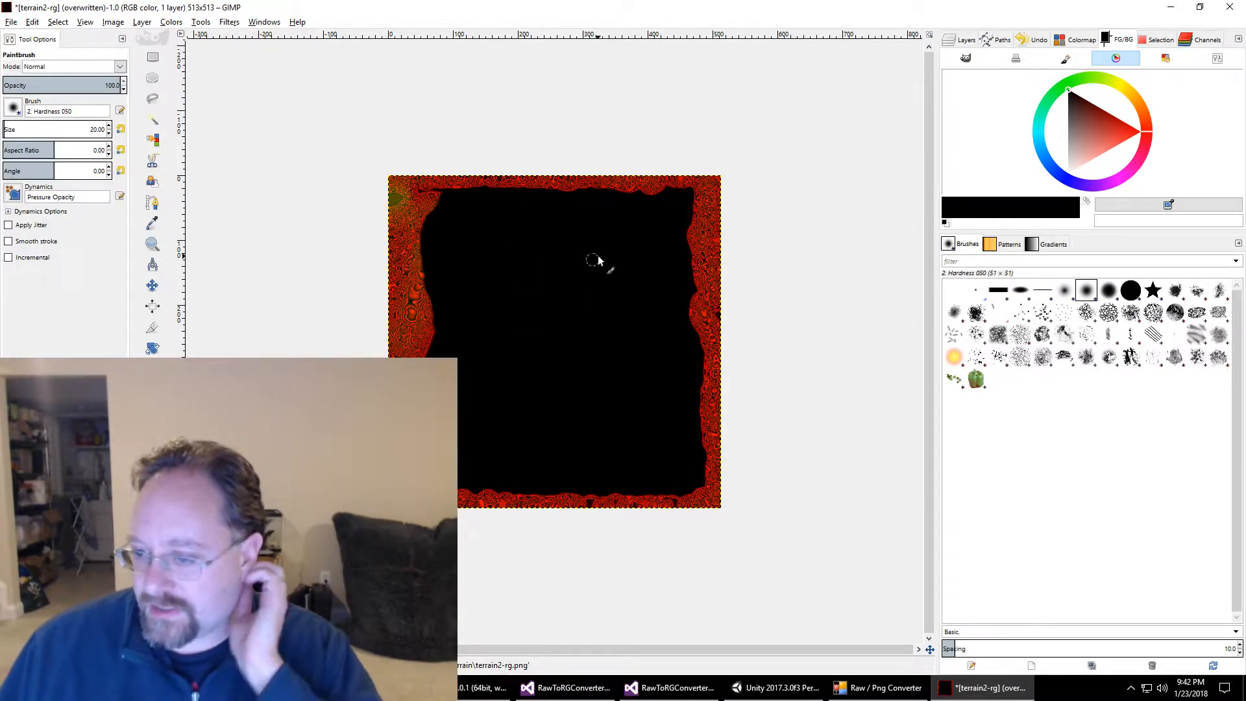
mouse_move(569, 367)
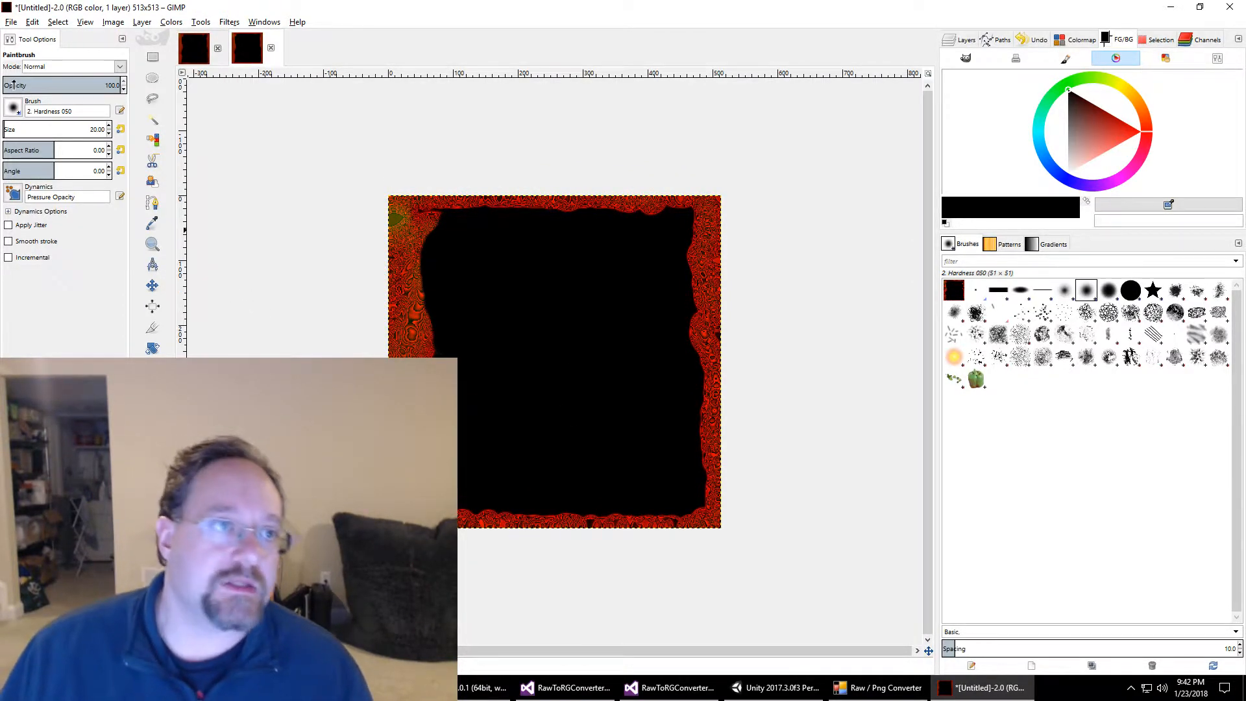
Step: Flip the duplicate horizontally and export it to Desktop/Terrain as terrain2-h-rg.png
left_click(113, 21)
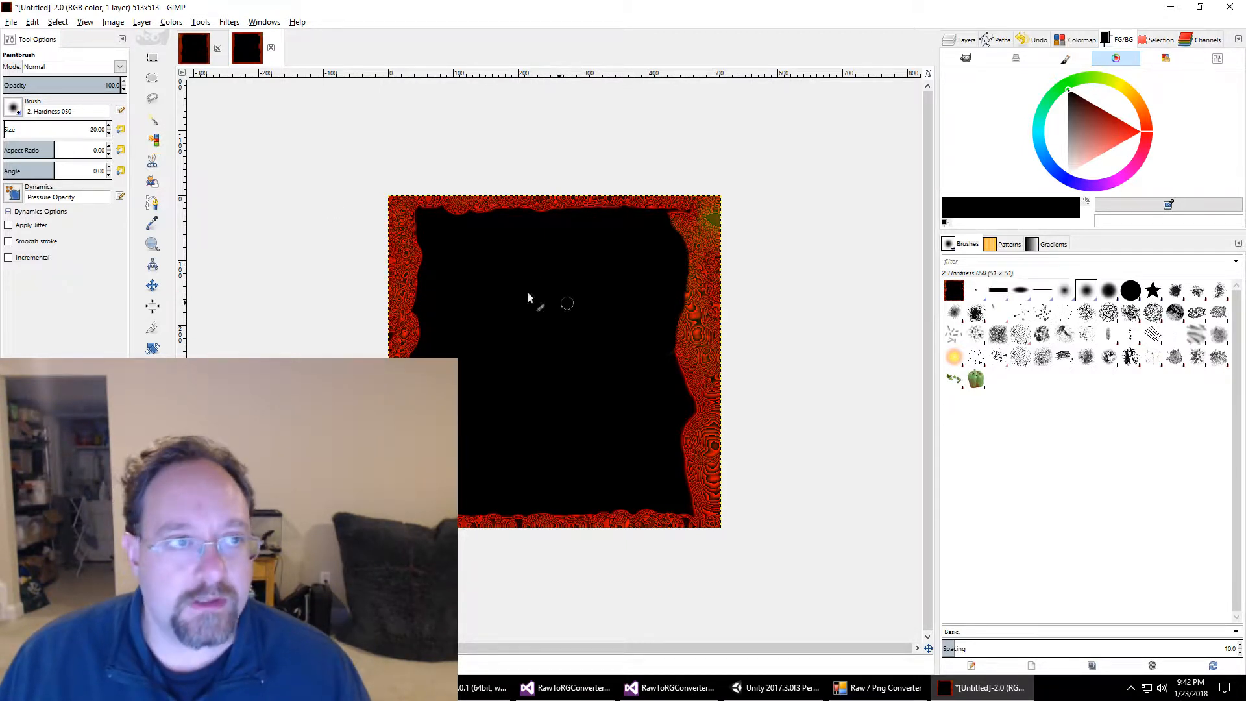
left_click(11, 22)
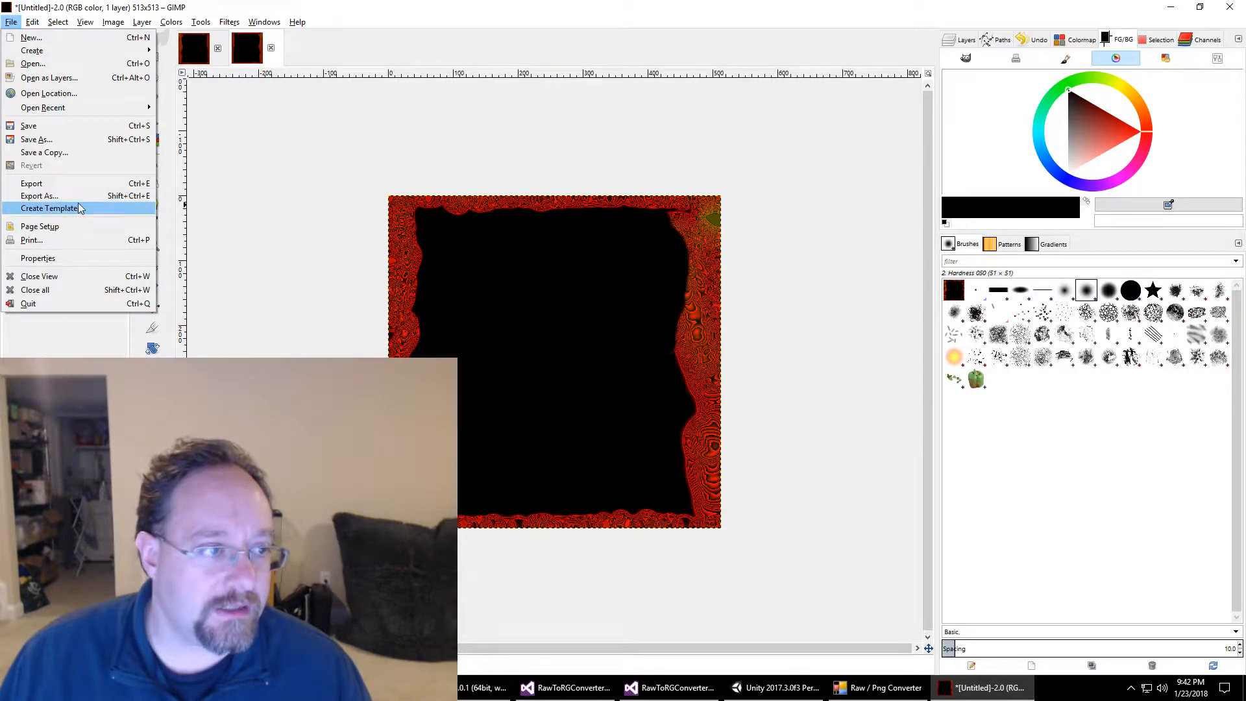
left_click(39, 196)
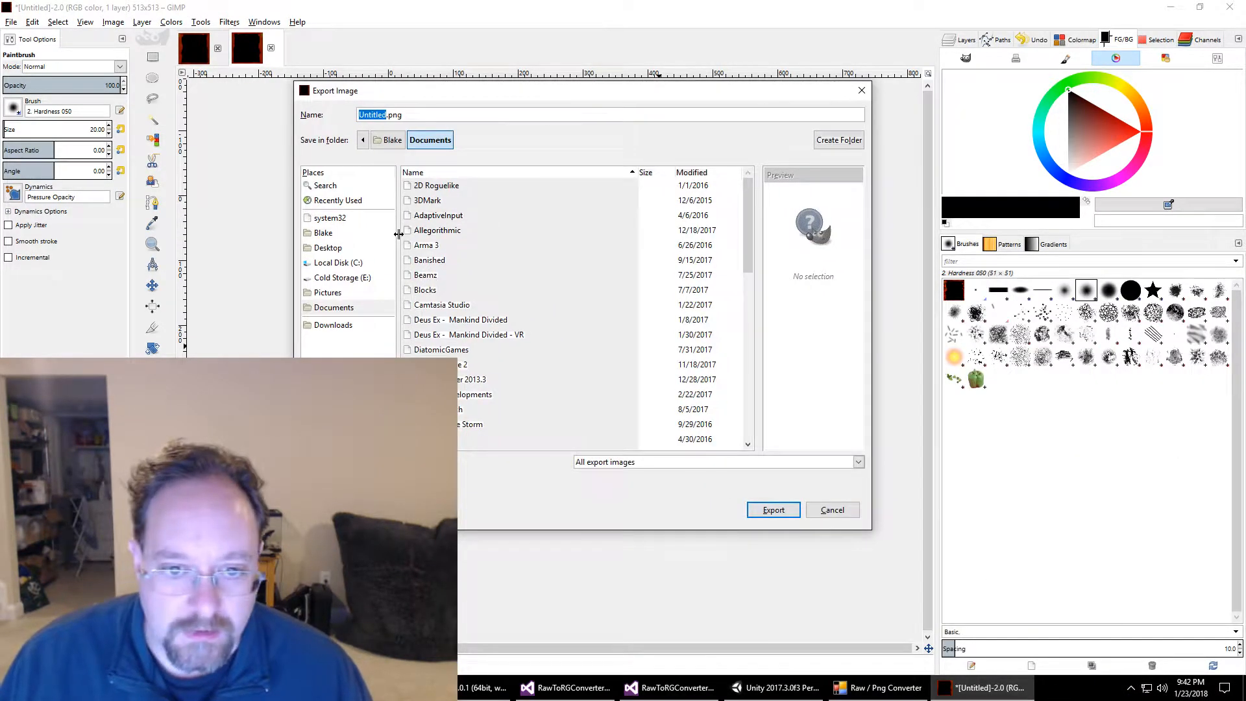
left_click(327, 247)
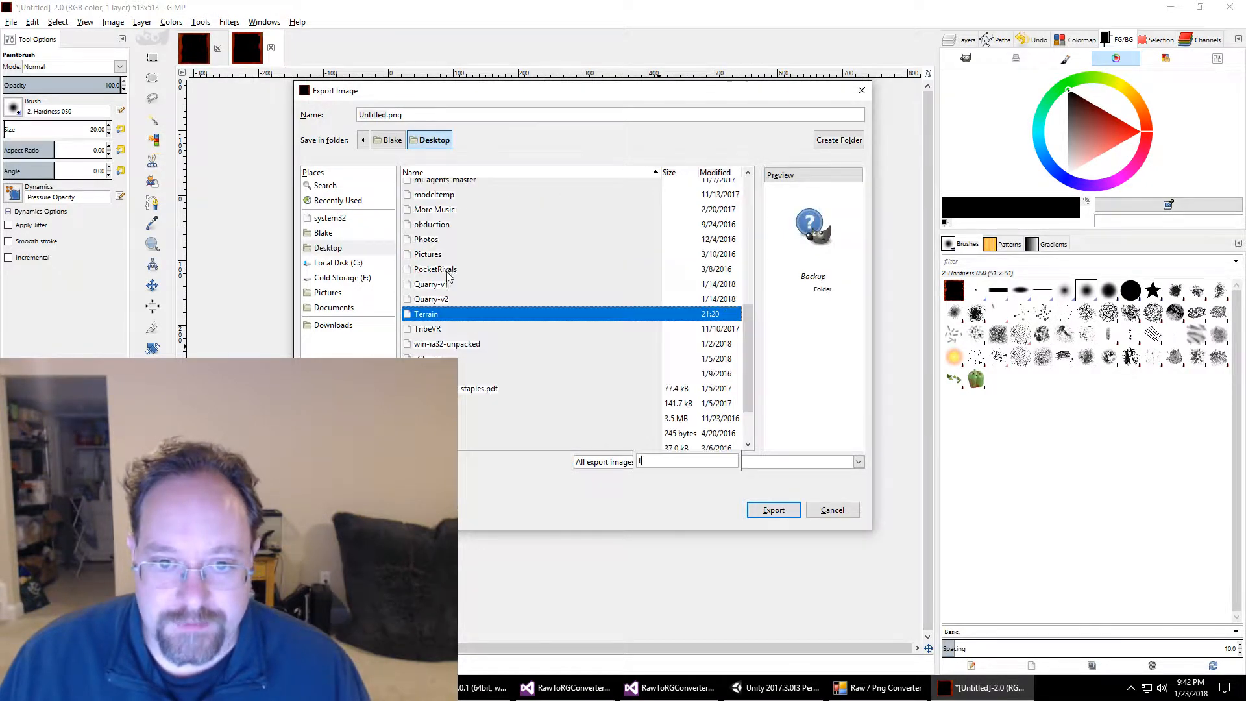
double_click(426, 313)
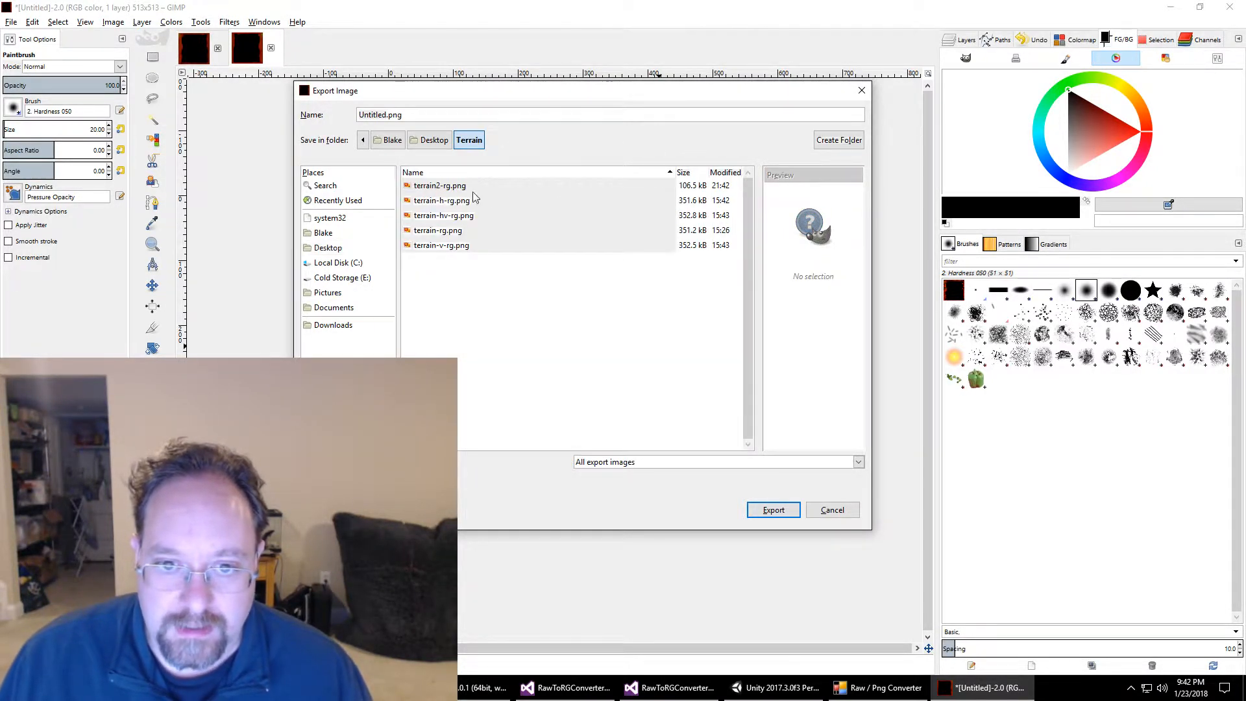
left_click(438, 185)
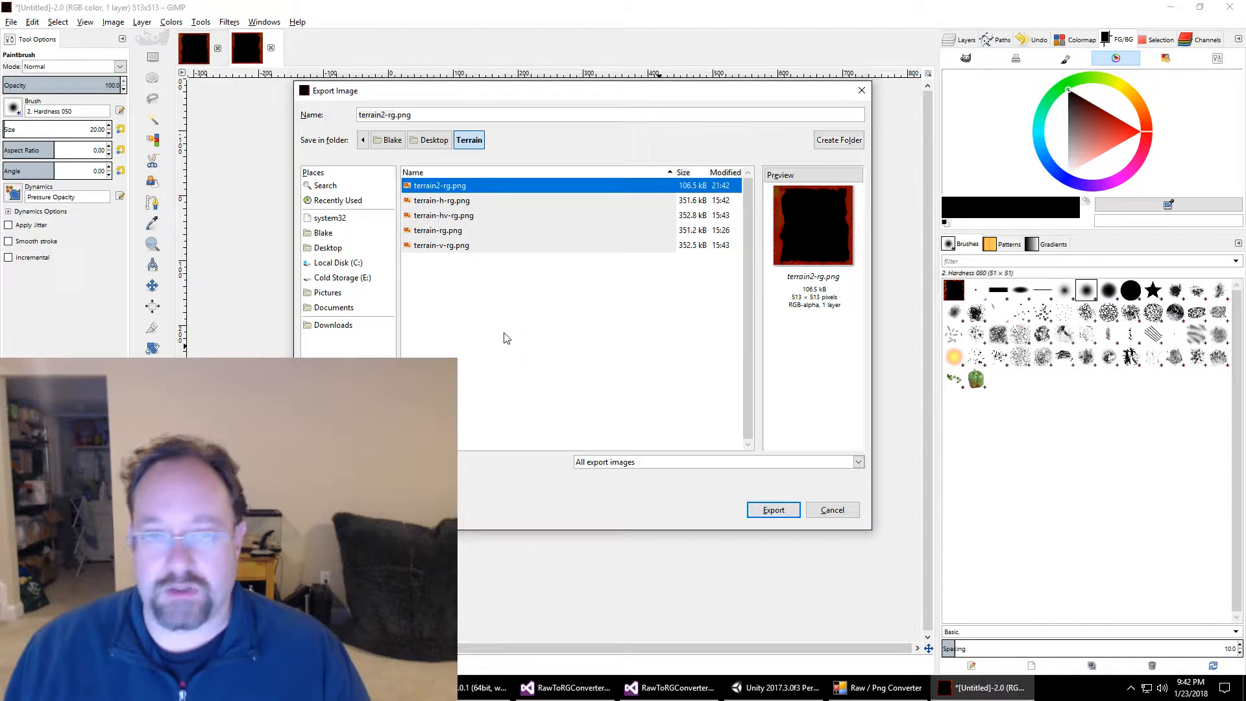
mouse_move(429, 300)
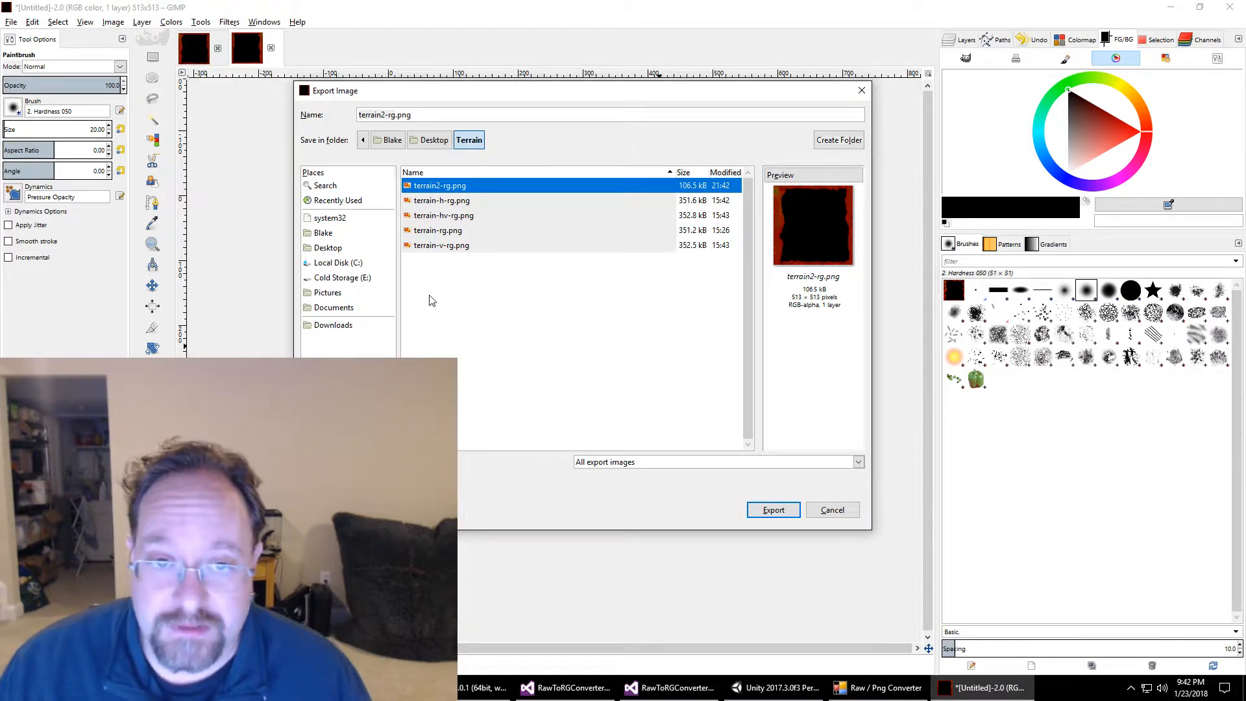
left_click(383, 114)
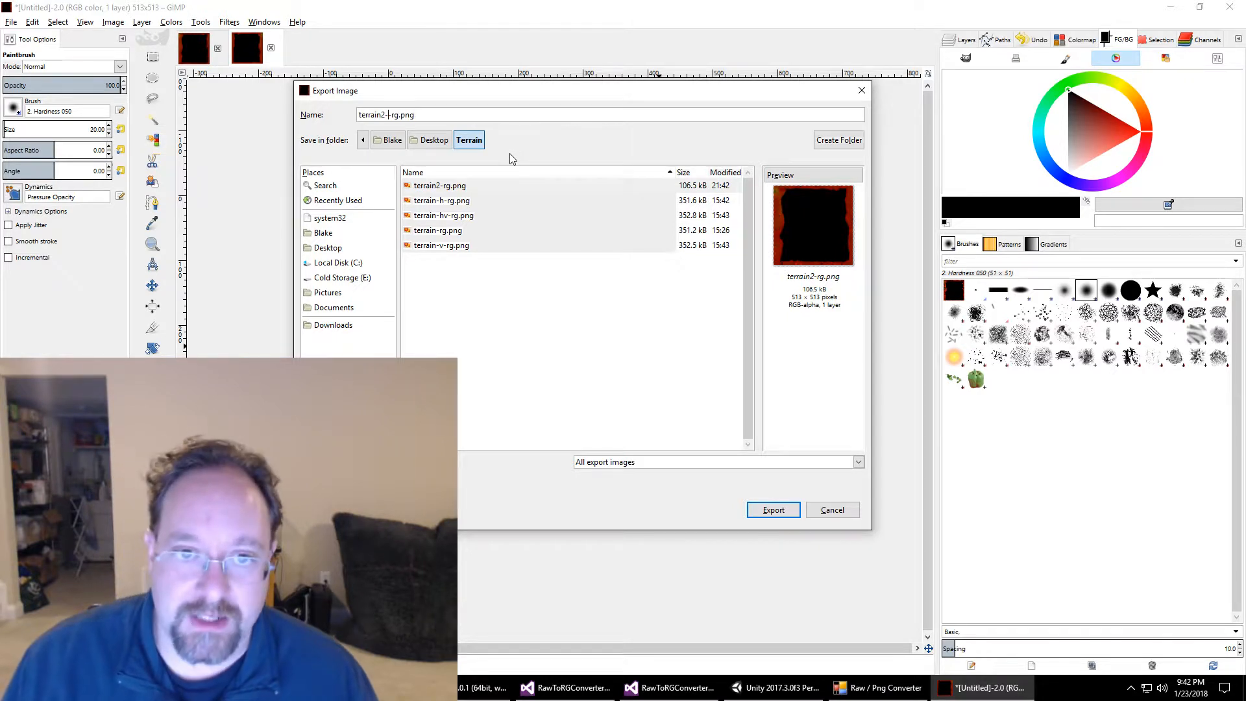
type("-")
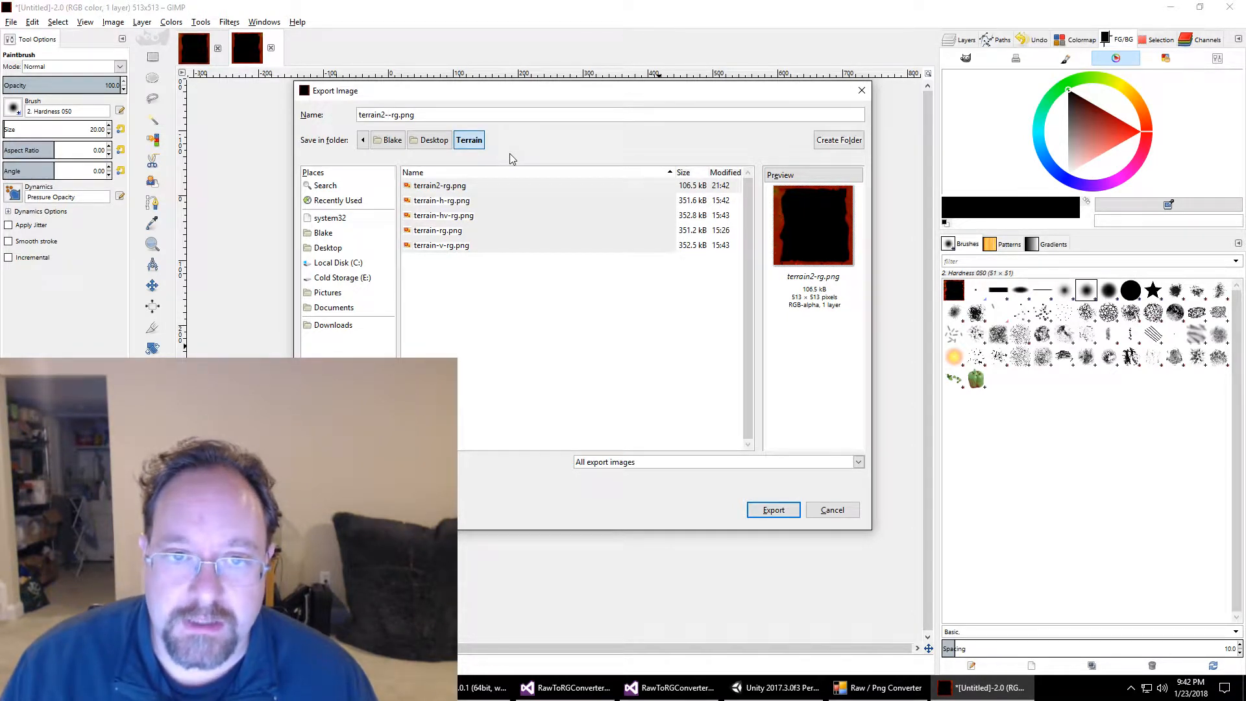
type("h")
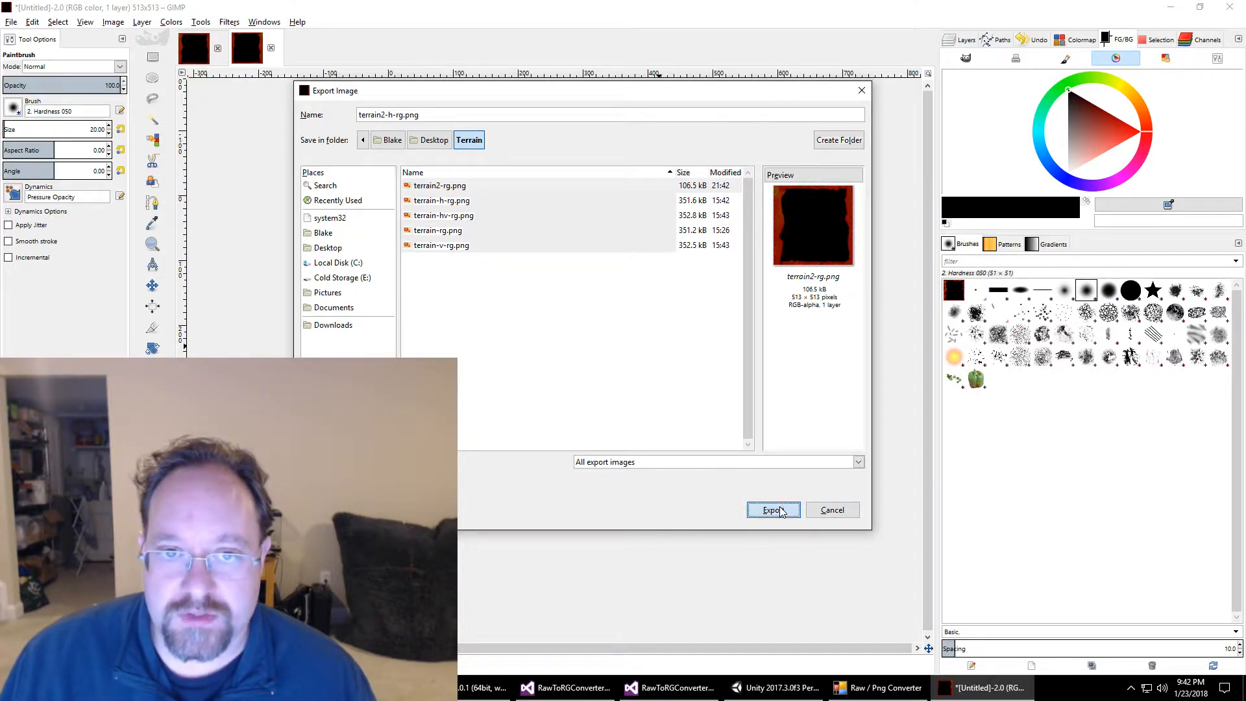
left_click(771, 509)
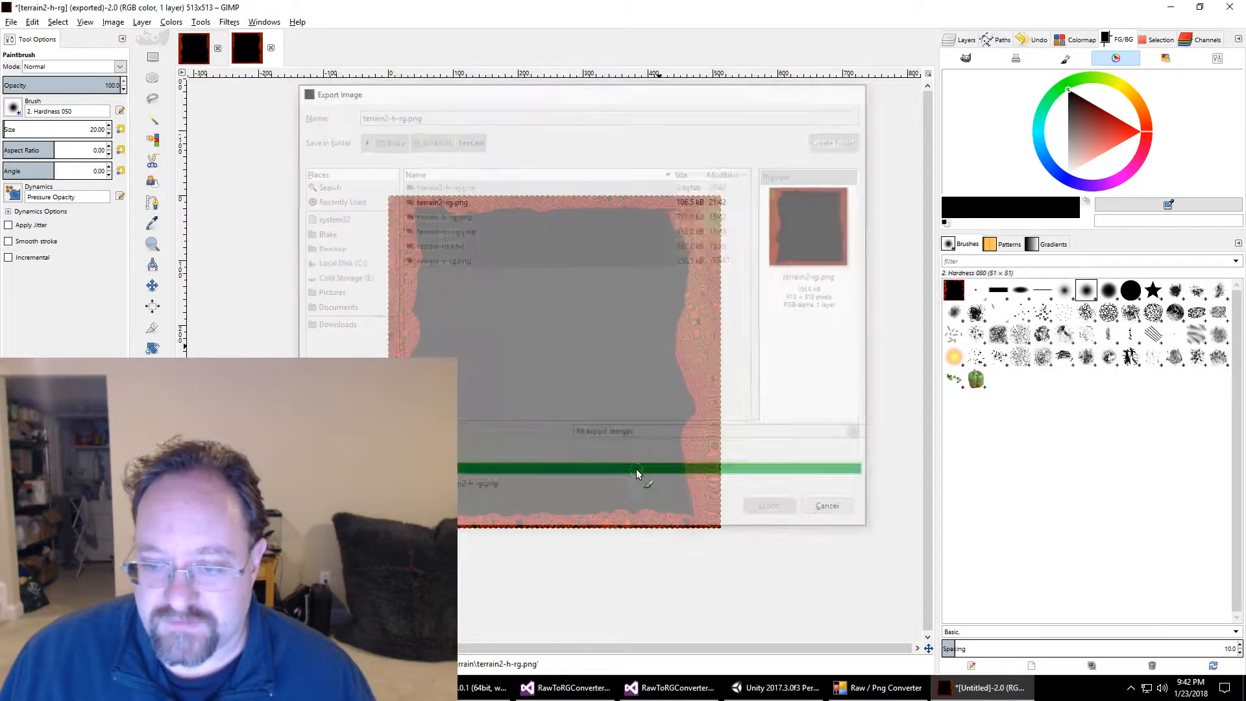
Step: Flip the horizontal copy vertically and export it as terrain2-hv-rg.png
left_click(767, 506)
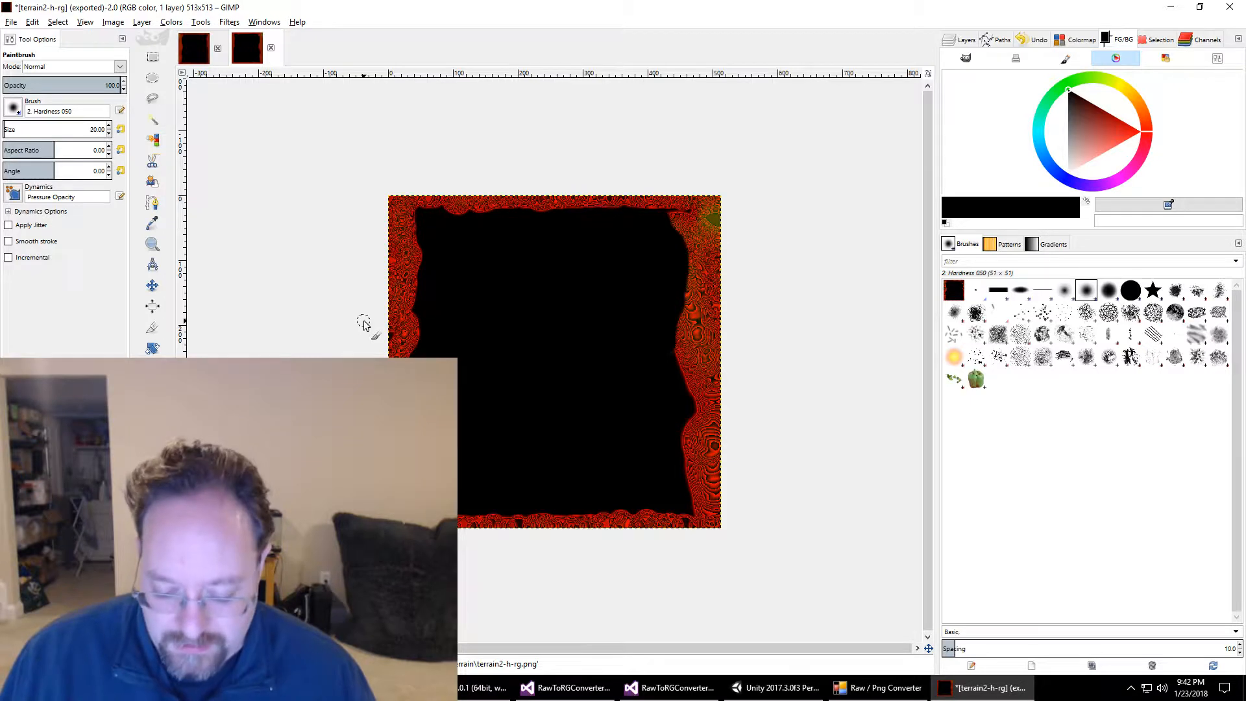
left_click(113, 21)
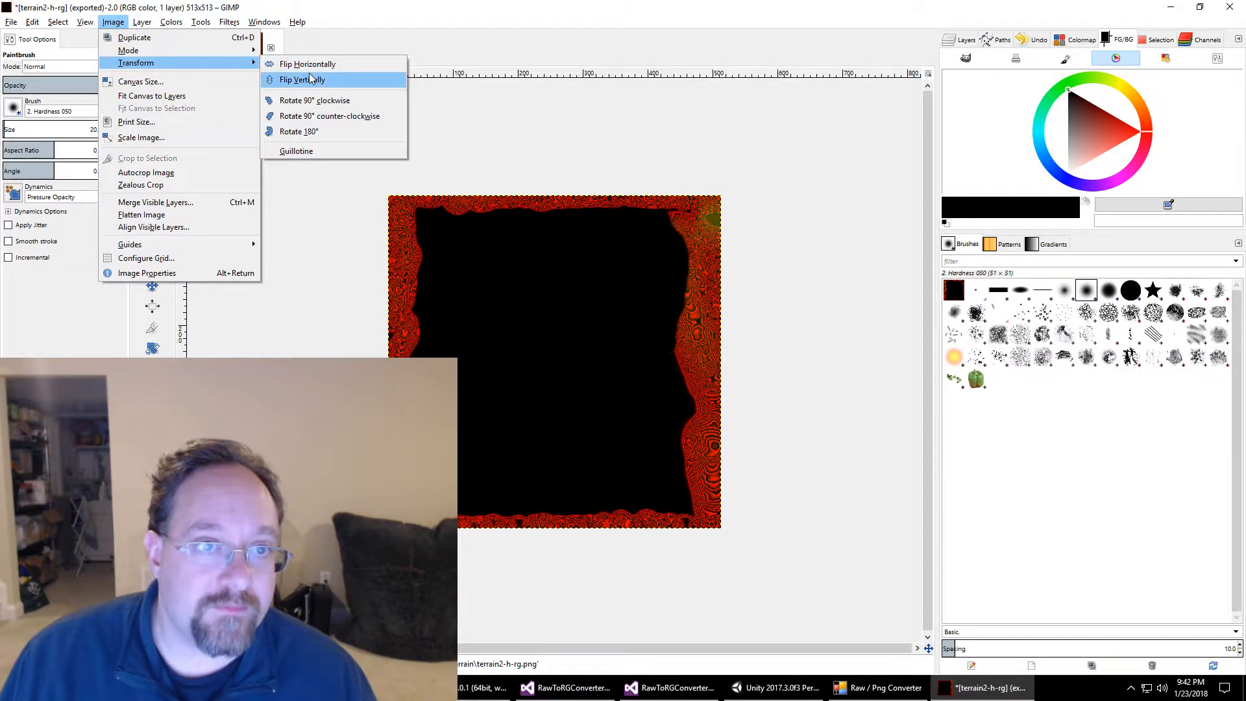
left_click(11, 21)
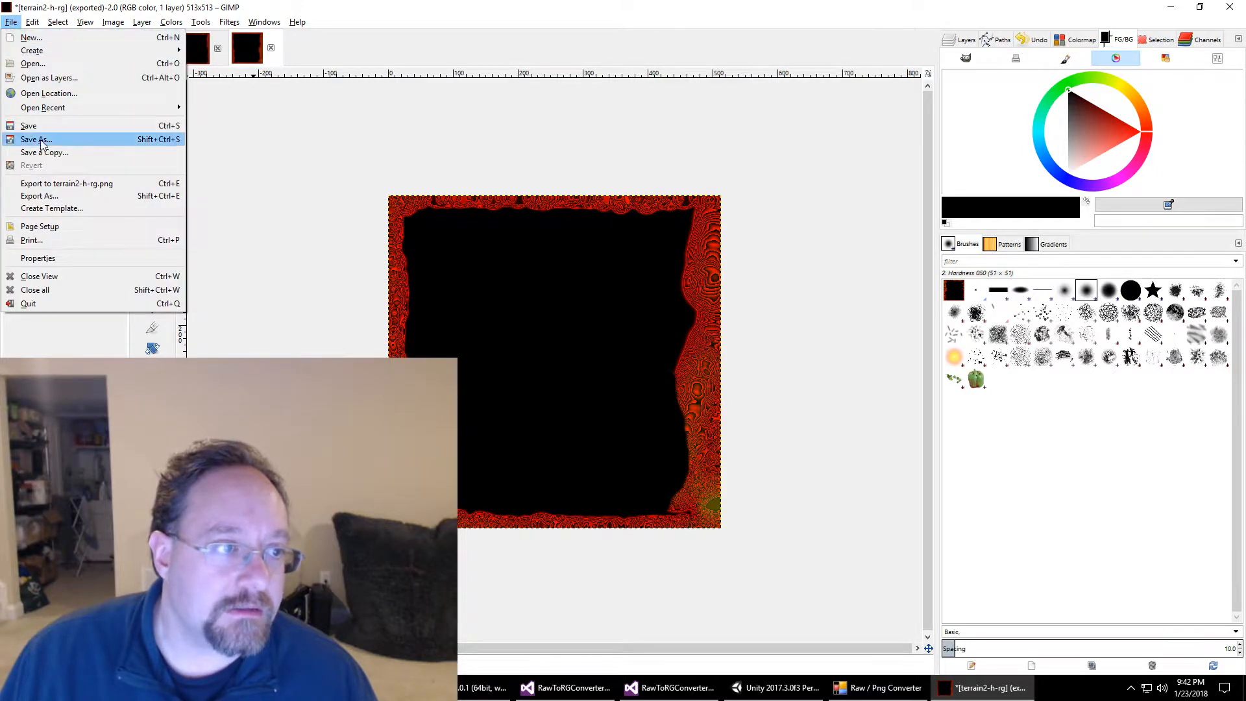
left_click(38, 196)
type("terrain2-hv-rg.png")
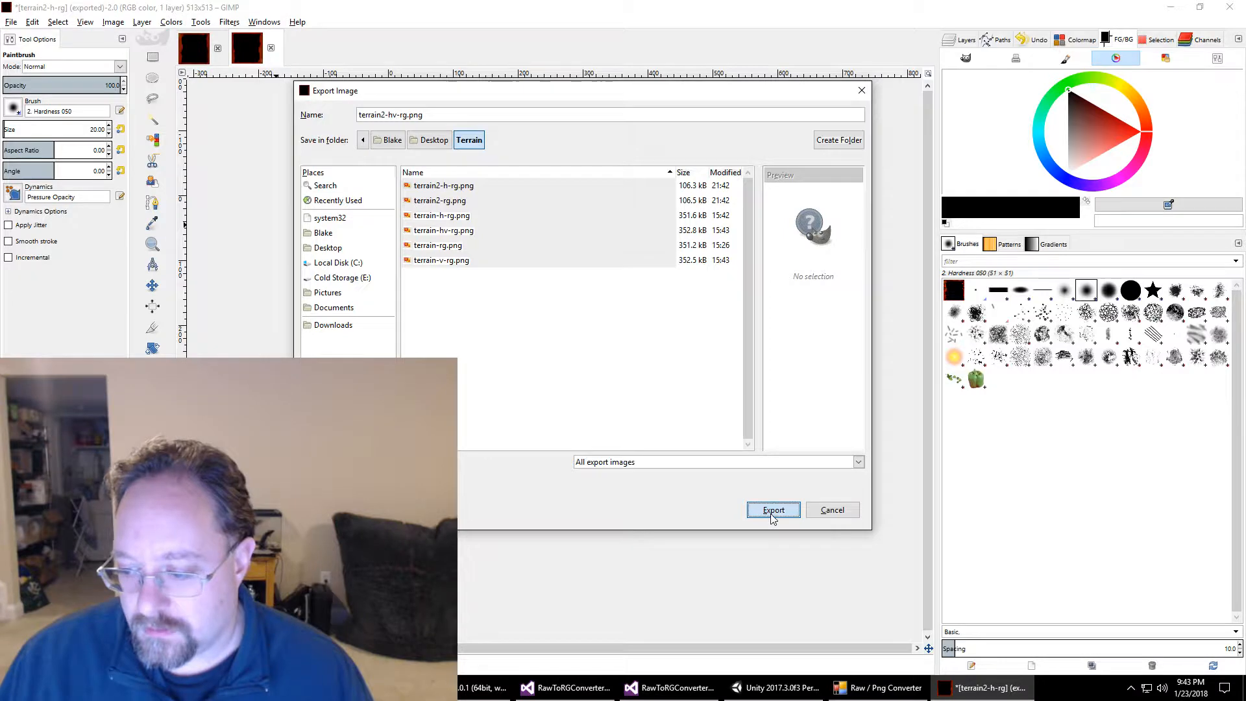
left_click(771, 509)
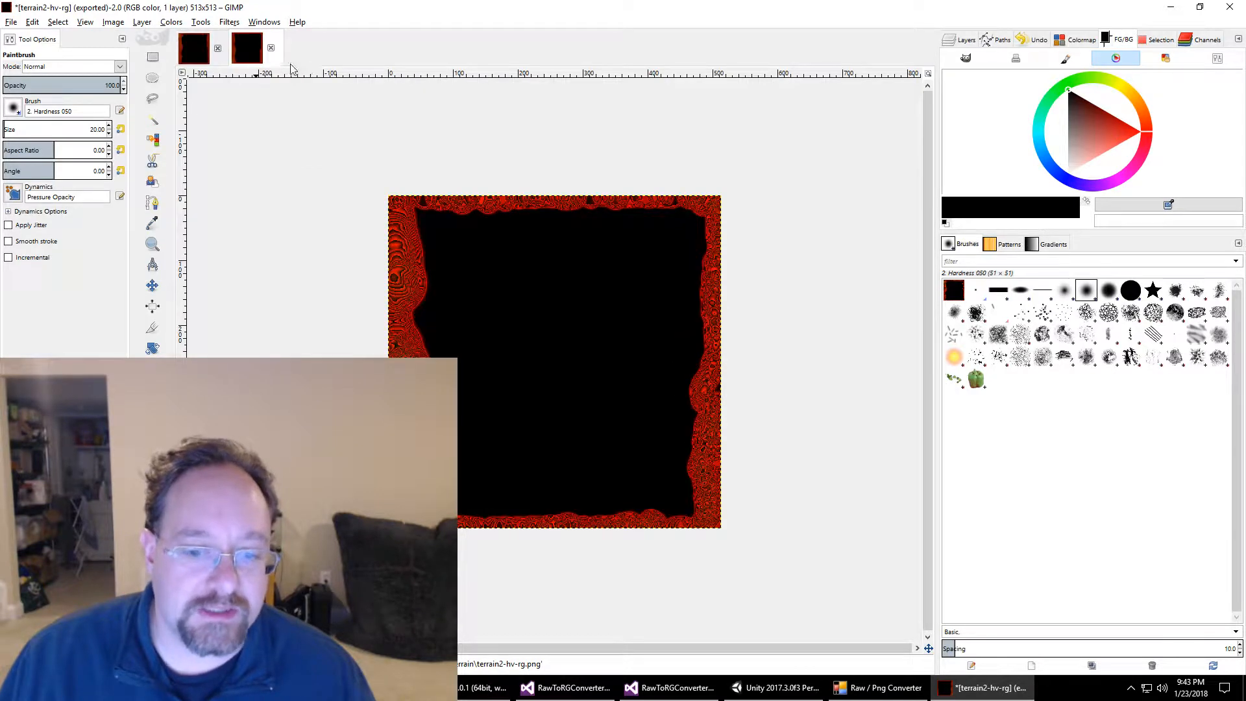
Step: Export the current heightmap as terrain2-v-rg.png, accepting the PNG export options
left_click(11, 21)
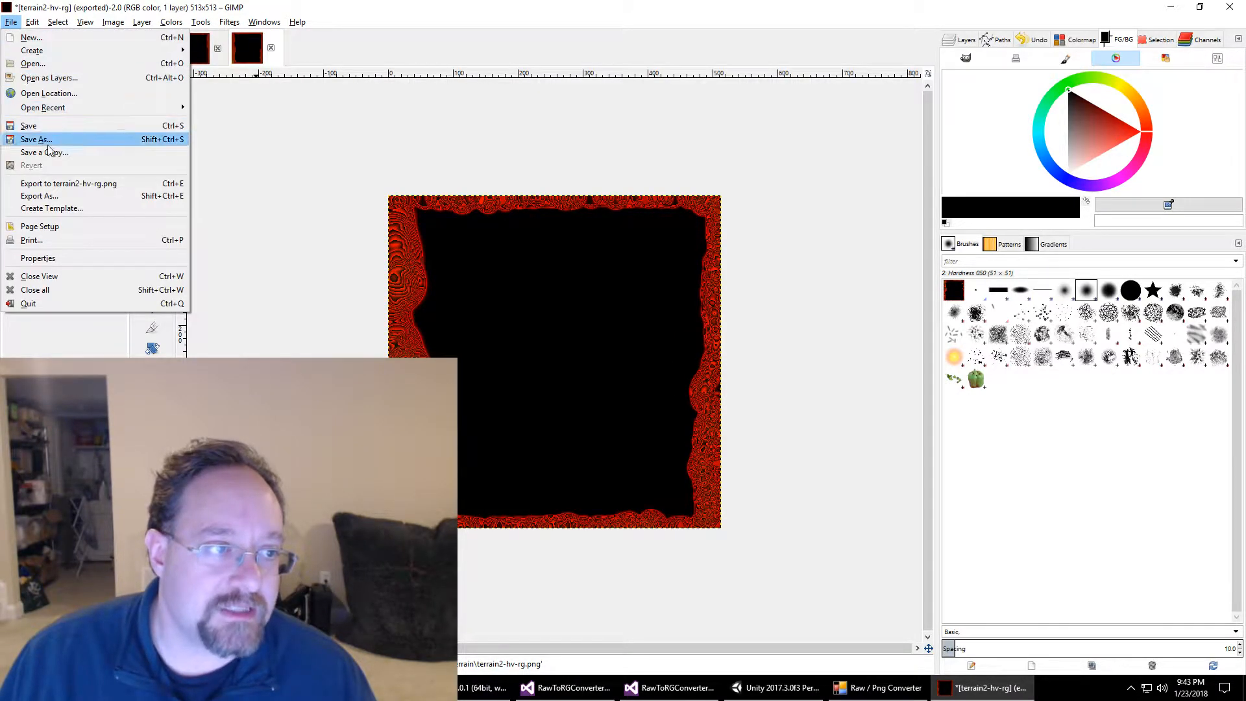
left_click(39, 195)
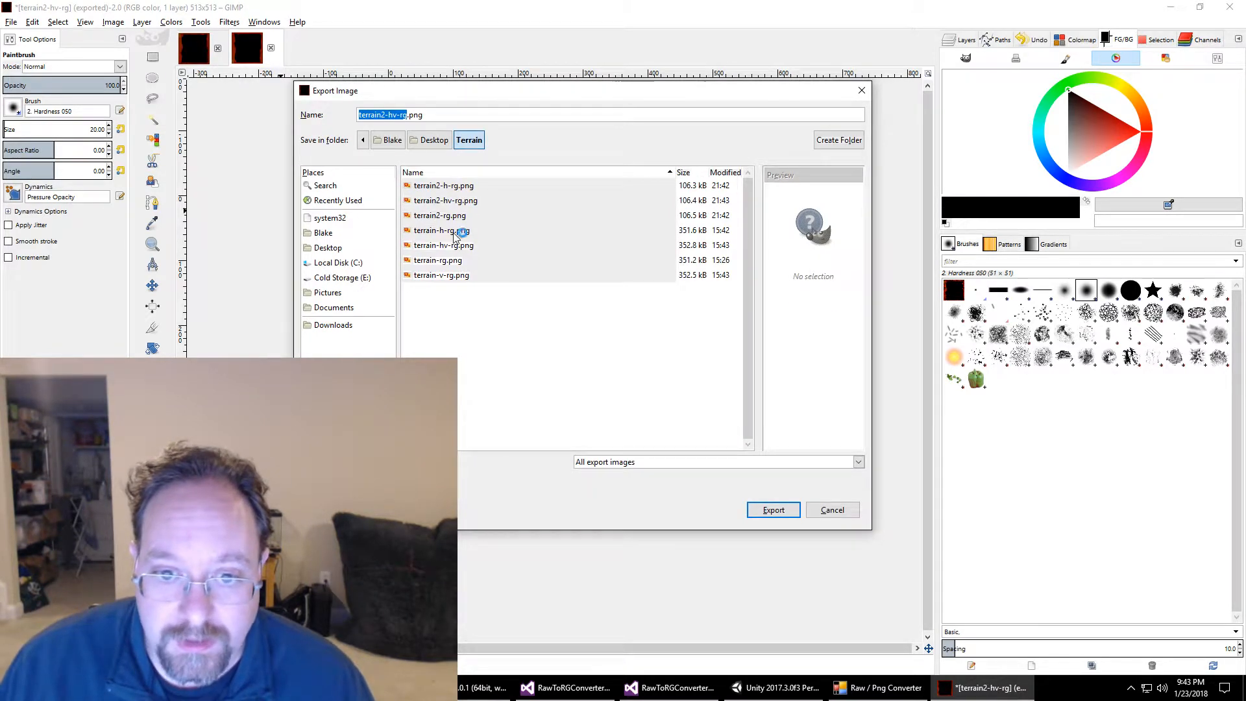
left_click(437, 229)
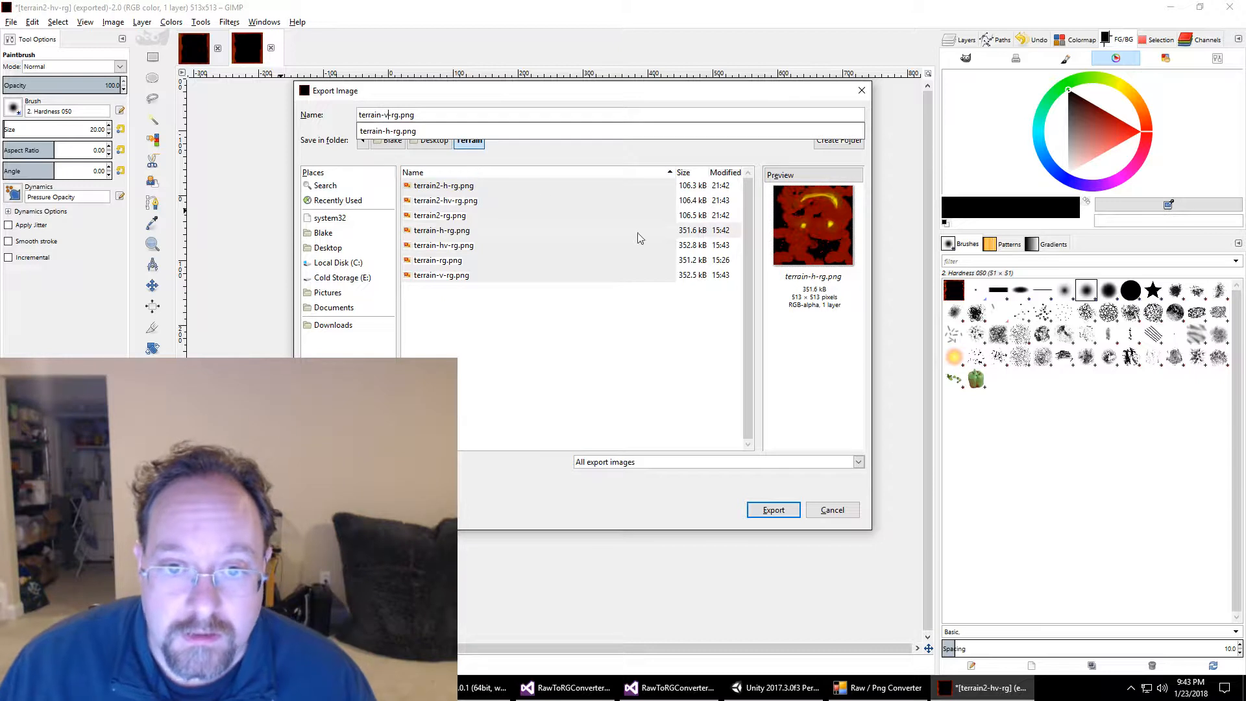
left_click(442, 230)
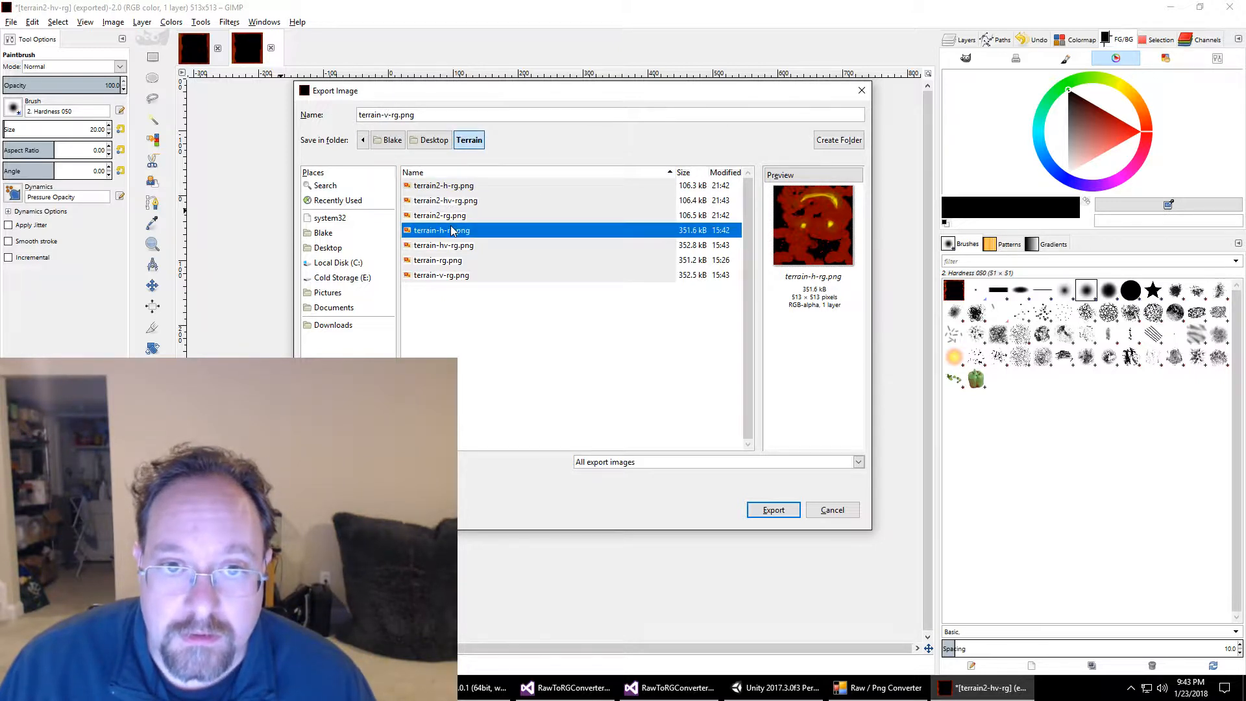
left_click(439, 215)
type("2")
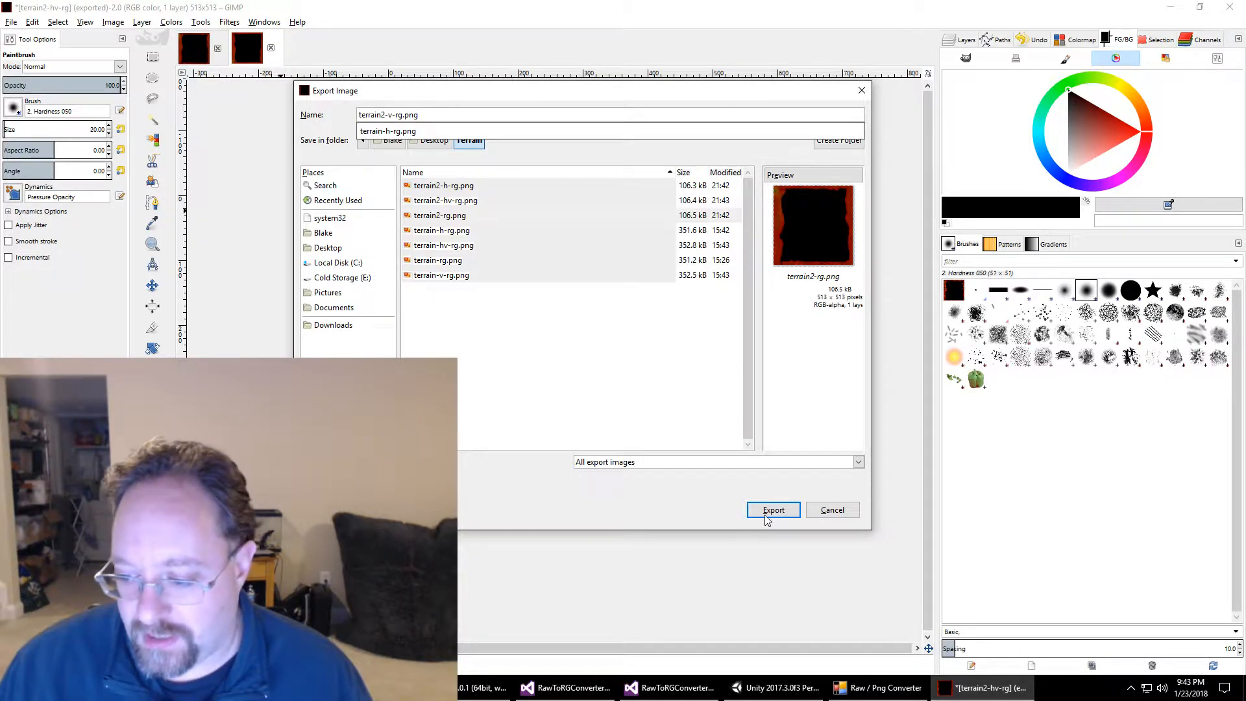
left_click(772, 510)
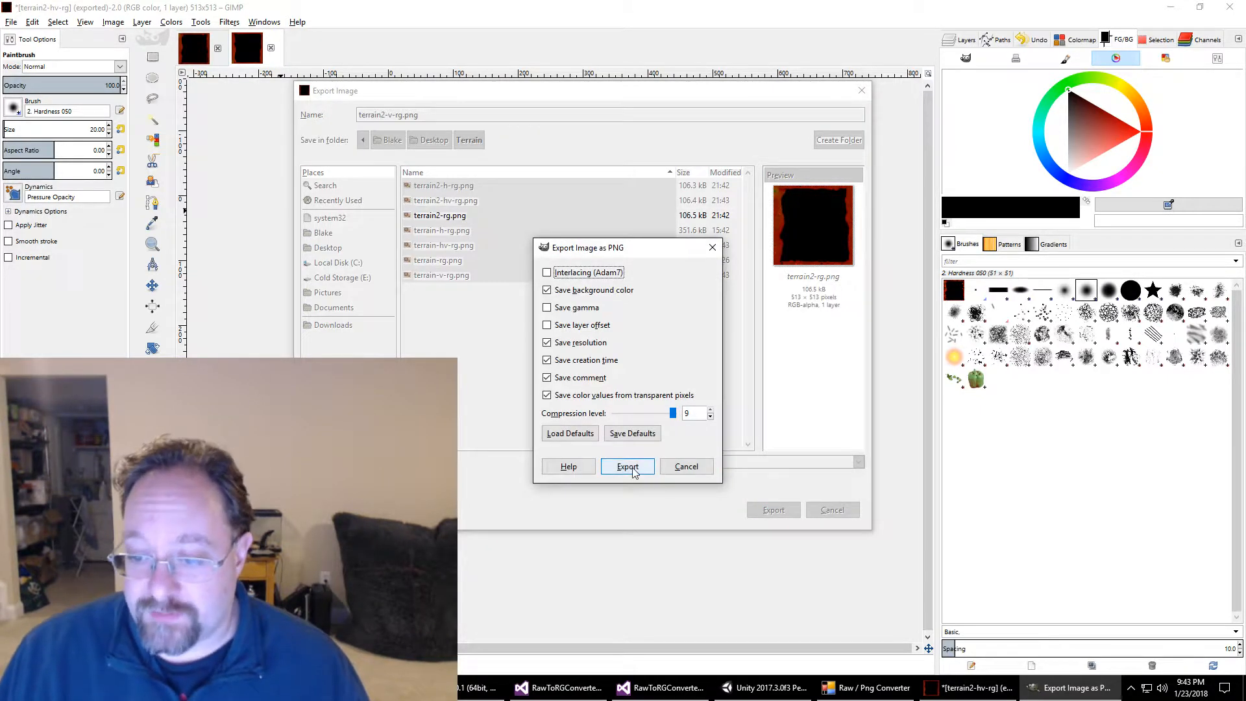
left_click(627, 466)
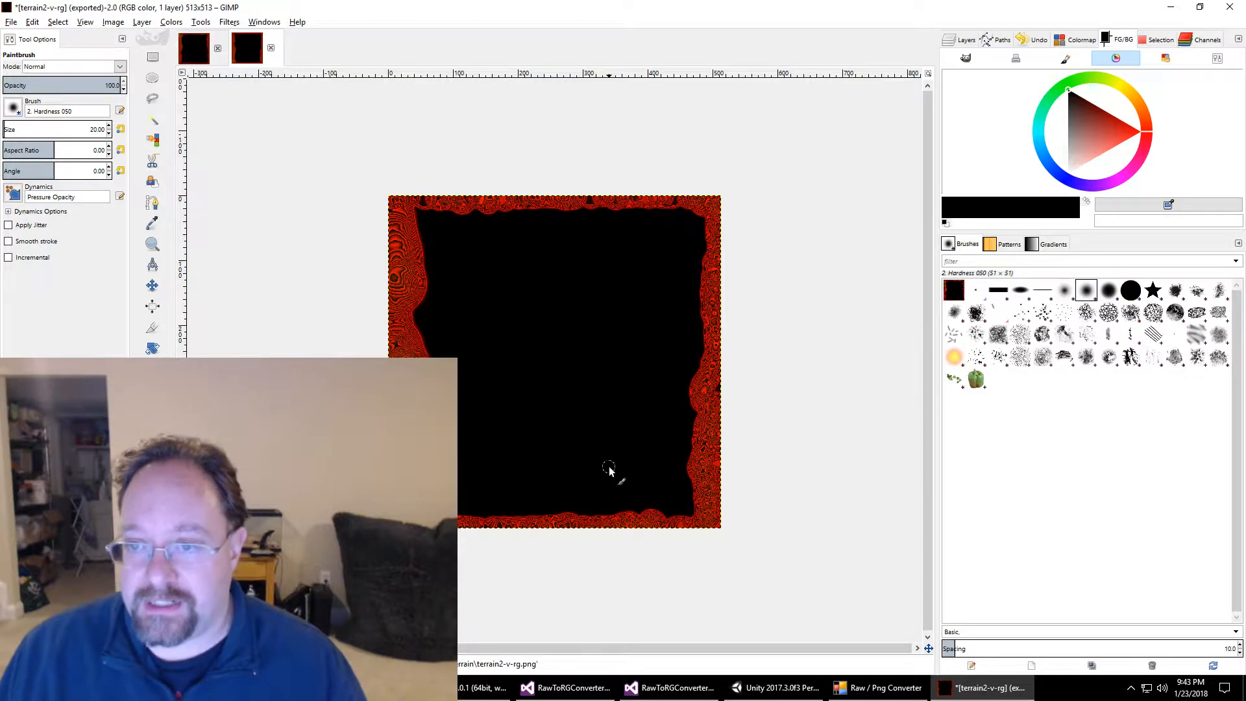
Step: Convert terrain2-h-rg.png back into terrain2-h.raw in the Raw / Png Converter
left_click(1231, 7)
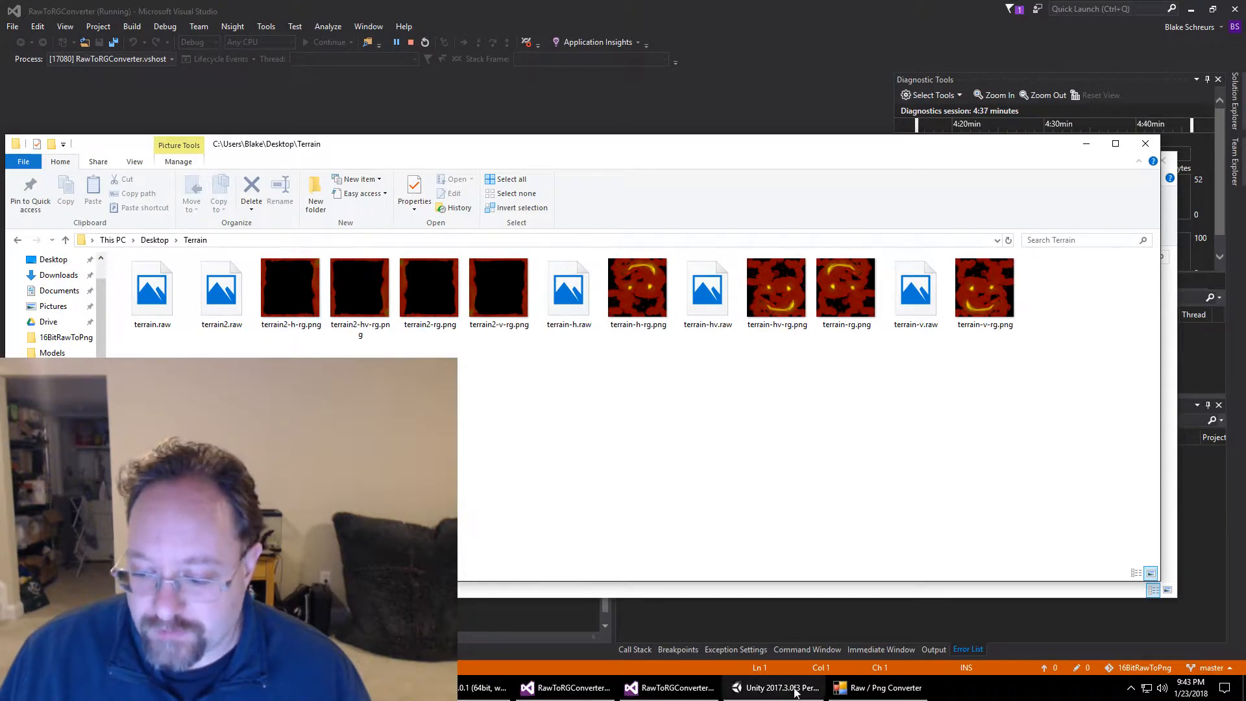
left_click(884, 687)
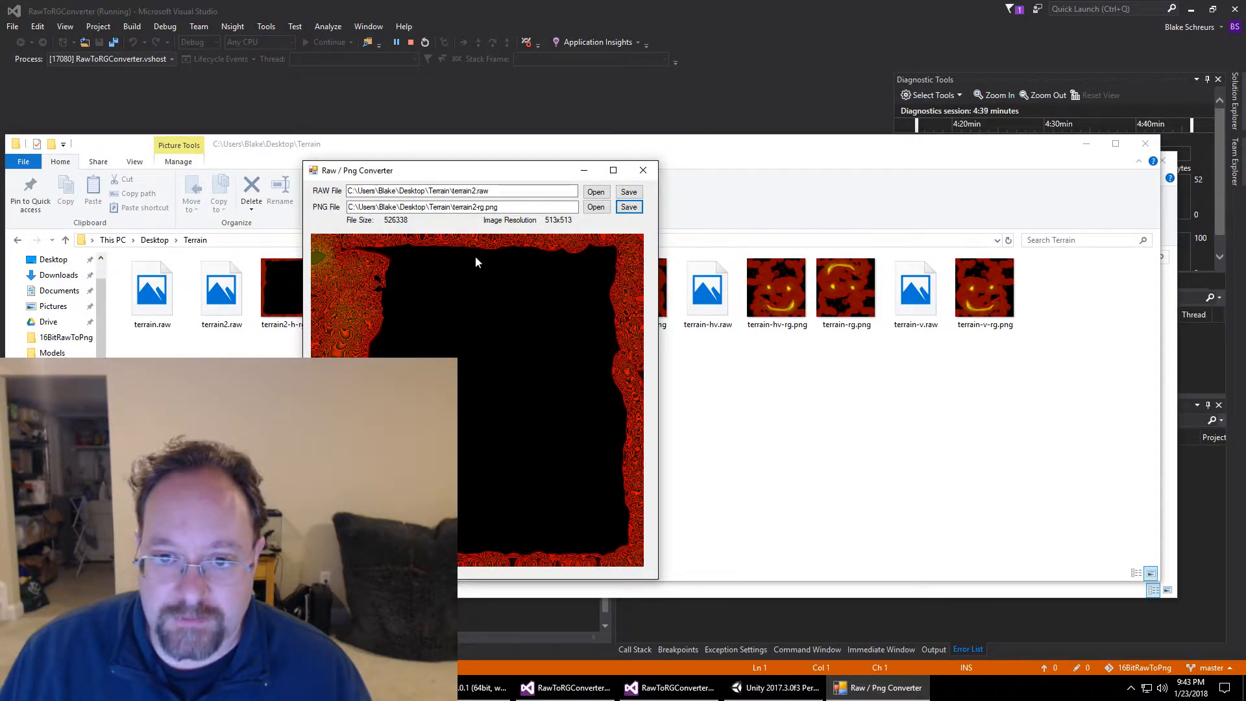
left_click(595, 190)
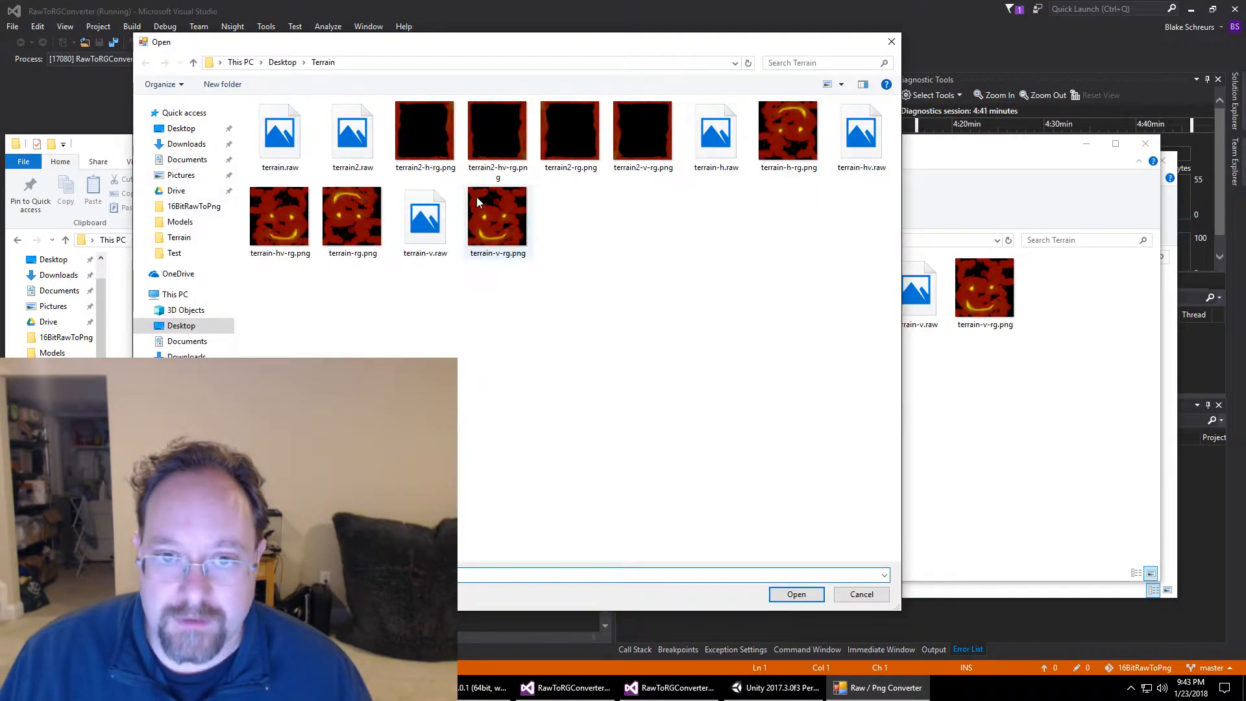
left_click(424, 130)
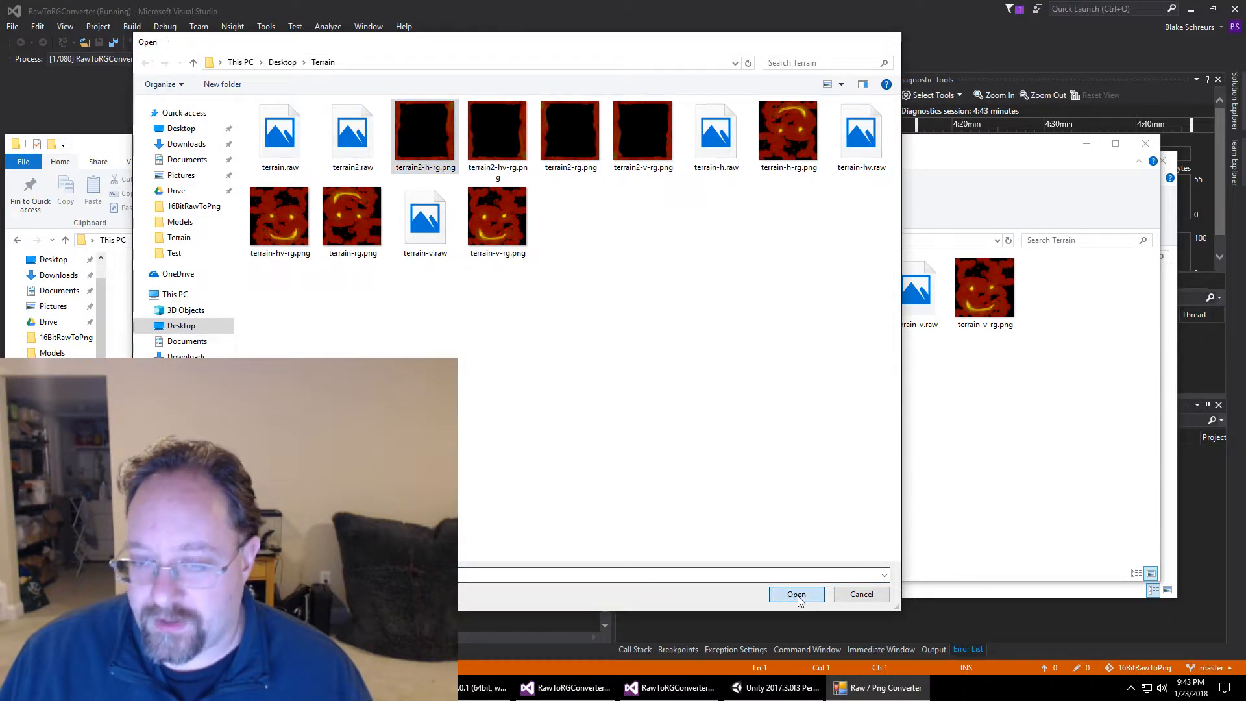
left_click(795, 593)
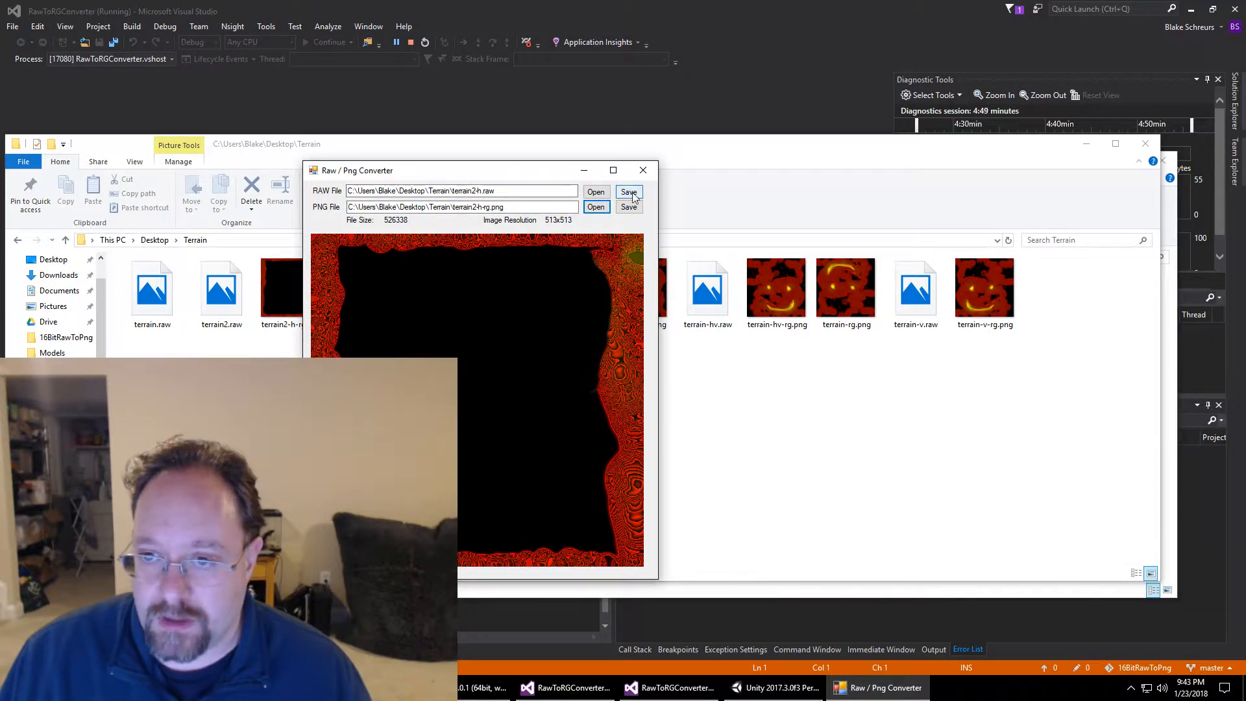
left_click(594, 191)
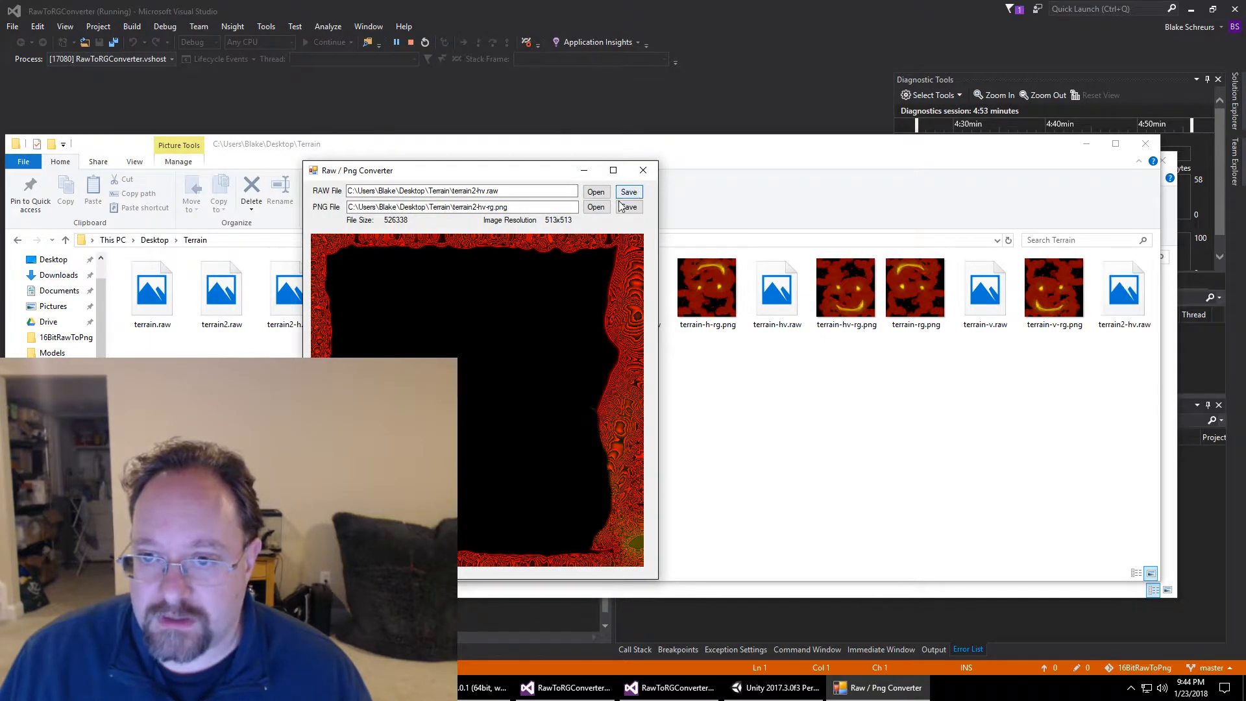
Step: Convert the remaining flipped PNGs to terrain2-hv.raw and terrain2-v.raw, then close the converter
left_click(595, 191)
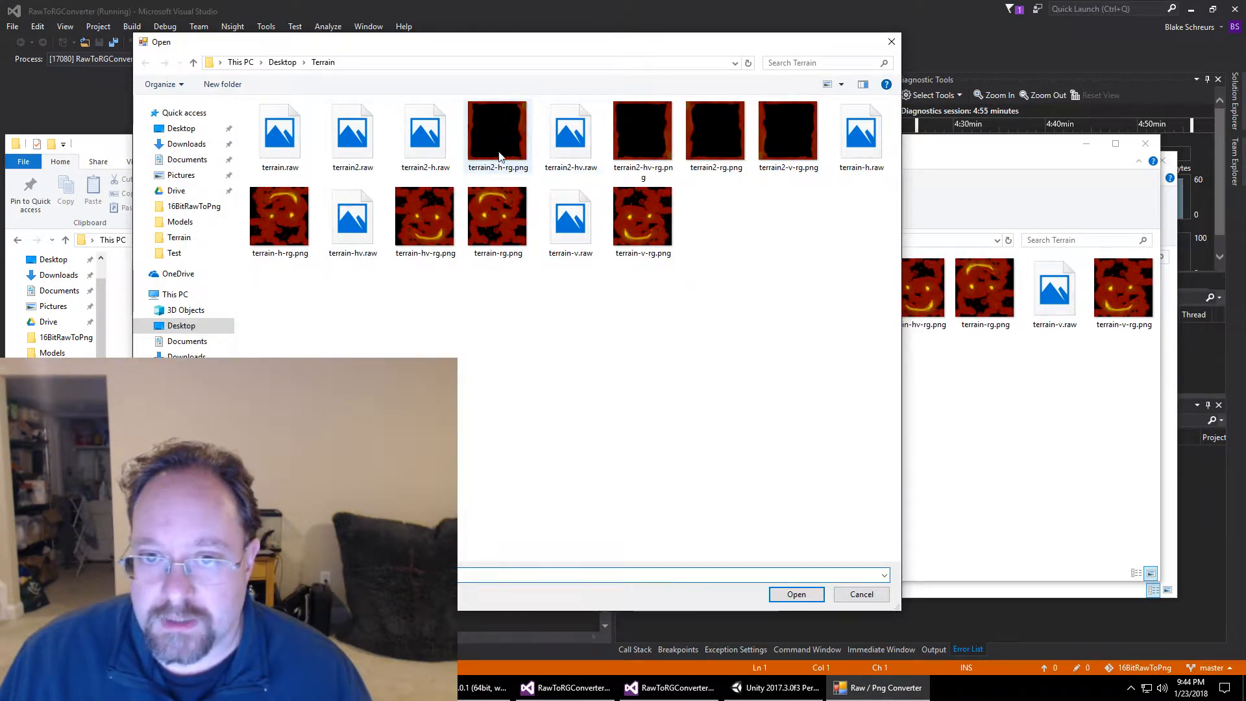
left_click(714, 131)
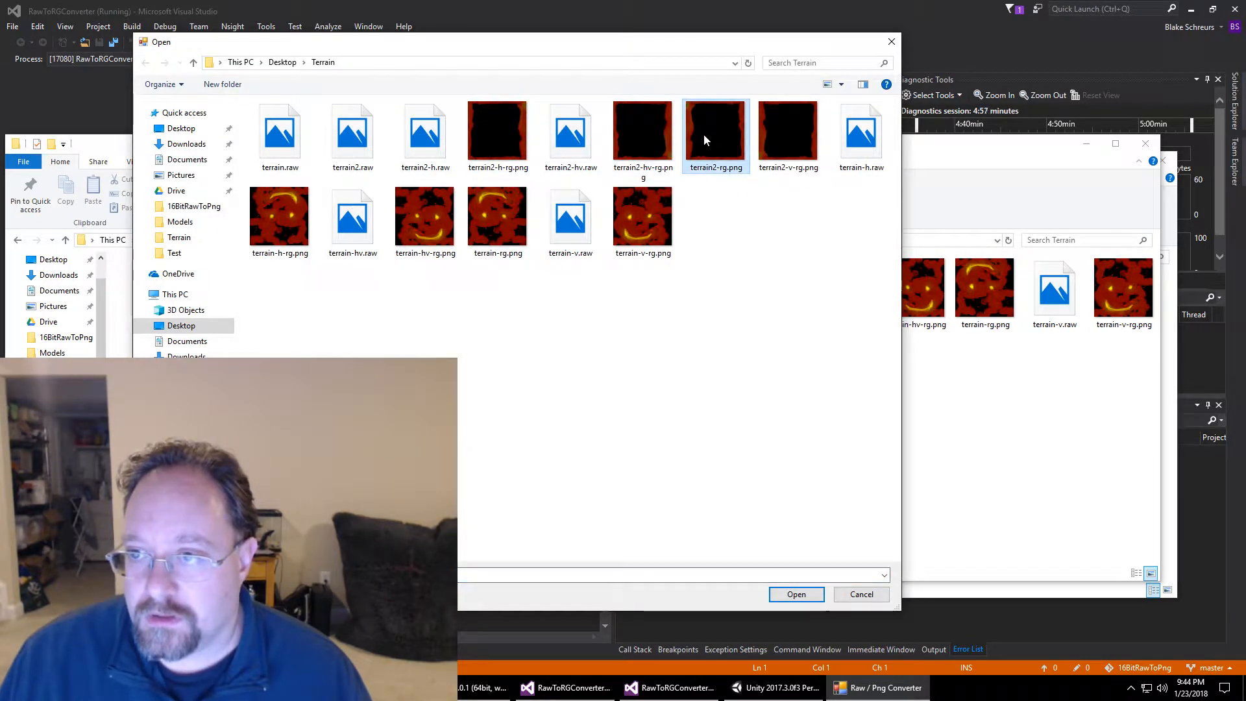
left_click(795, 593)
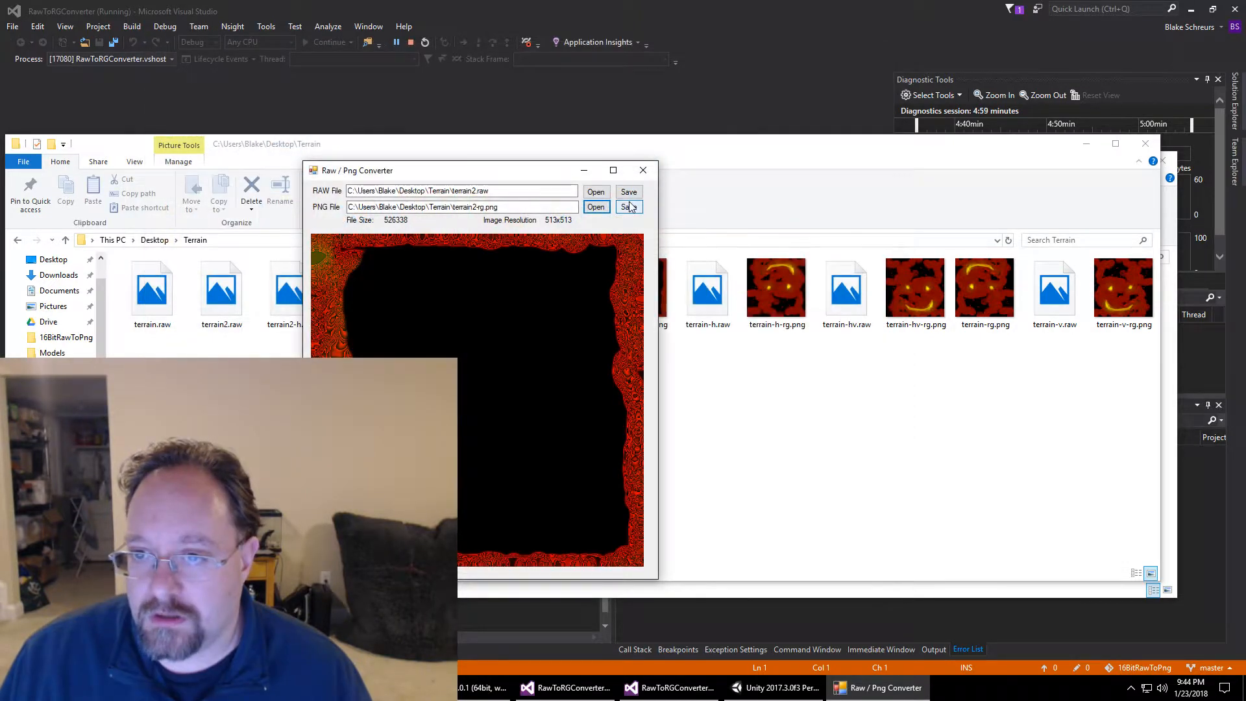
left_click(595, 206)
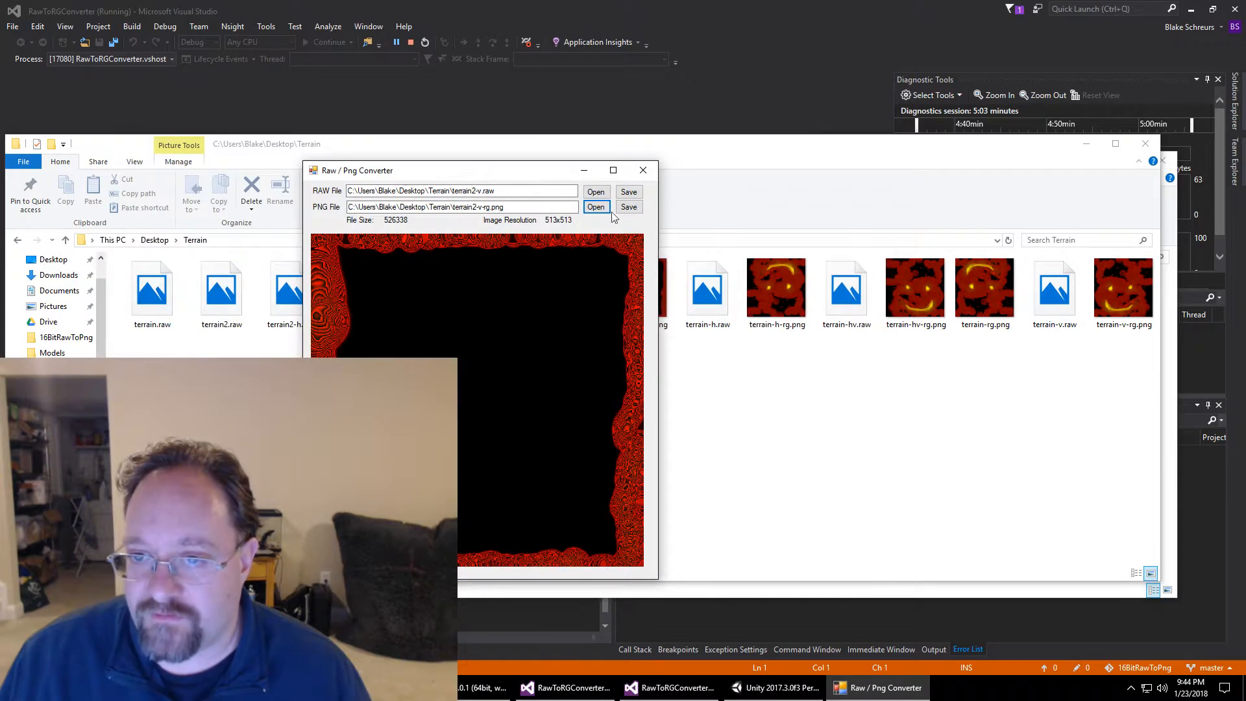
left_click(628, 207)
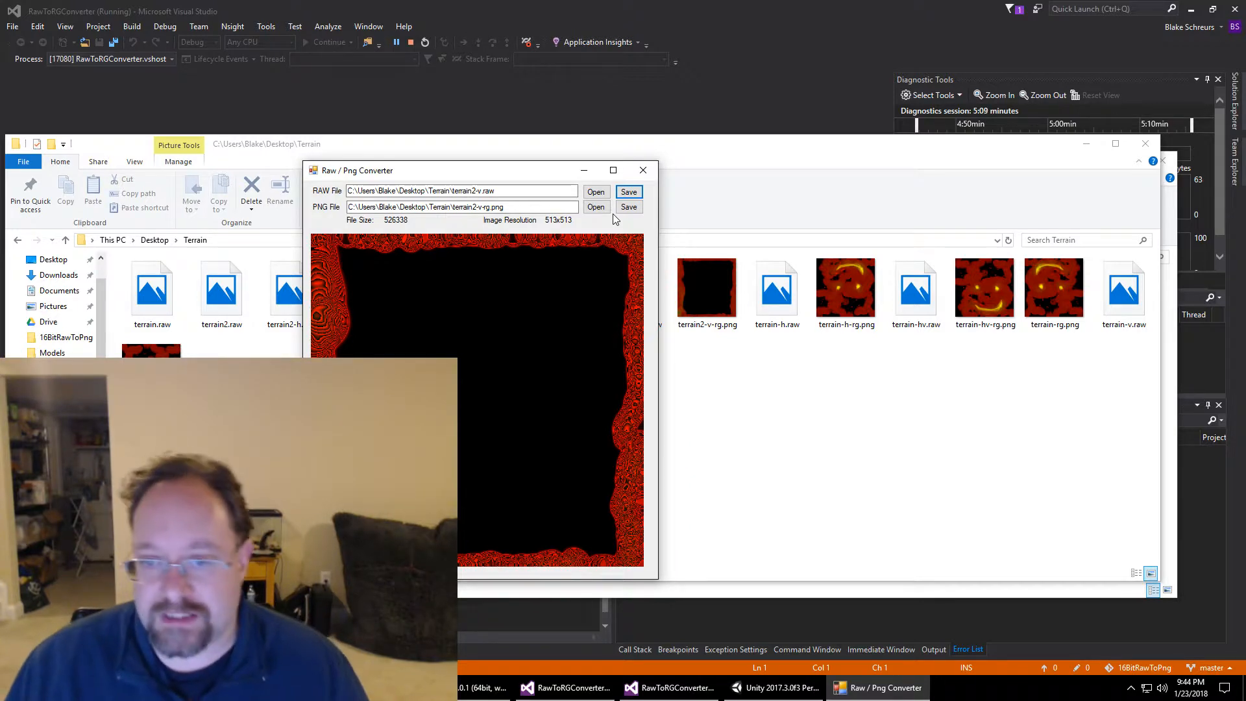
mouse_move(325, 233)
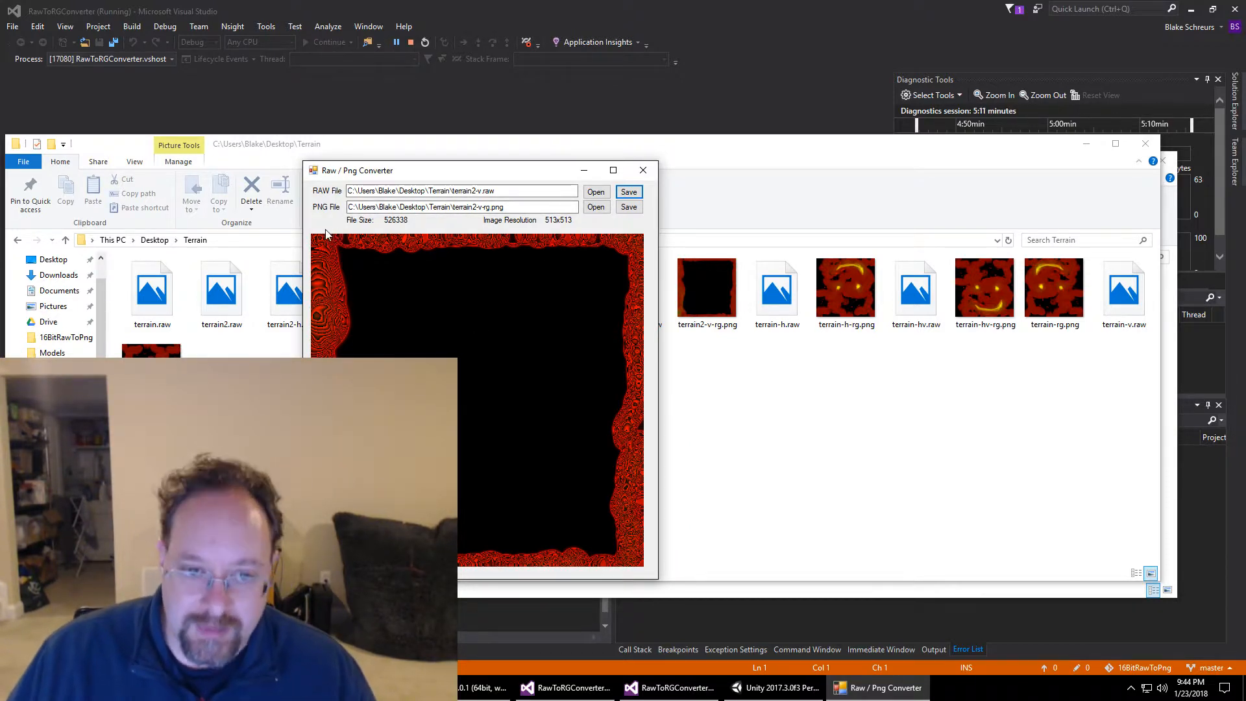
left_click(642, 170)
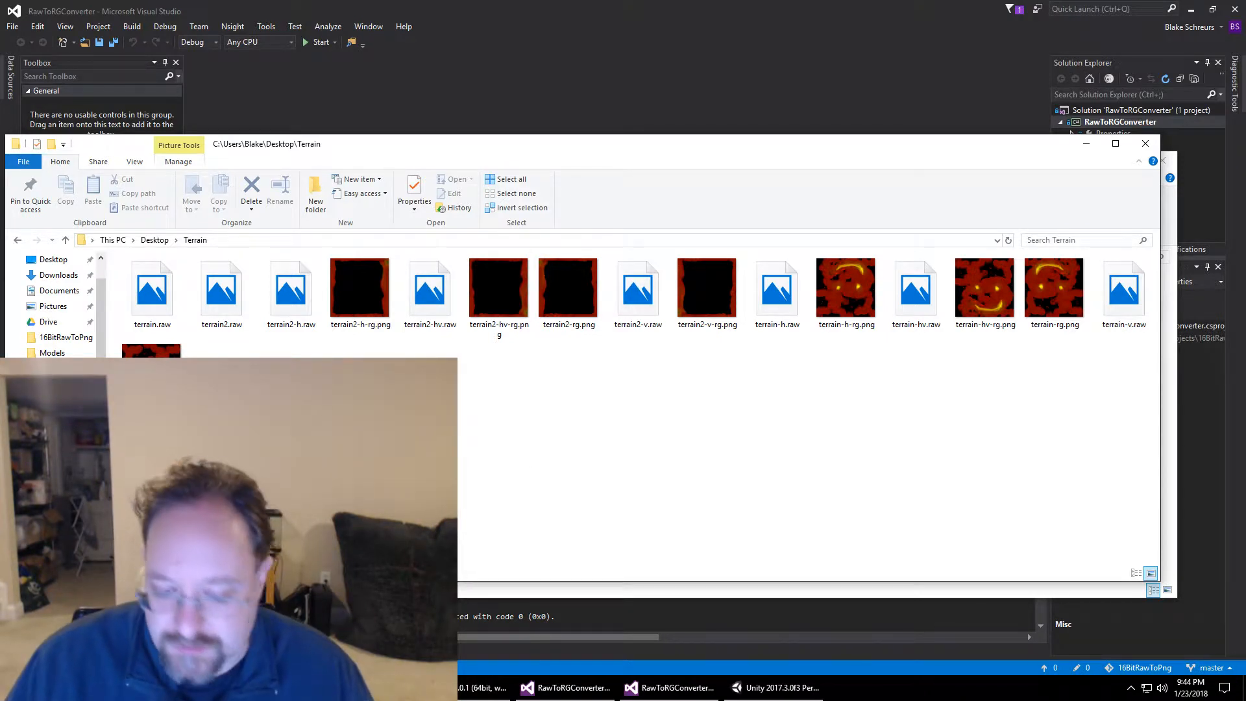
Step: Import terrain2.raw as the terrain's 16-bit 513×513 raw heightmap in Unity
left_click(771, 687)
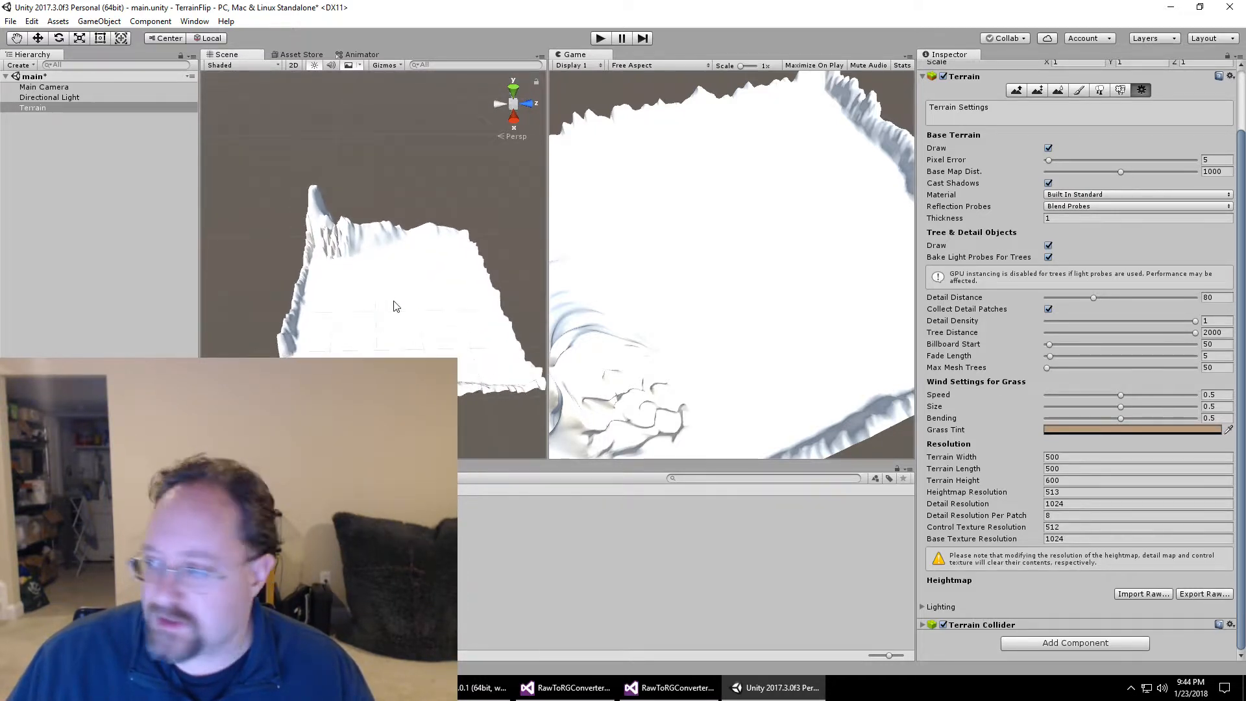
left_click(1142, 593)
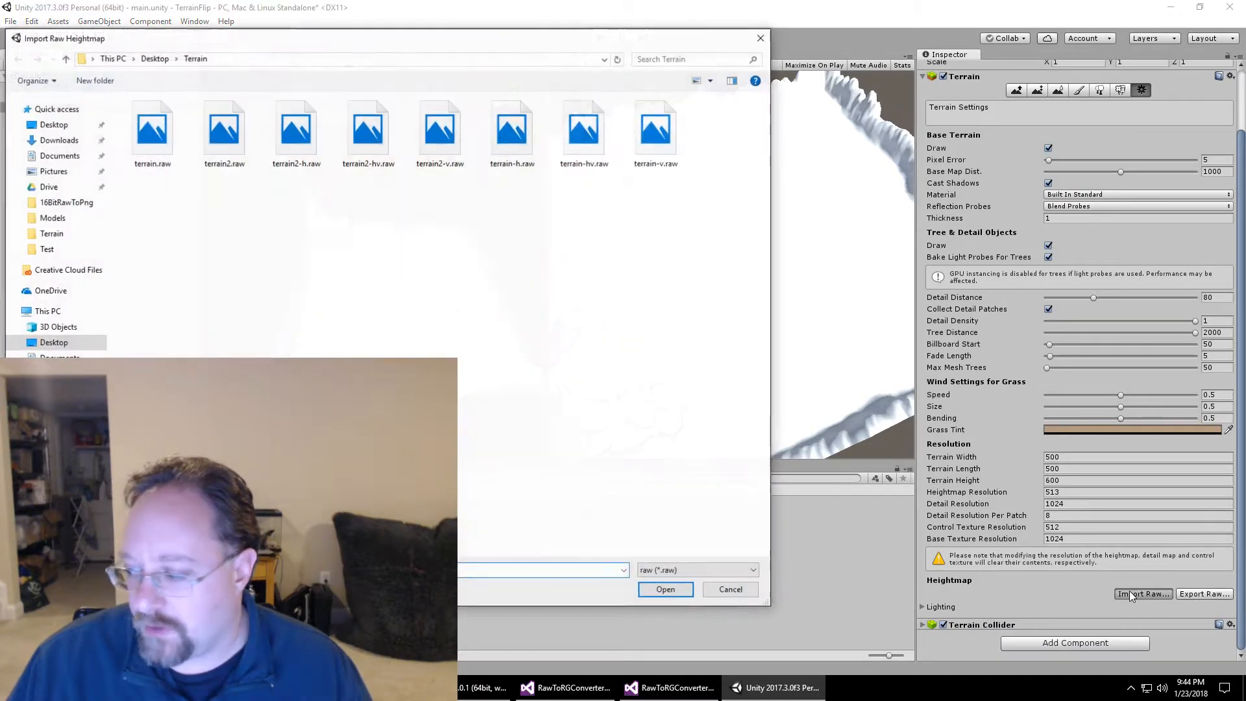
left_click(224, 127)
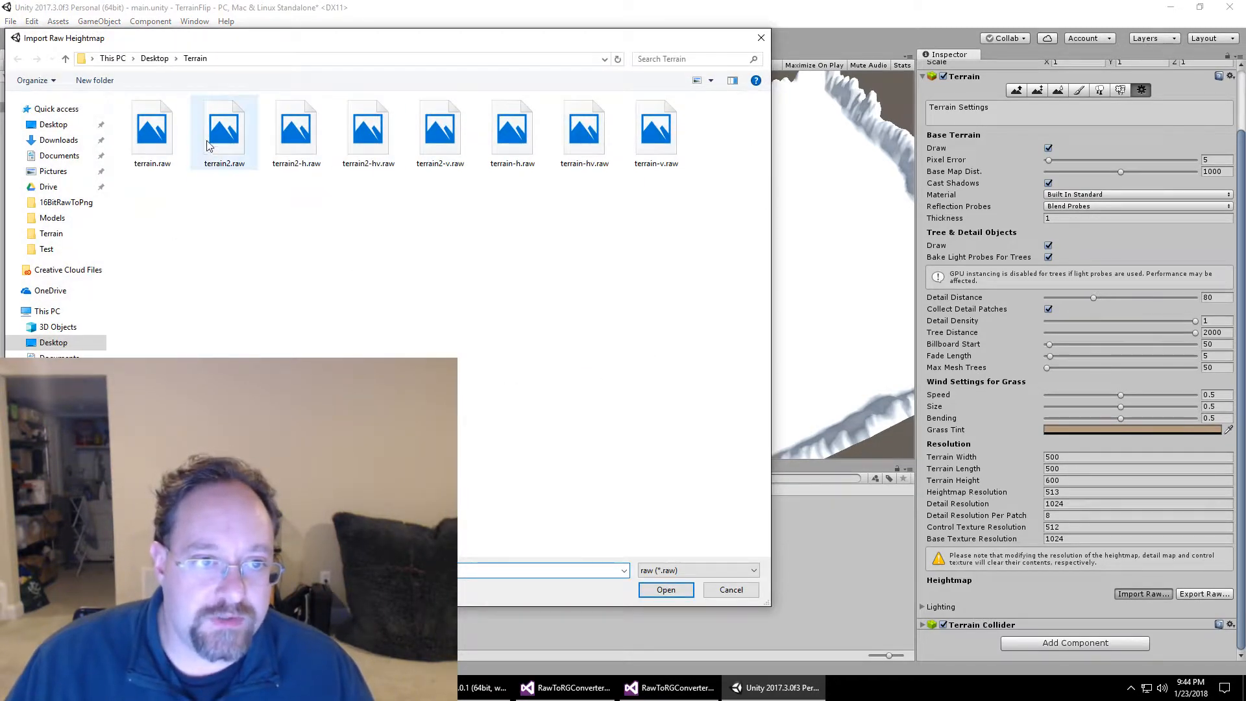
left_click(665, 590)
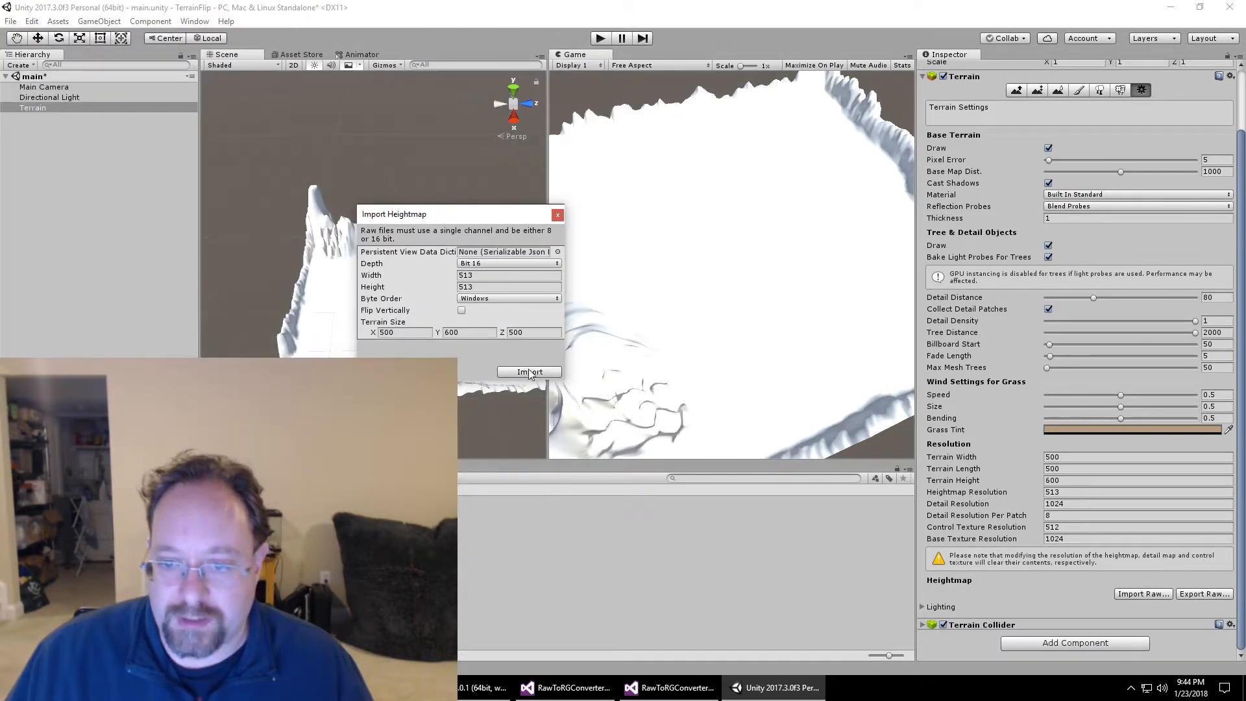
left_click(529, 372)
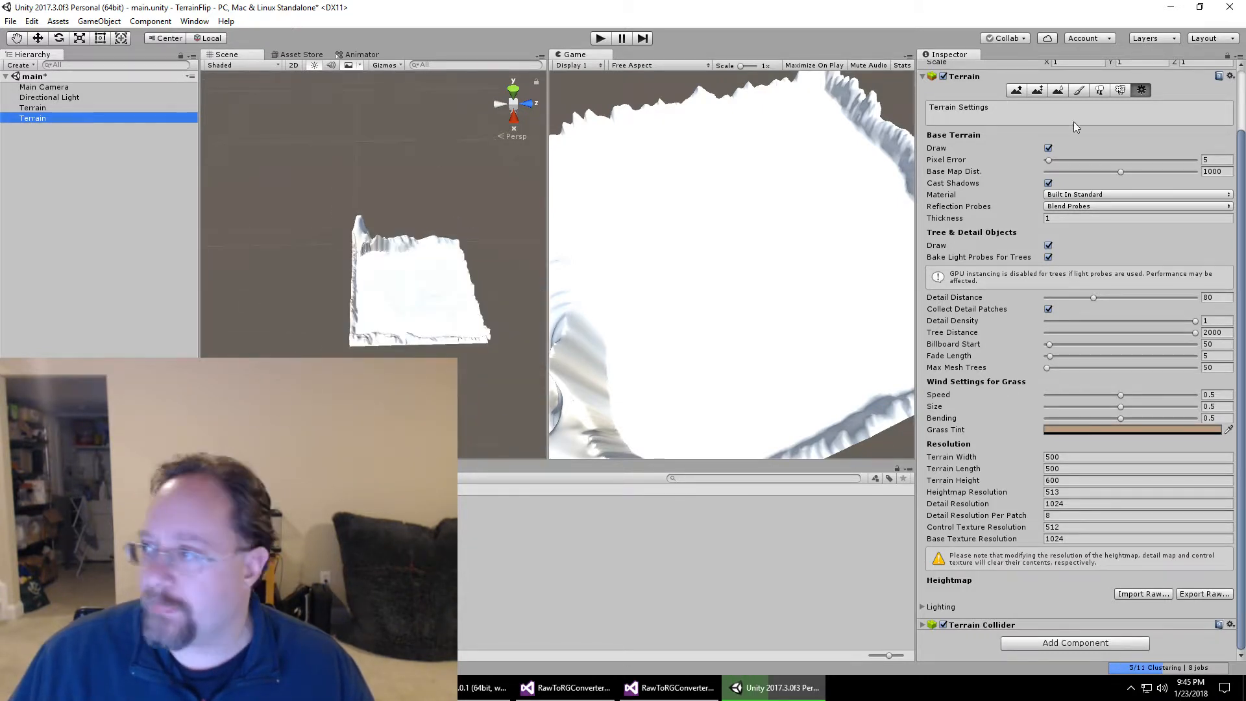
Step: Set the second terrain's Transform Position Z to -500
scroll("up", 3)
type("-500")
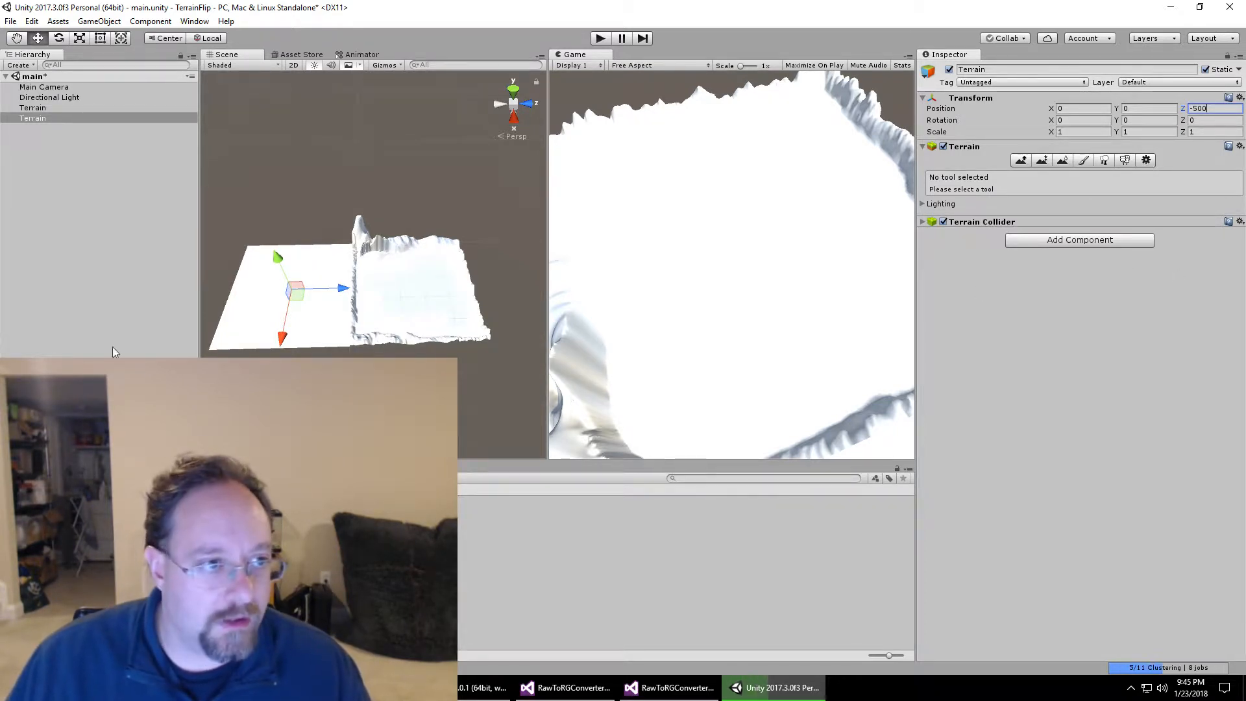
left_click(33, 107)
type("Regular")
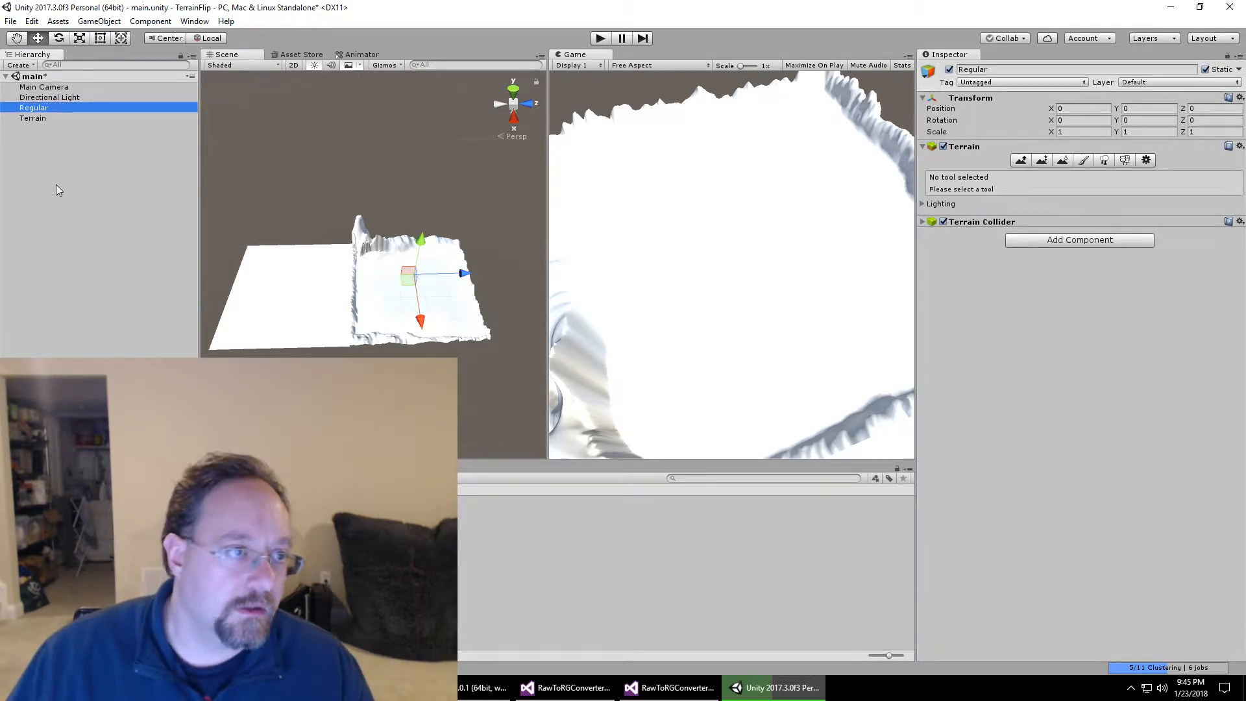
Step: Import a raw heightmap into the HFlip terrain and slide it beside Regular
left_click(33, 117)
type("HFlip")
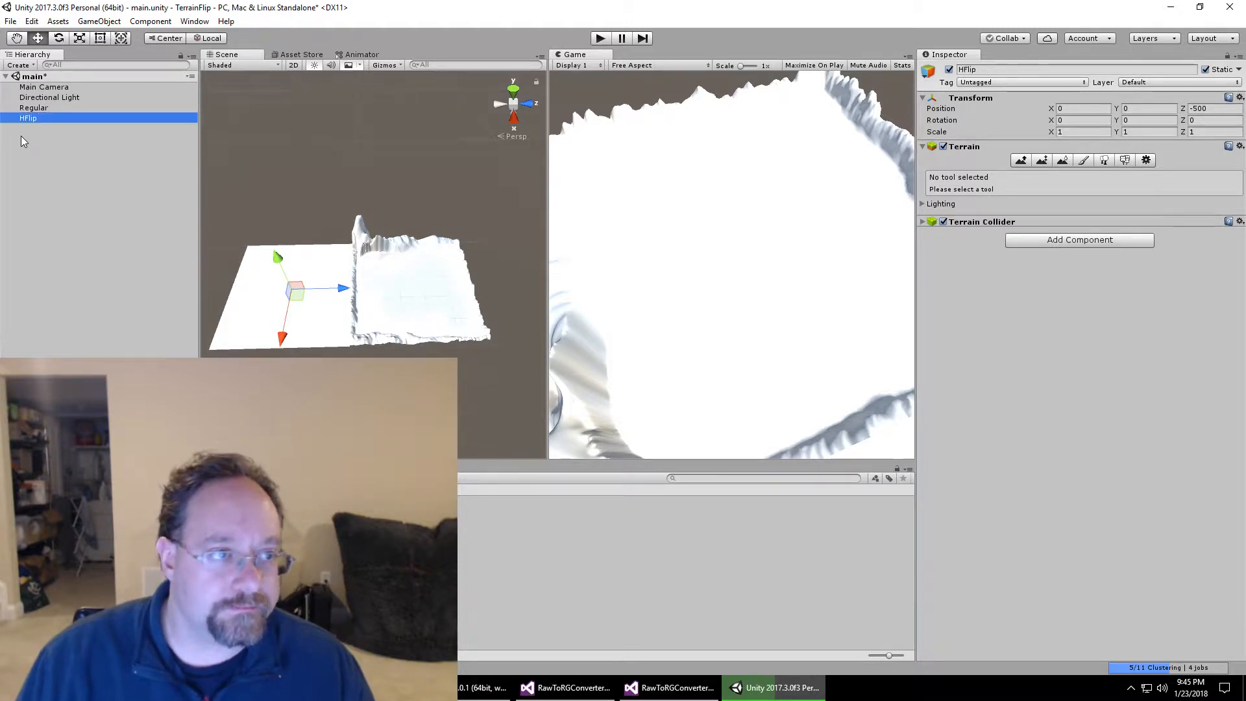
left_click(1144, 160)
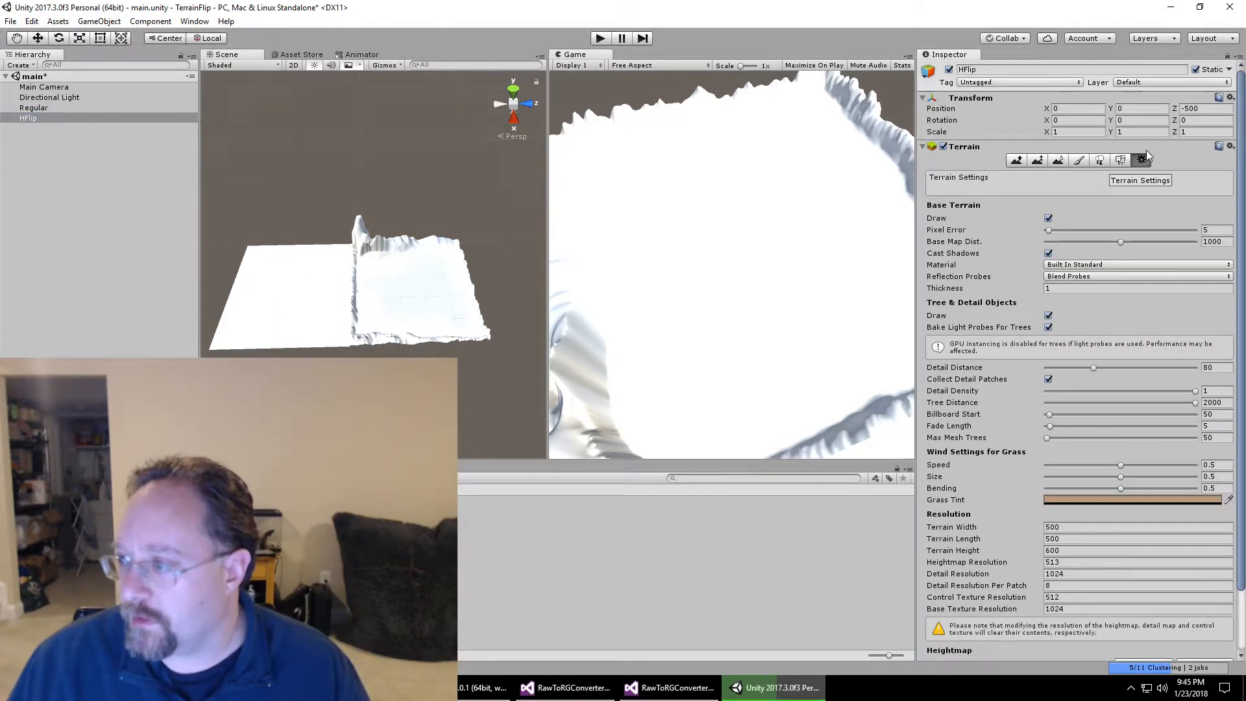
scroll("down", 3)
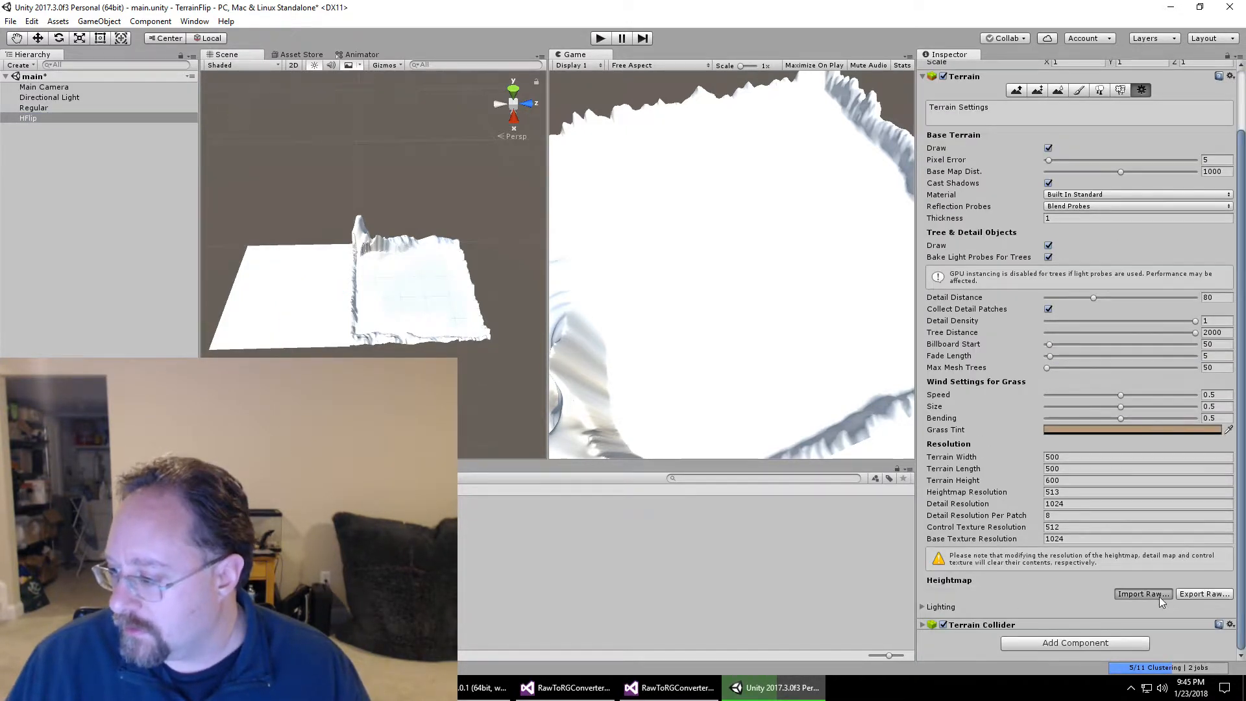
left_click(1142, 593)
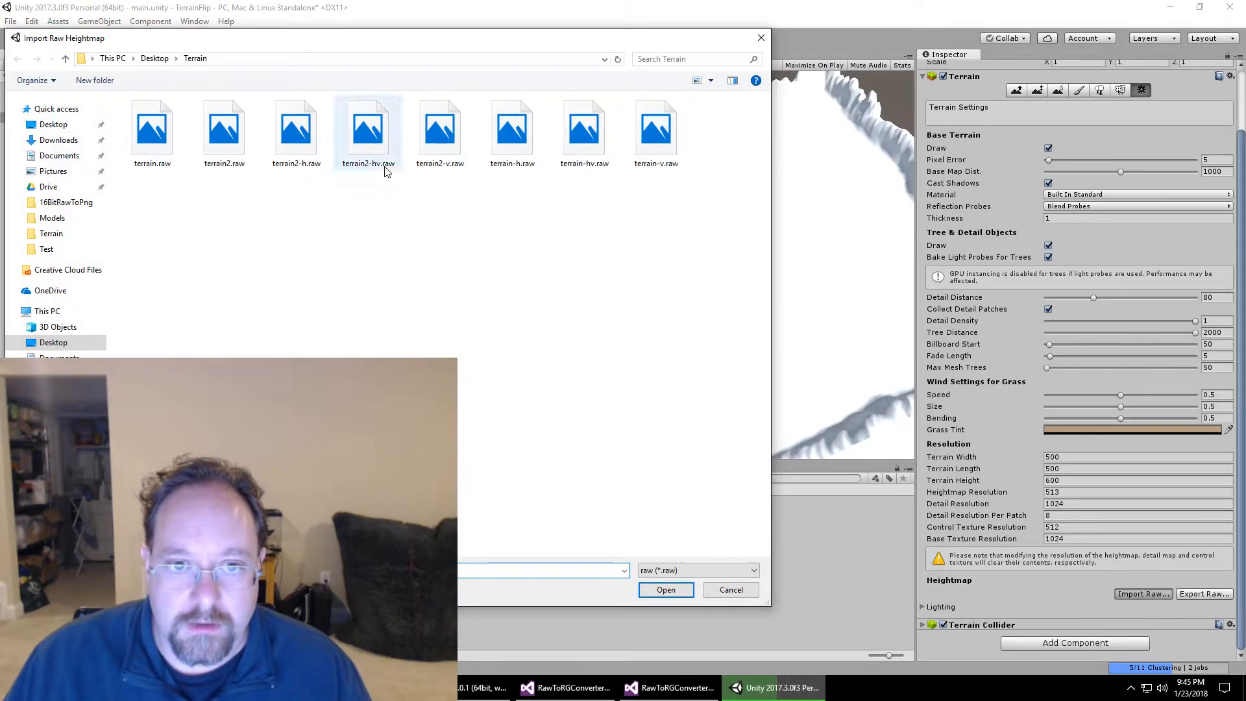
left_click(439, 127)
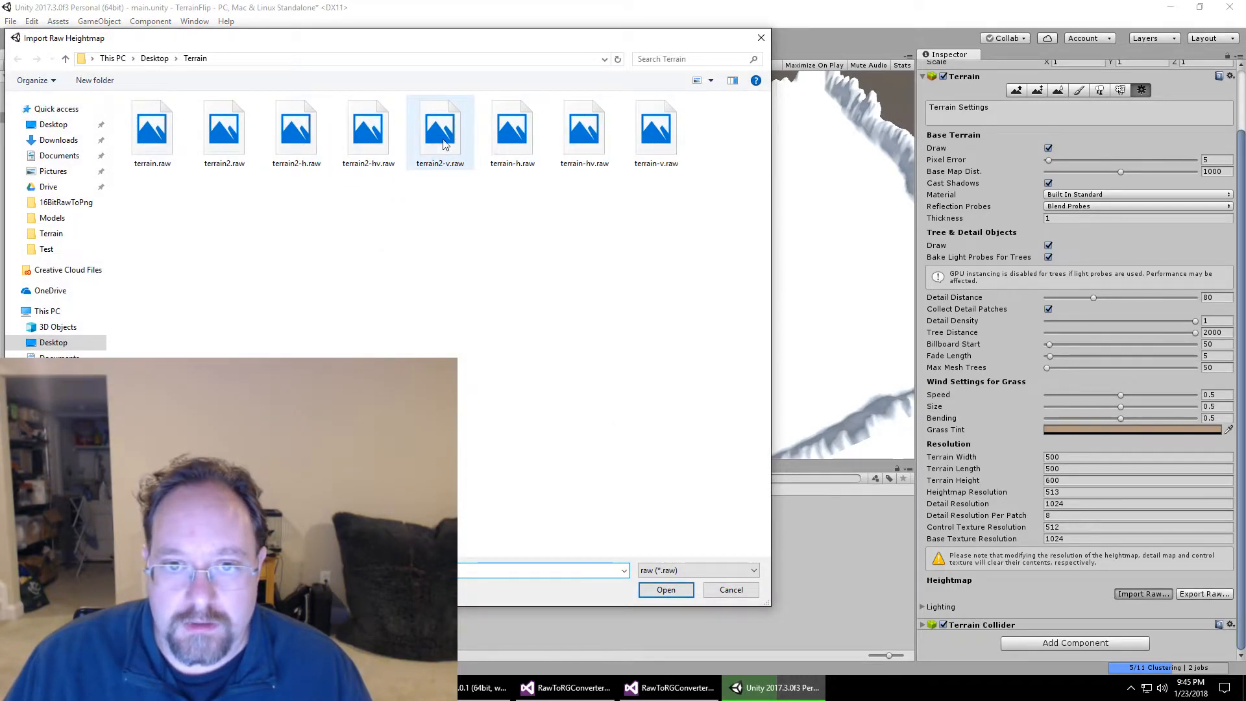
left_click(665, 589)
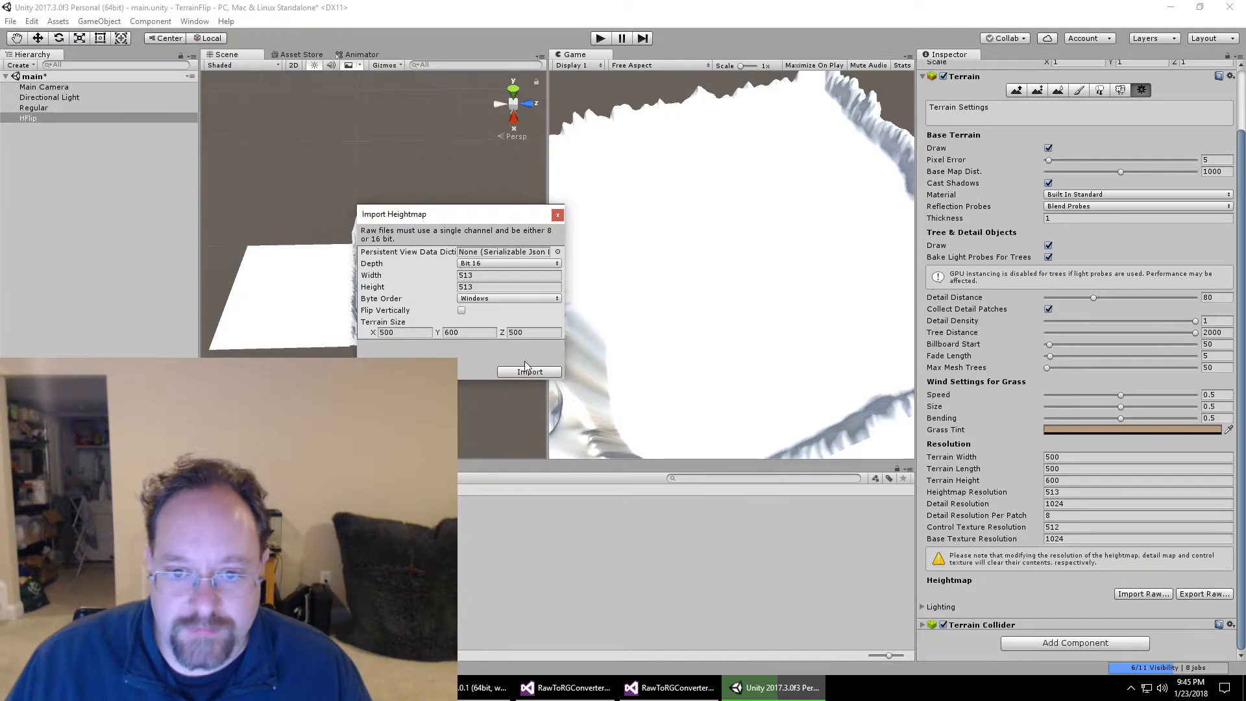
left_click(529, 371)
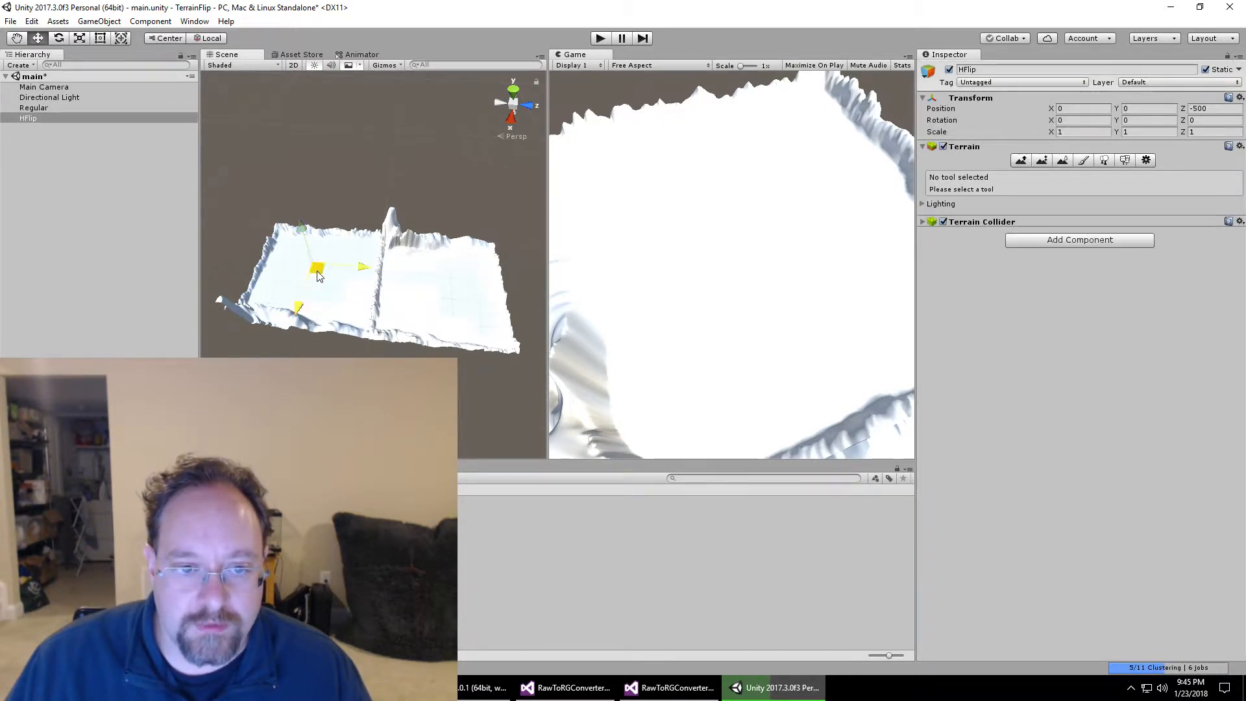
left_click_drag(317, 270, 445, 202)
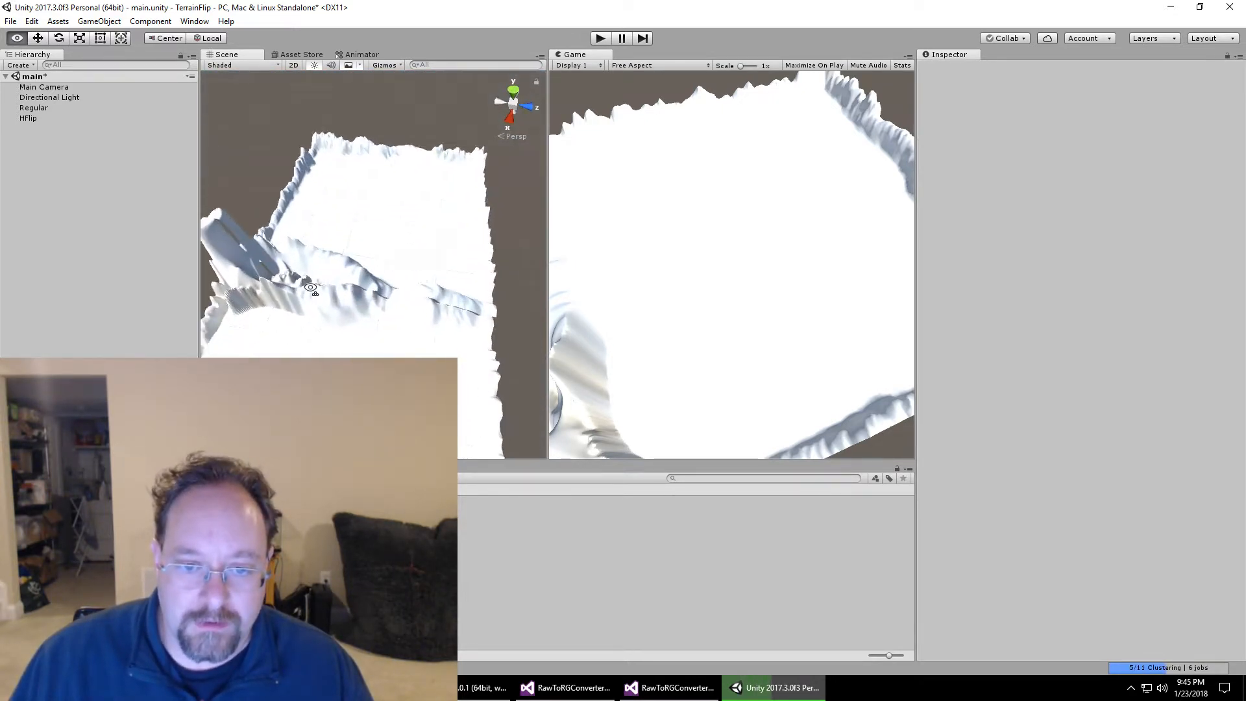
Step: Confirm the Regular terrain sits at the origin with default rotation and scale
left_click(33, 107)
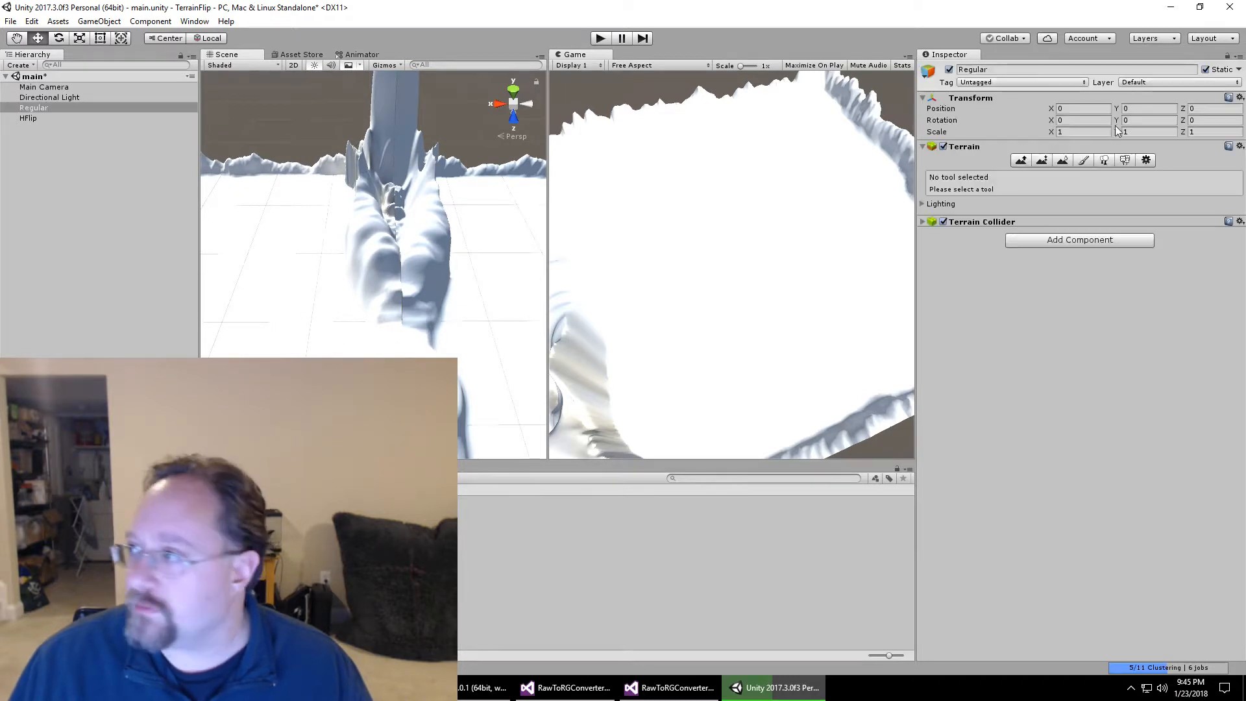
mouse_move(580, 268)
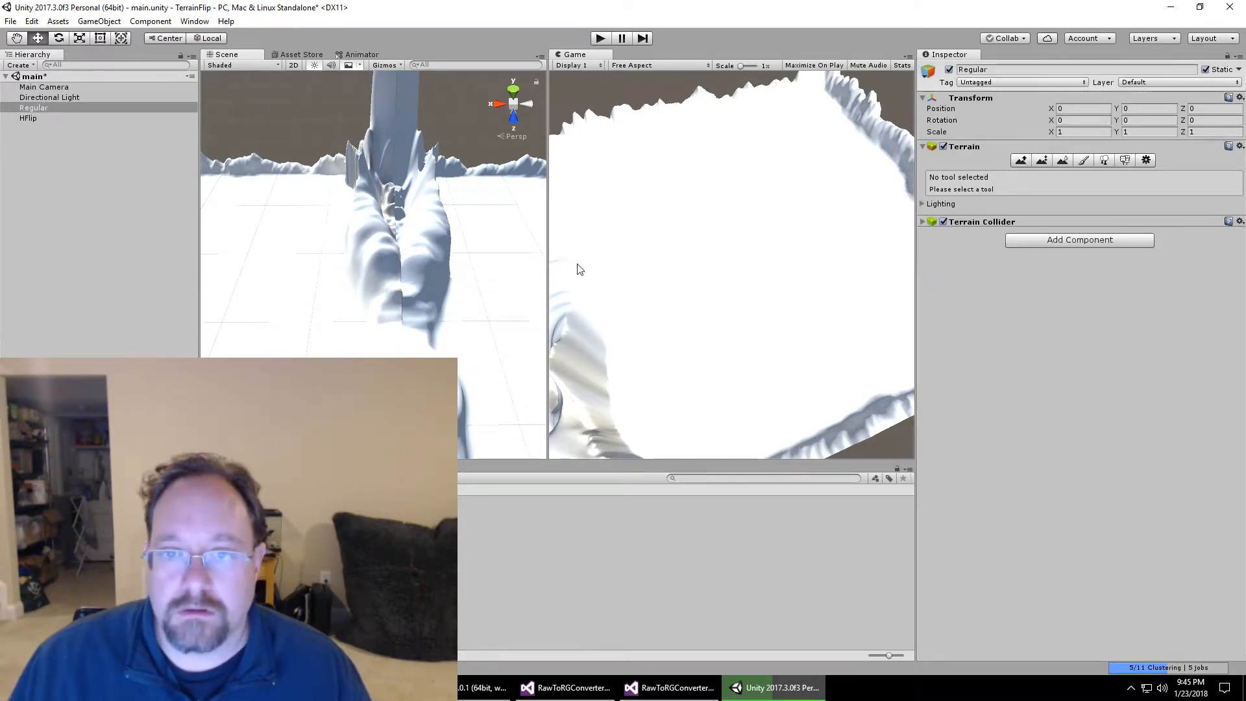
left_click(28, 117)
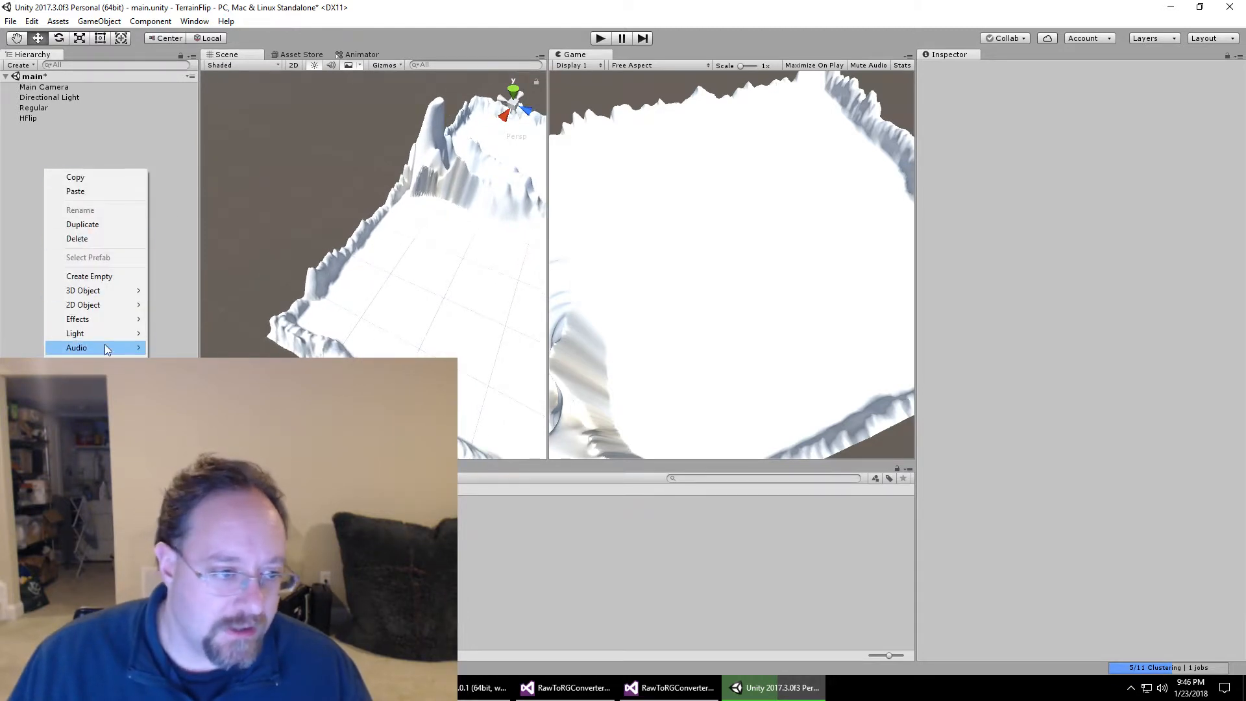
mouse_move(82, 304)
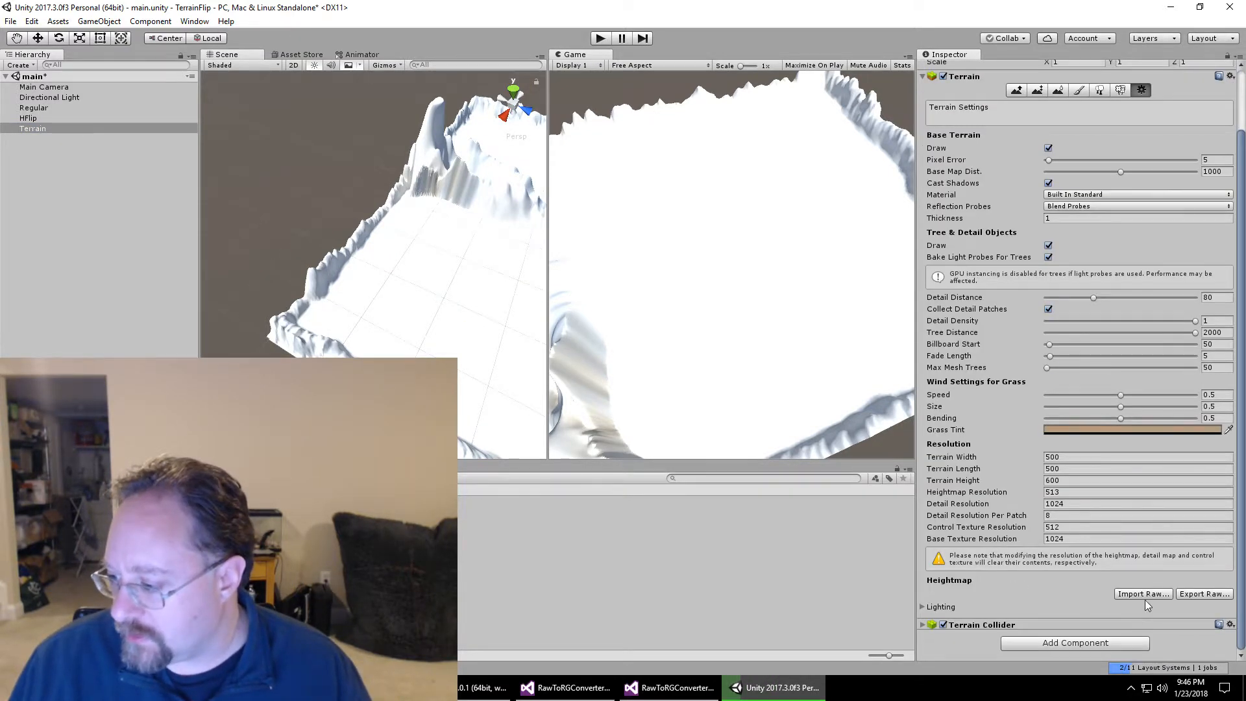
Step: Import terrain2-v.raw into the third terrain and rename it VFlip
left_click(1141, 593)
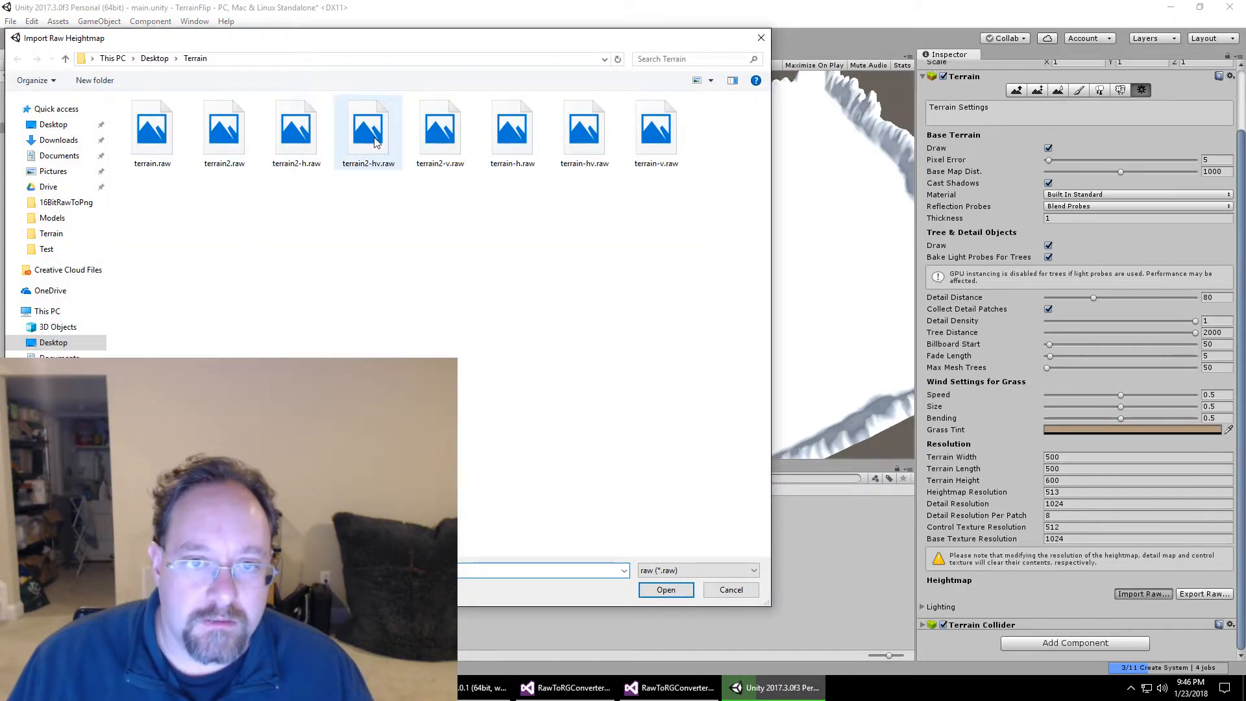
left_click(439, 127)
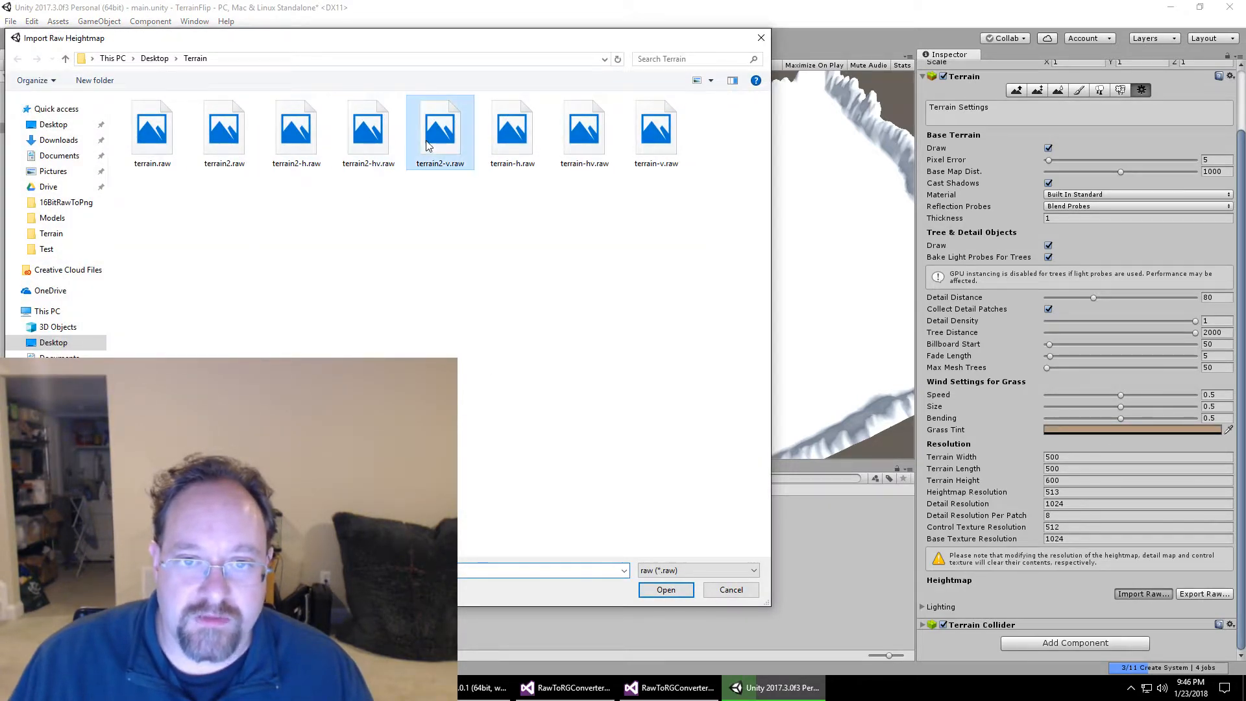
left_click(665, 588)
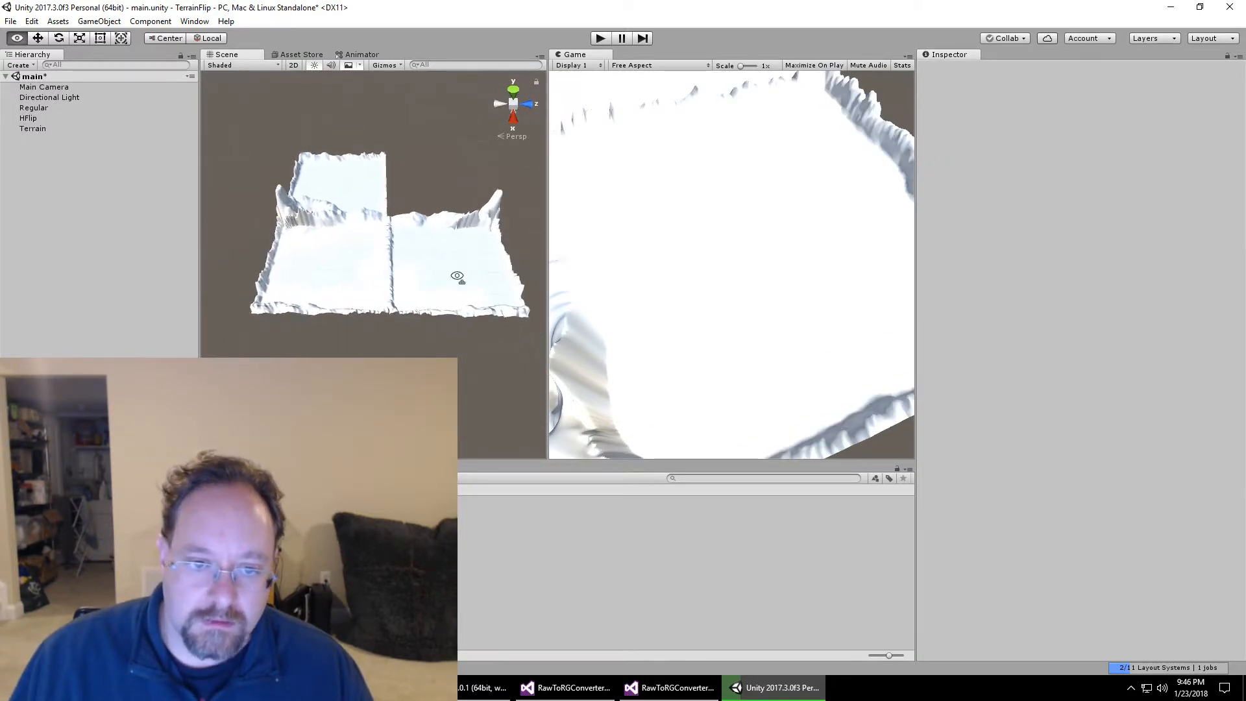
left_click(33, 128)
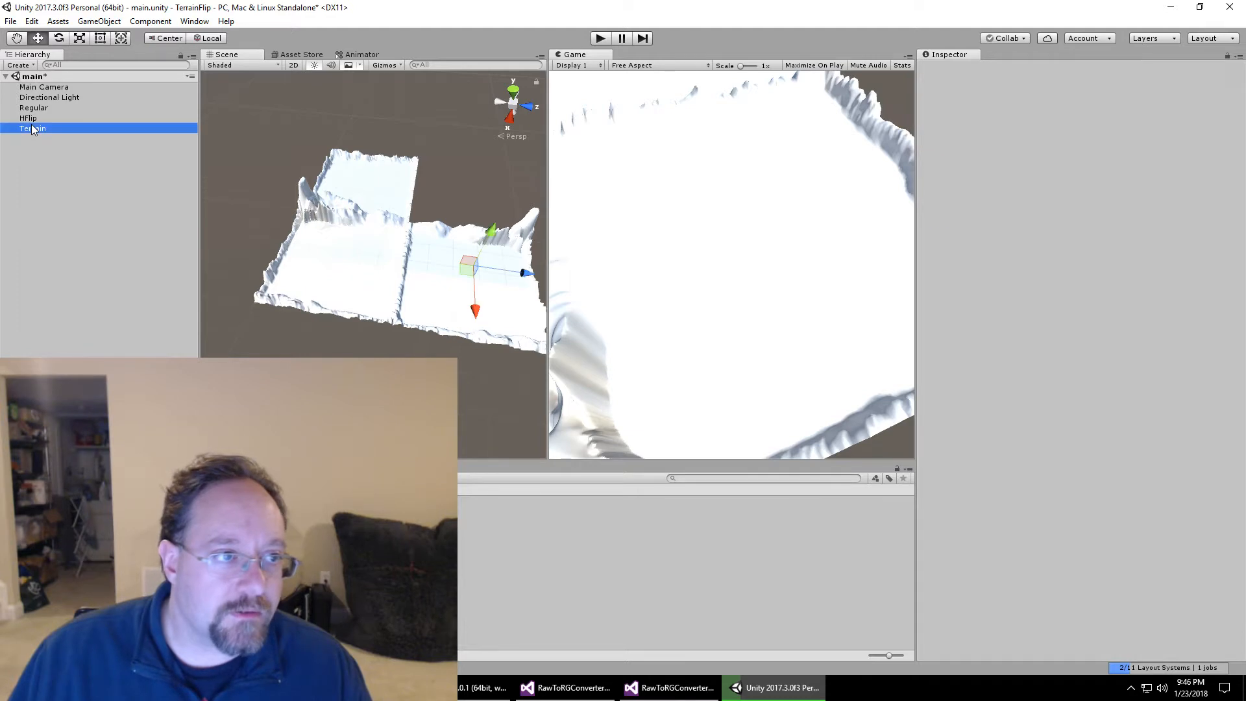
double_click(31, 127)
type("VFlip")
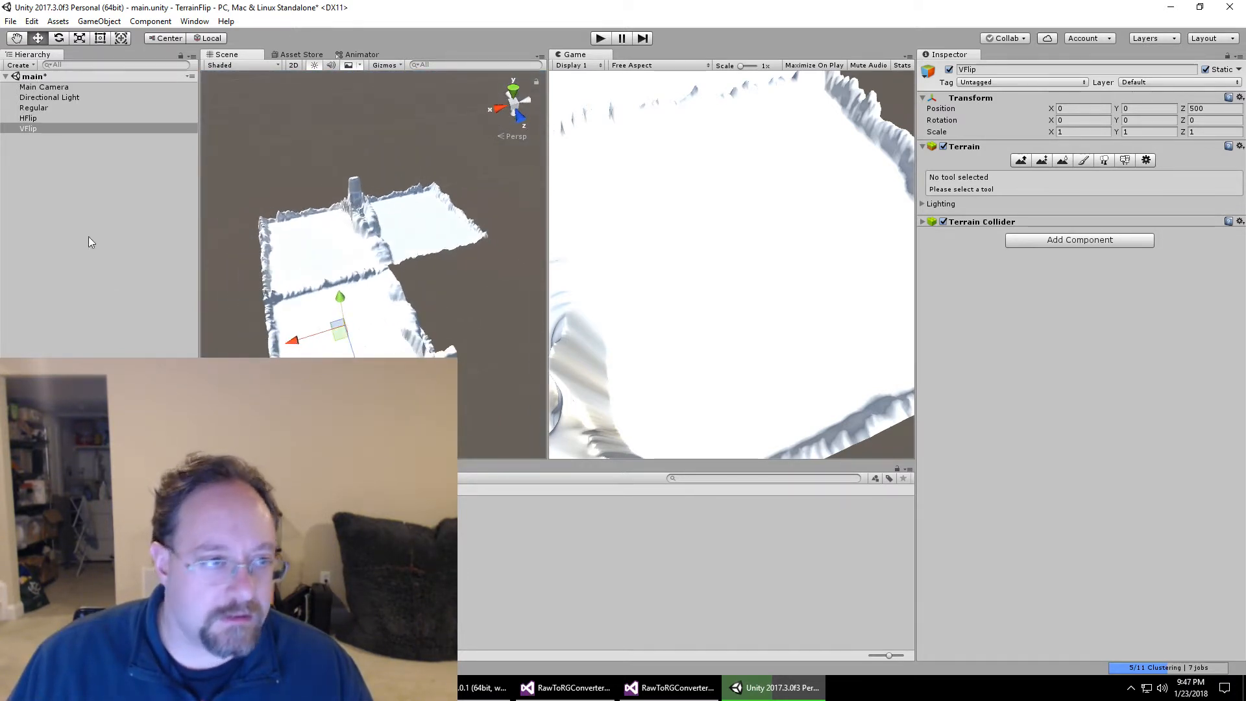
Step: Create the fourth terrain HVFlip and import its raw heightmap
left_click(91, 155)
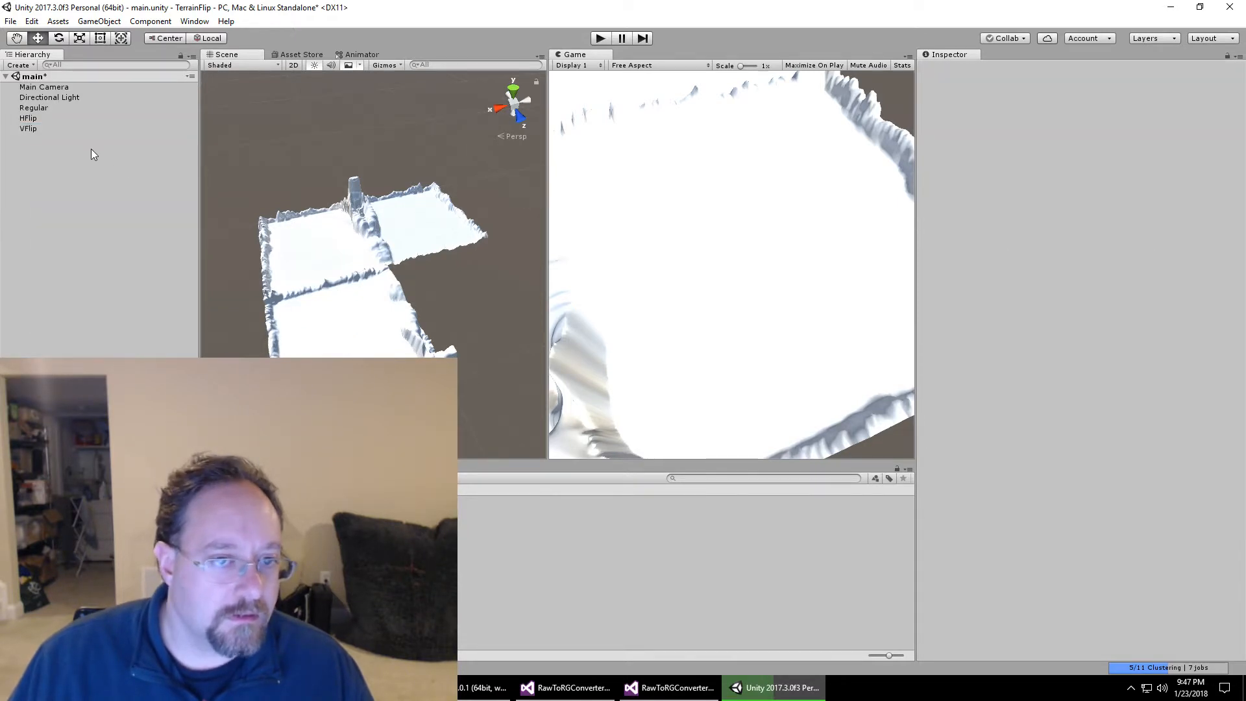
right_click(92, 151)
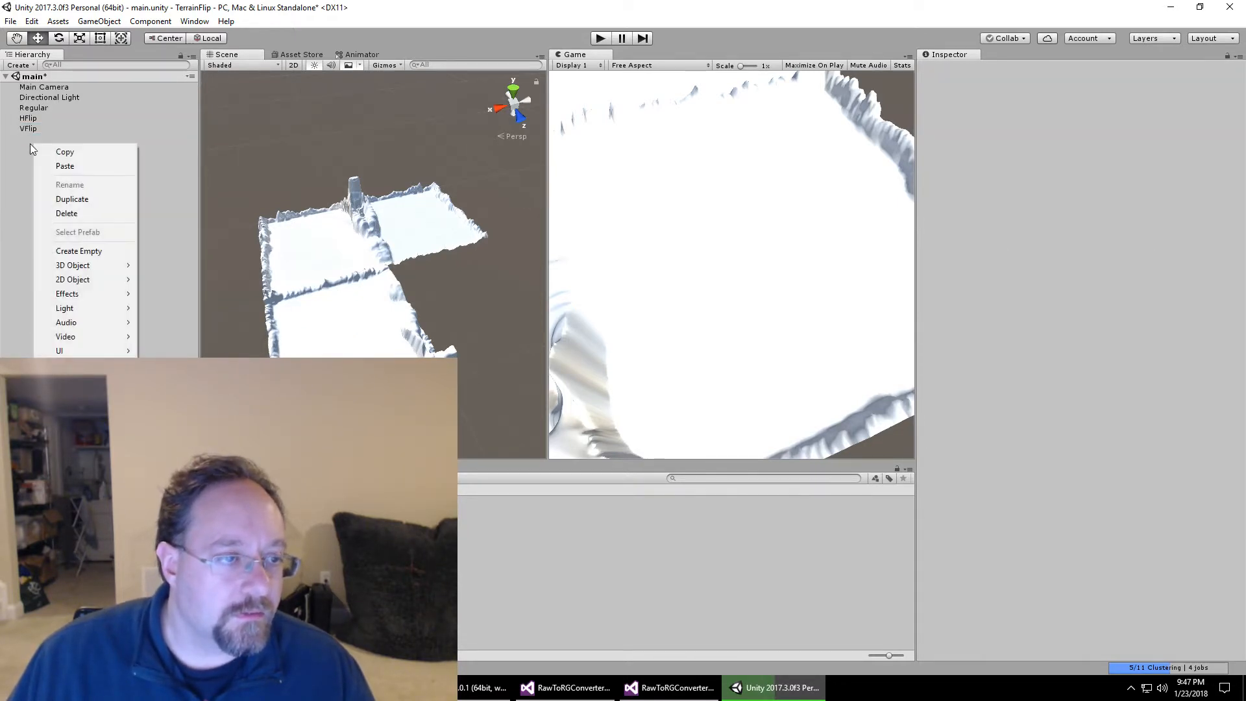
mouse_move(80, 279)
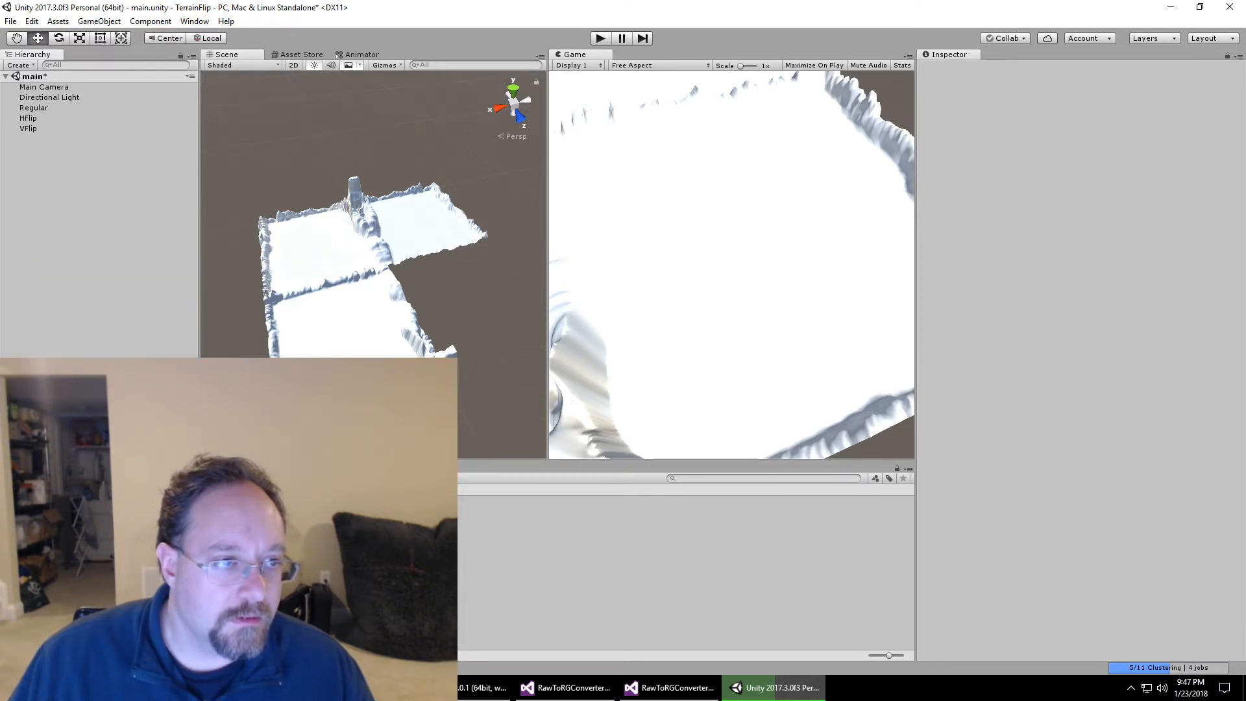
left_click(32, 139)
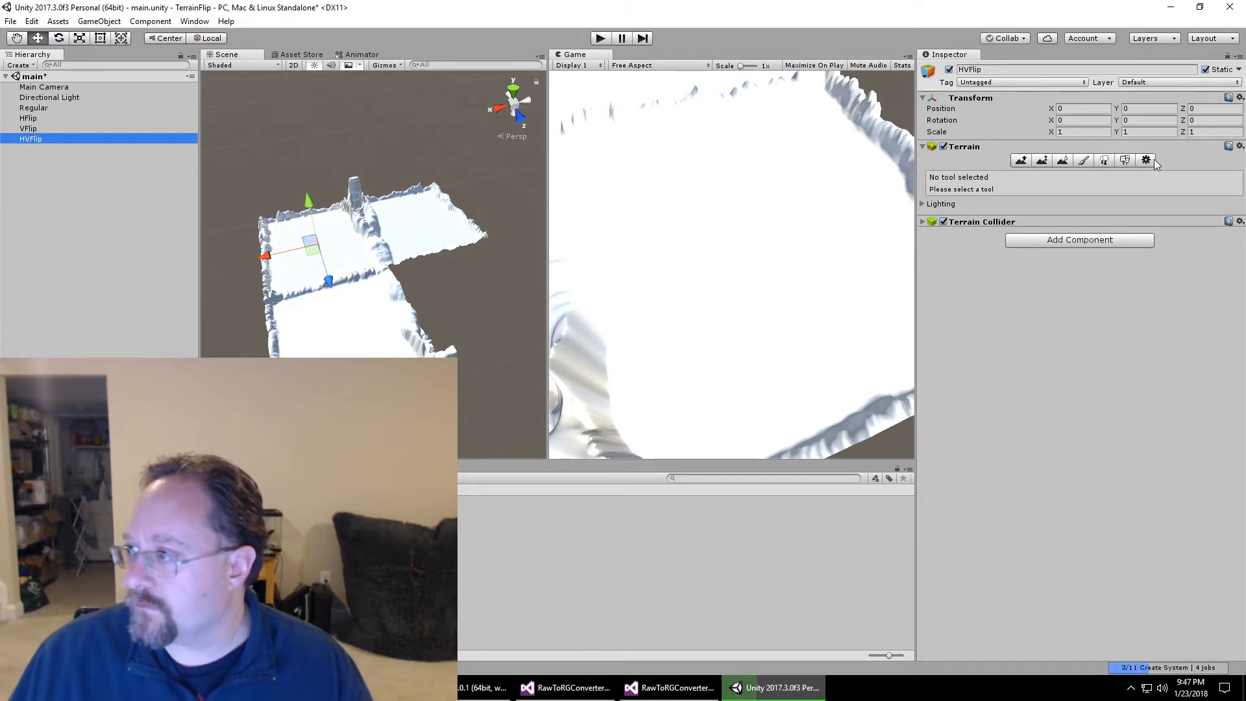
left_click(1144, 161)
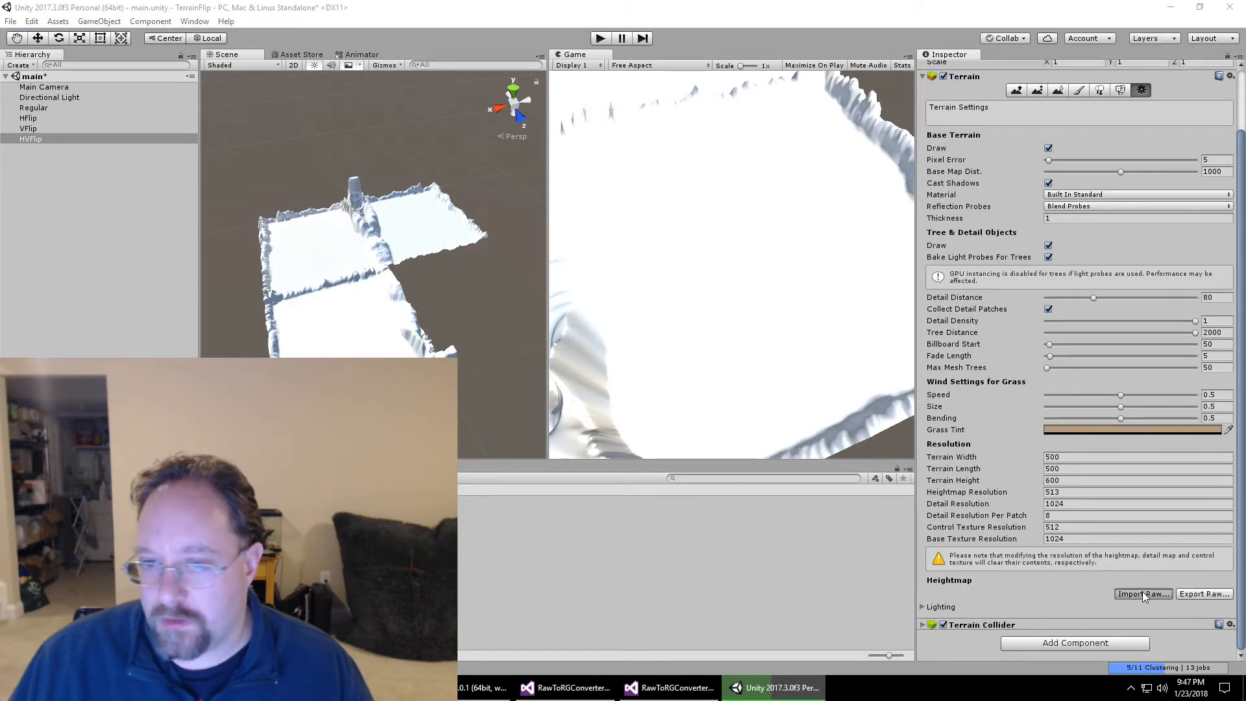
left_click(1143, 593)
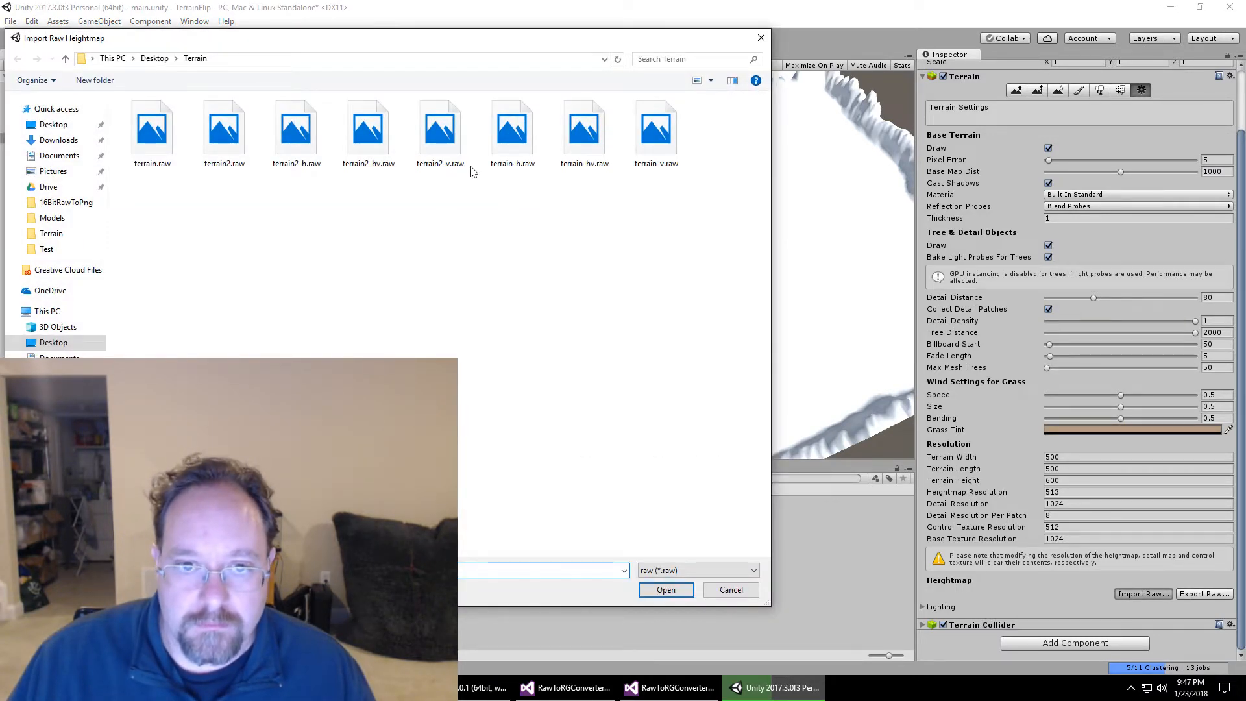
left_click(665, 590)
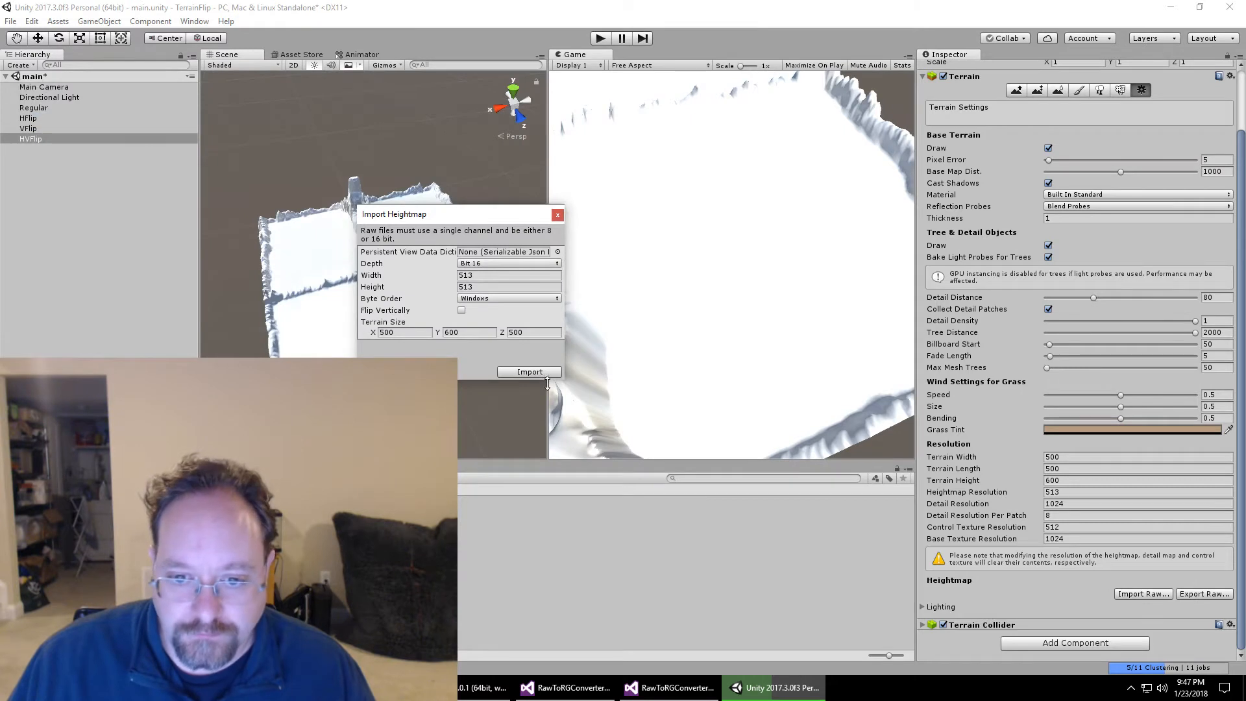
left_click(529, 371)
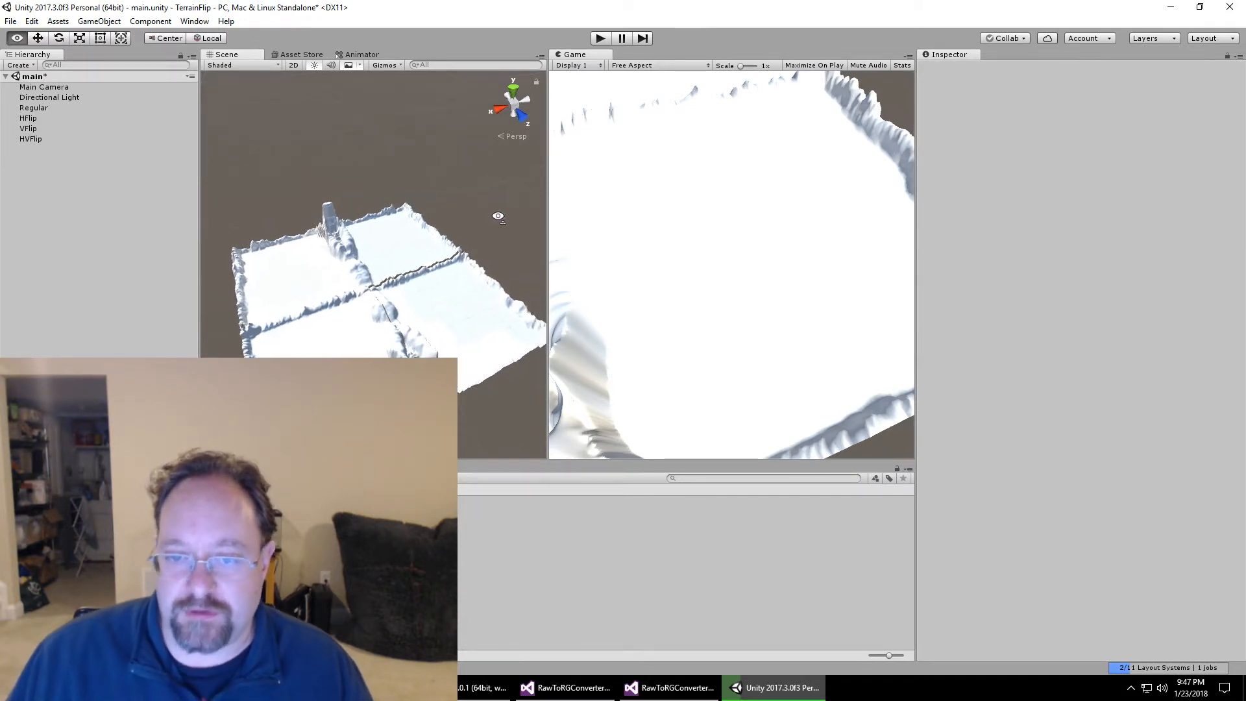
Step: Save the four-tile terrain scene and select VFlip, showing Z 500
left_click(31, 138)
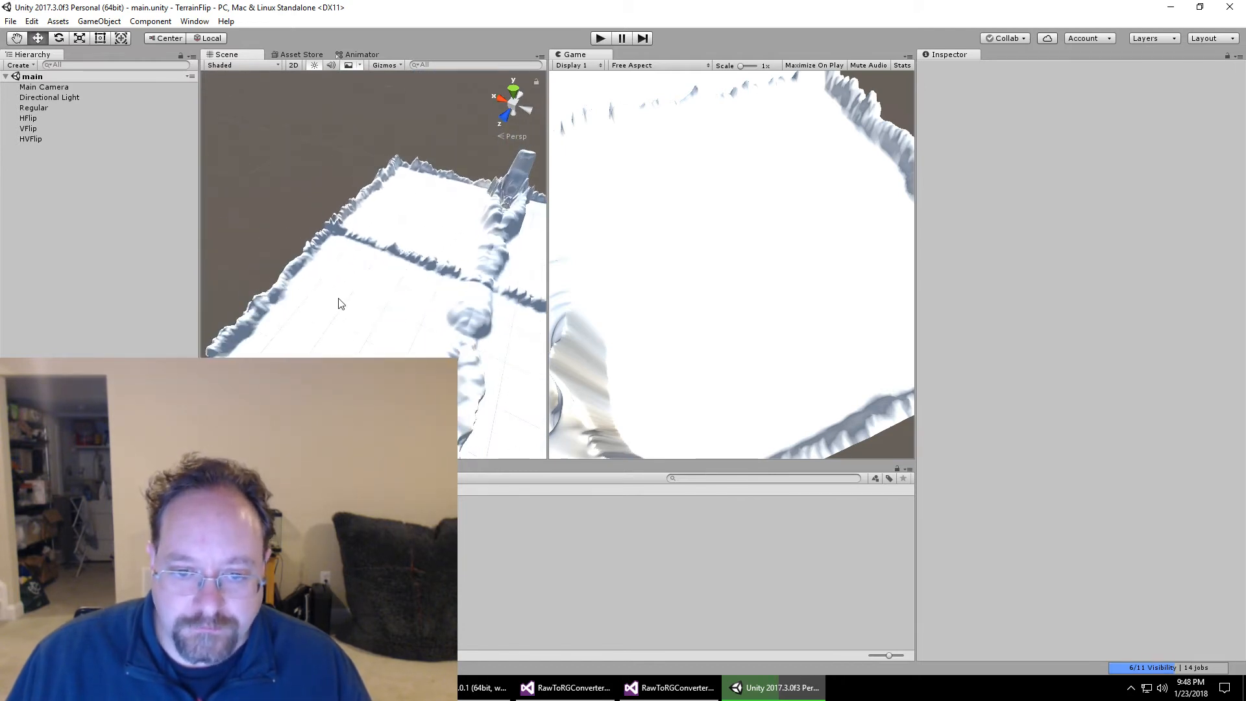
left_click(28, 128)
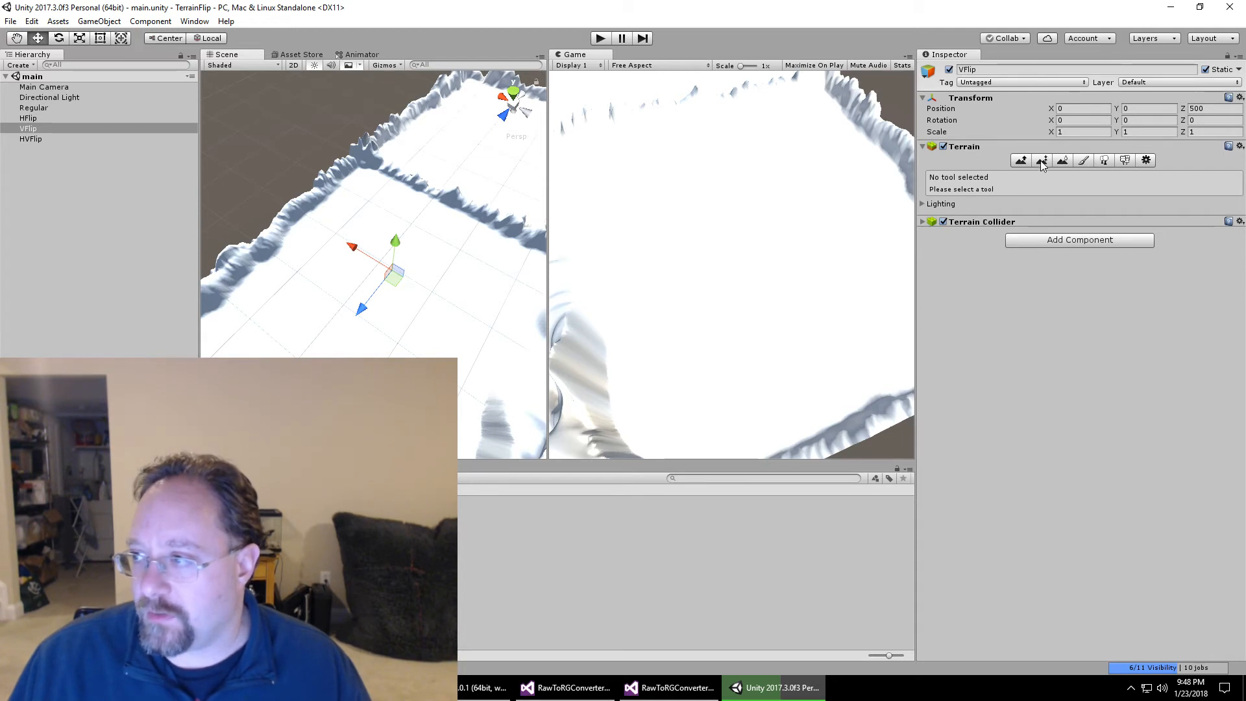
Step: Activate VFlip's Raise/Lower Terrain tool with brush size 15 and opacity 15
left_click(1021, 160)
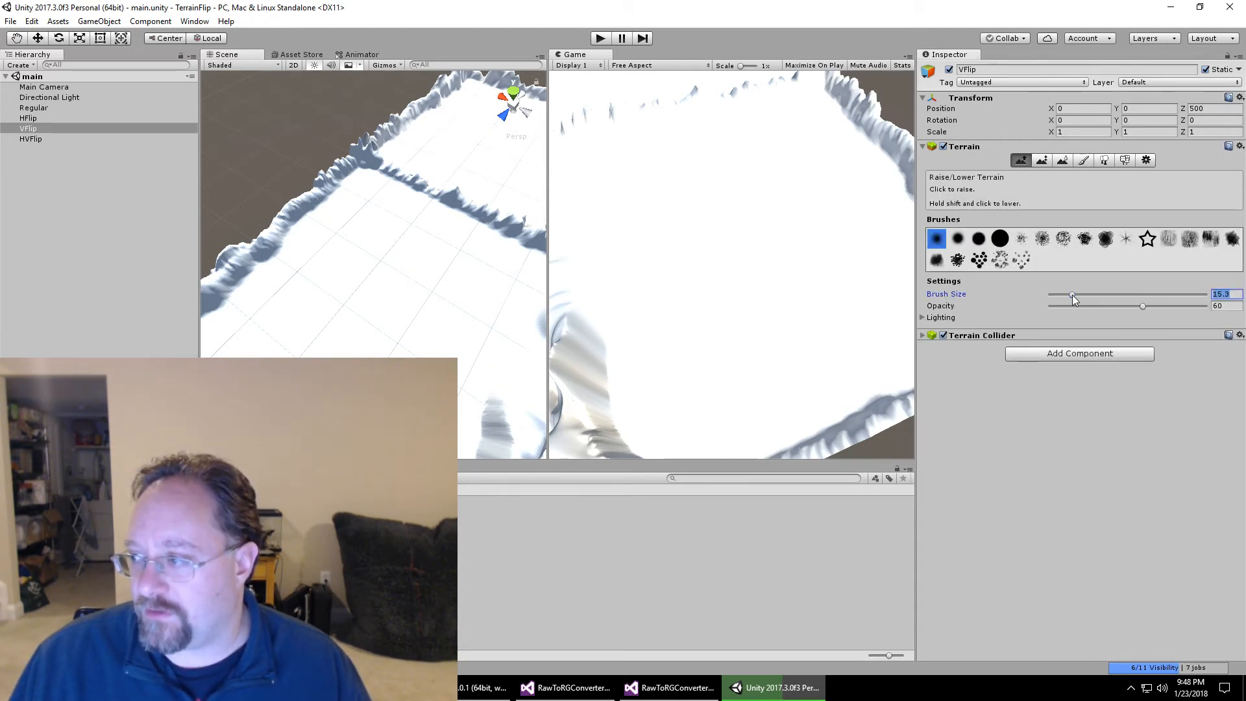
left_click(1072, 306)
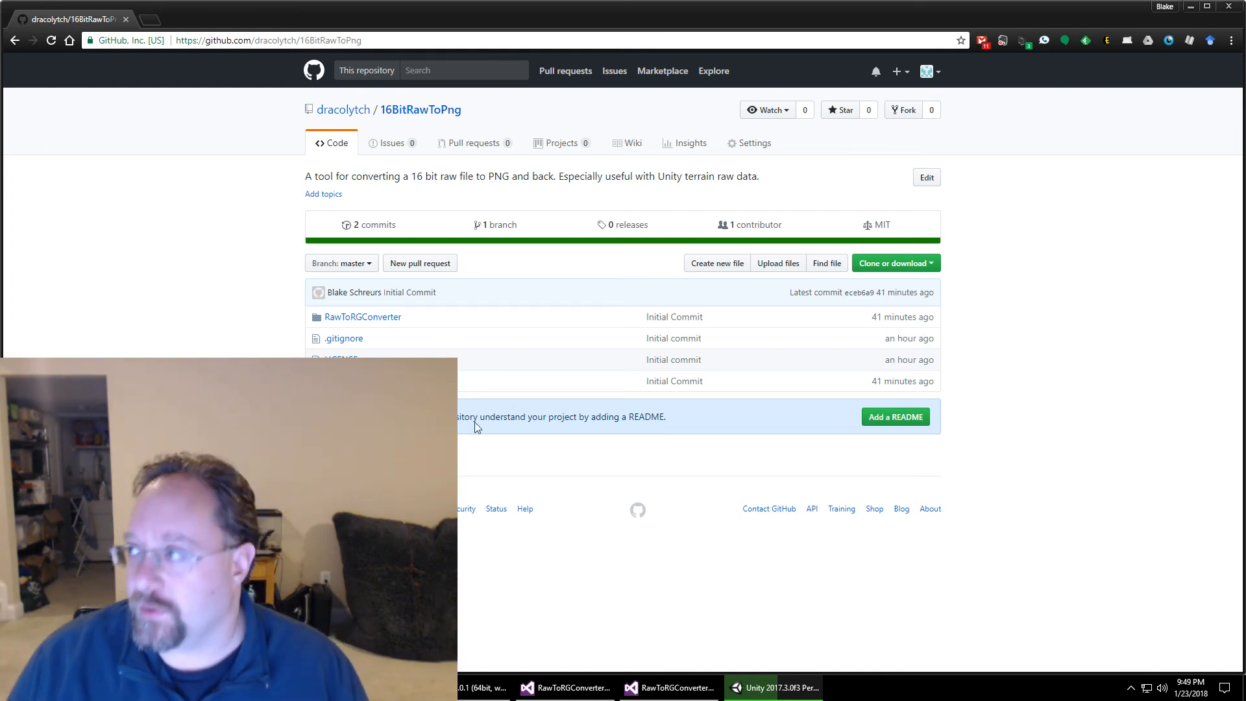
left_click(770, 687)
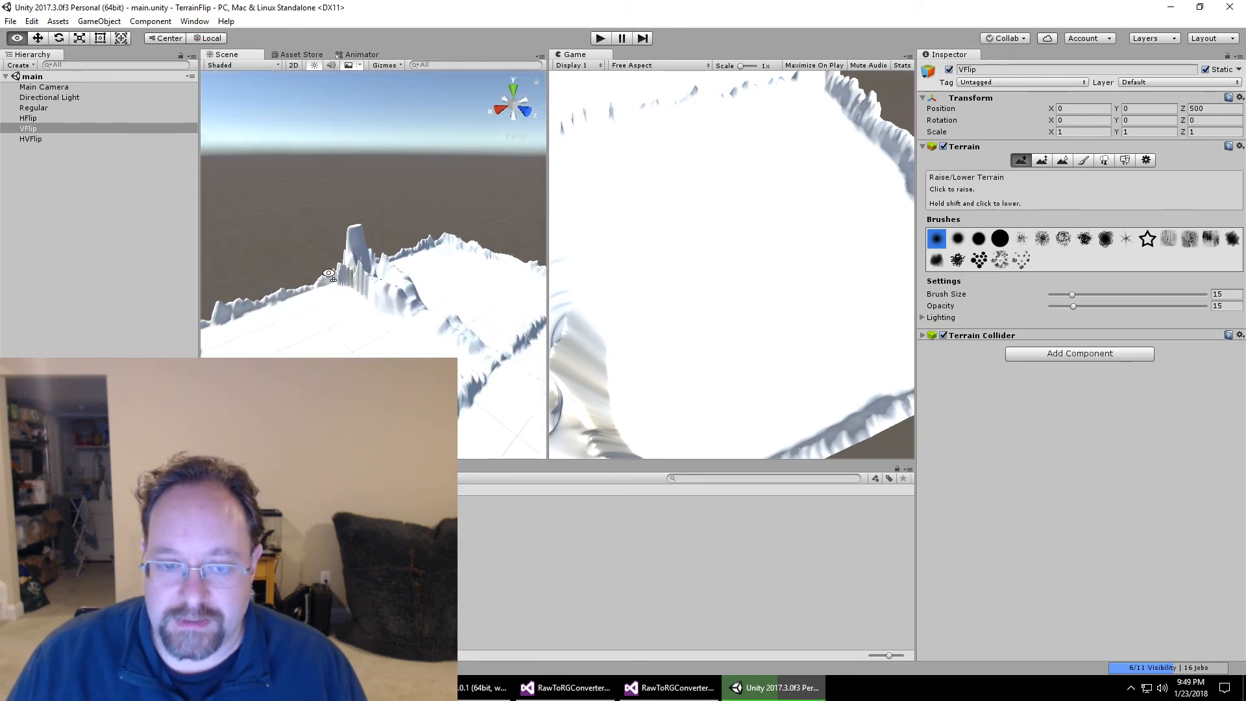
left_click_drag(329, 272, 369, 302)
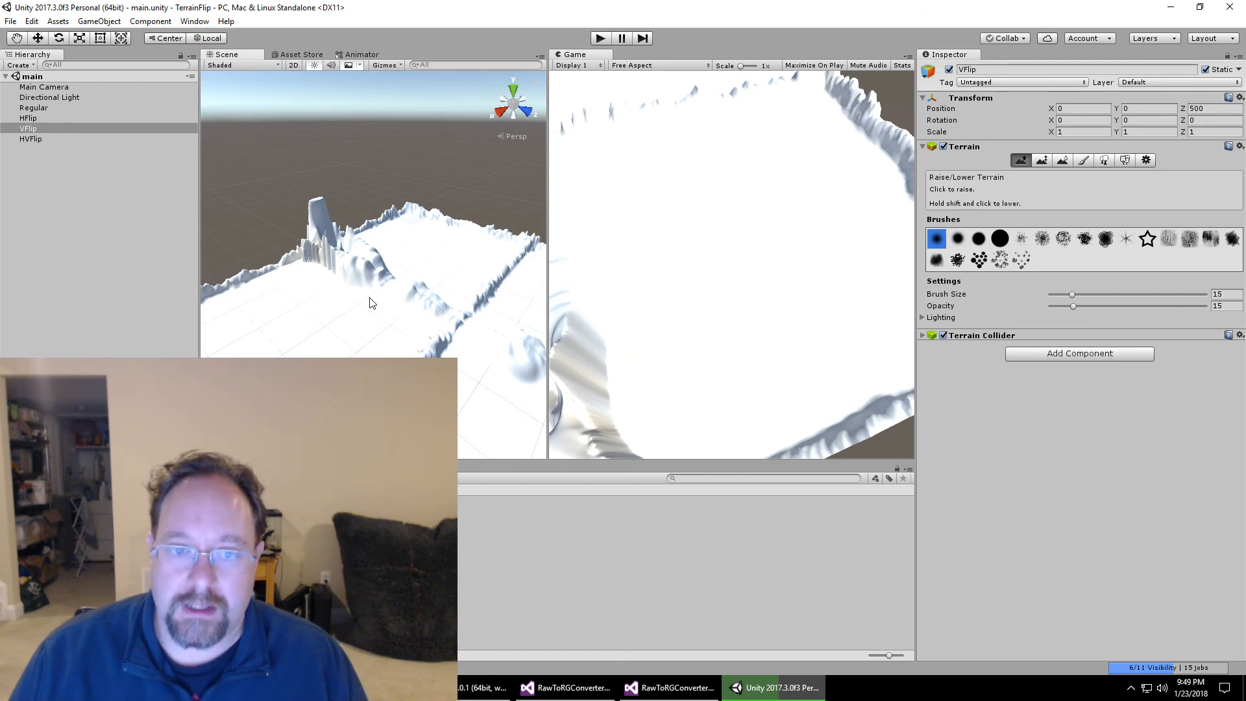
mouse_move(547, 572)
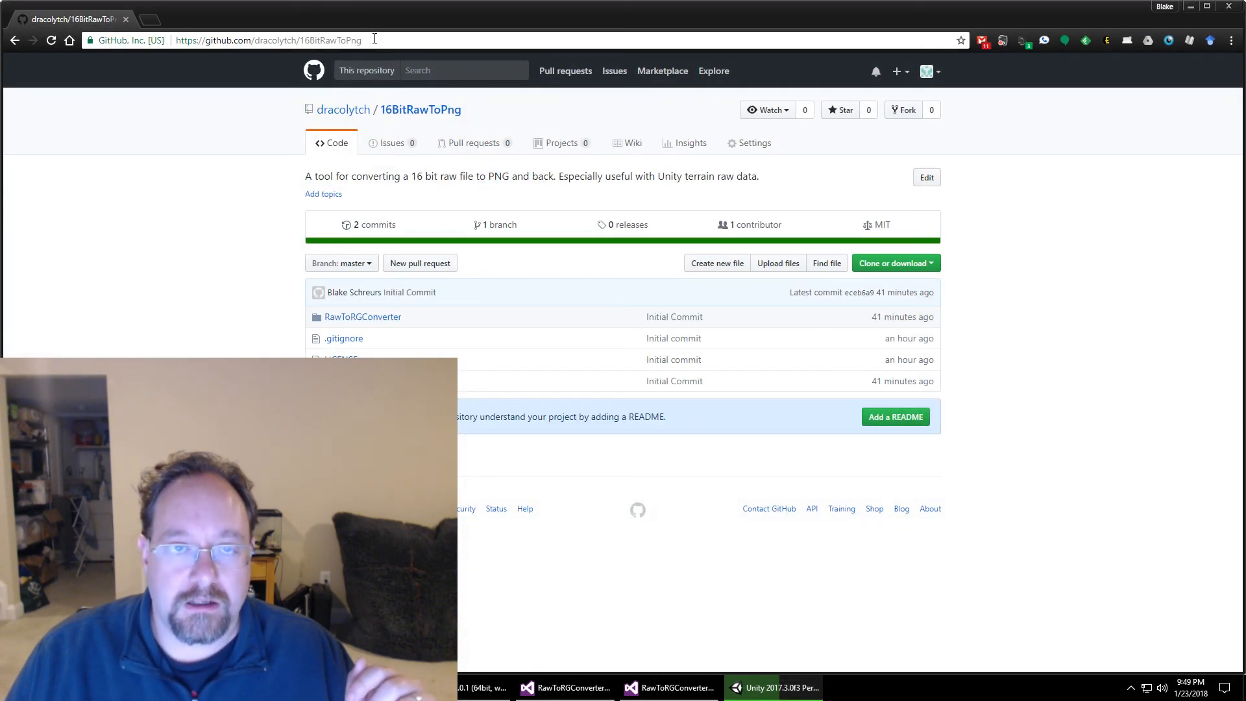
Step: Glance at the 16BitRawToPng GitHub page, then bring Unity back to front
left_click(267, 40)
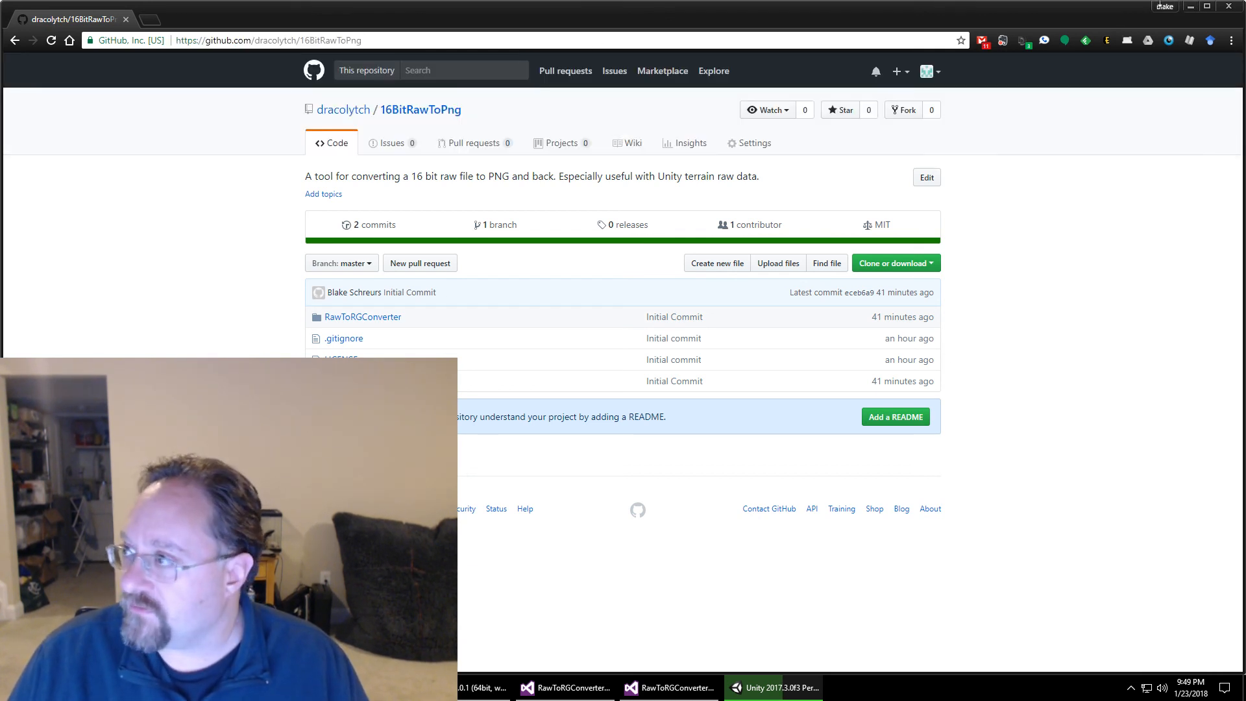
left_click(772, 687)
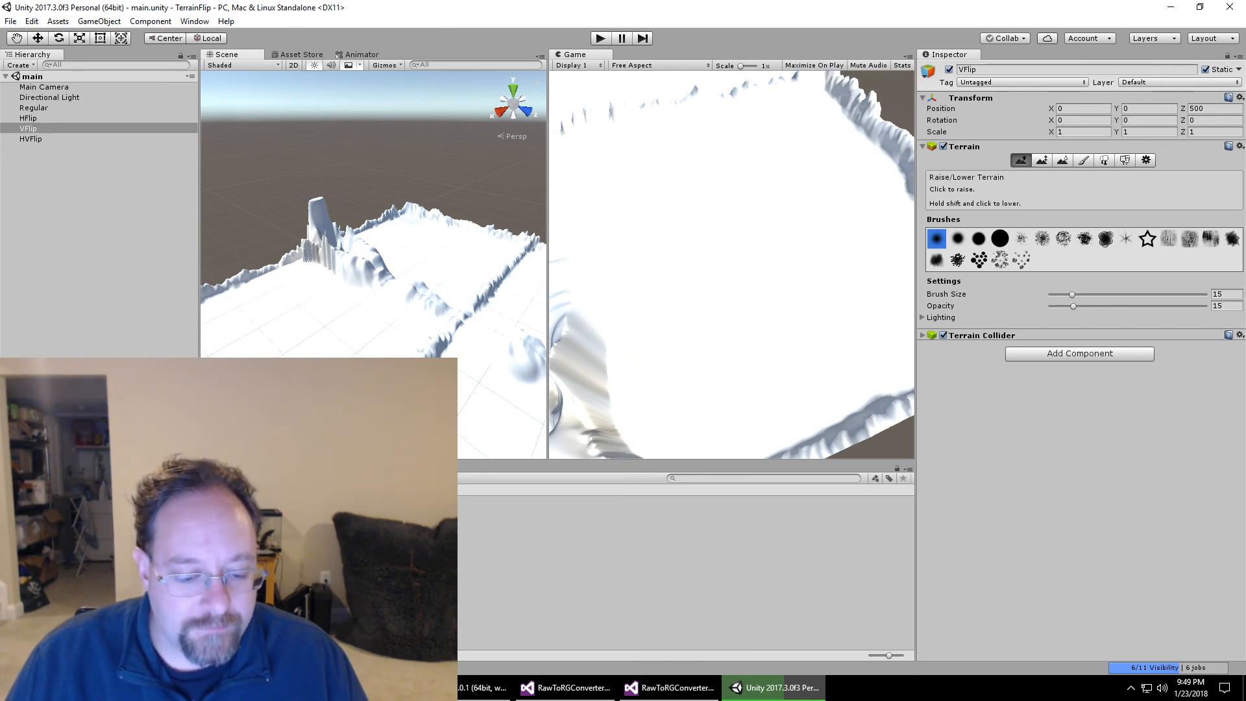